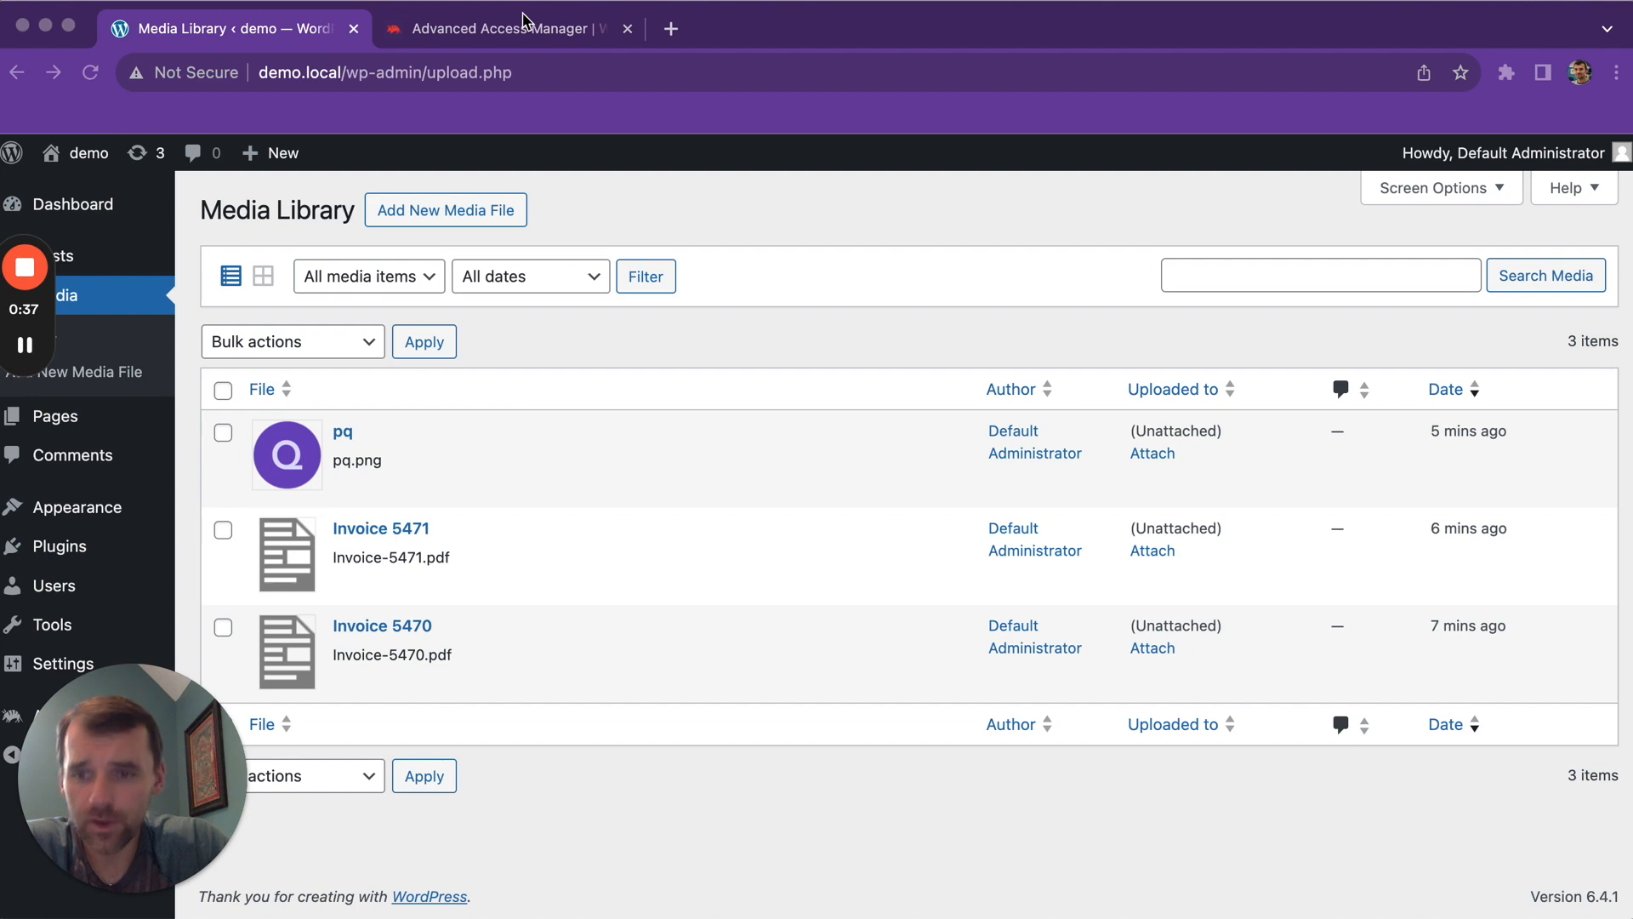
pyautogui.moveTo(68, 554)
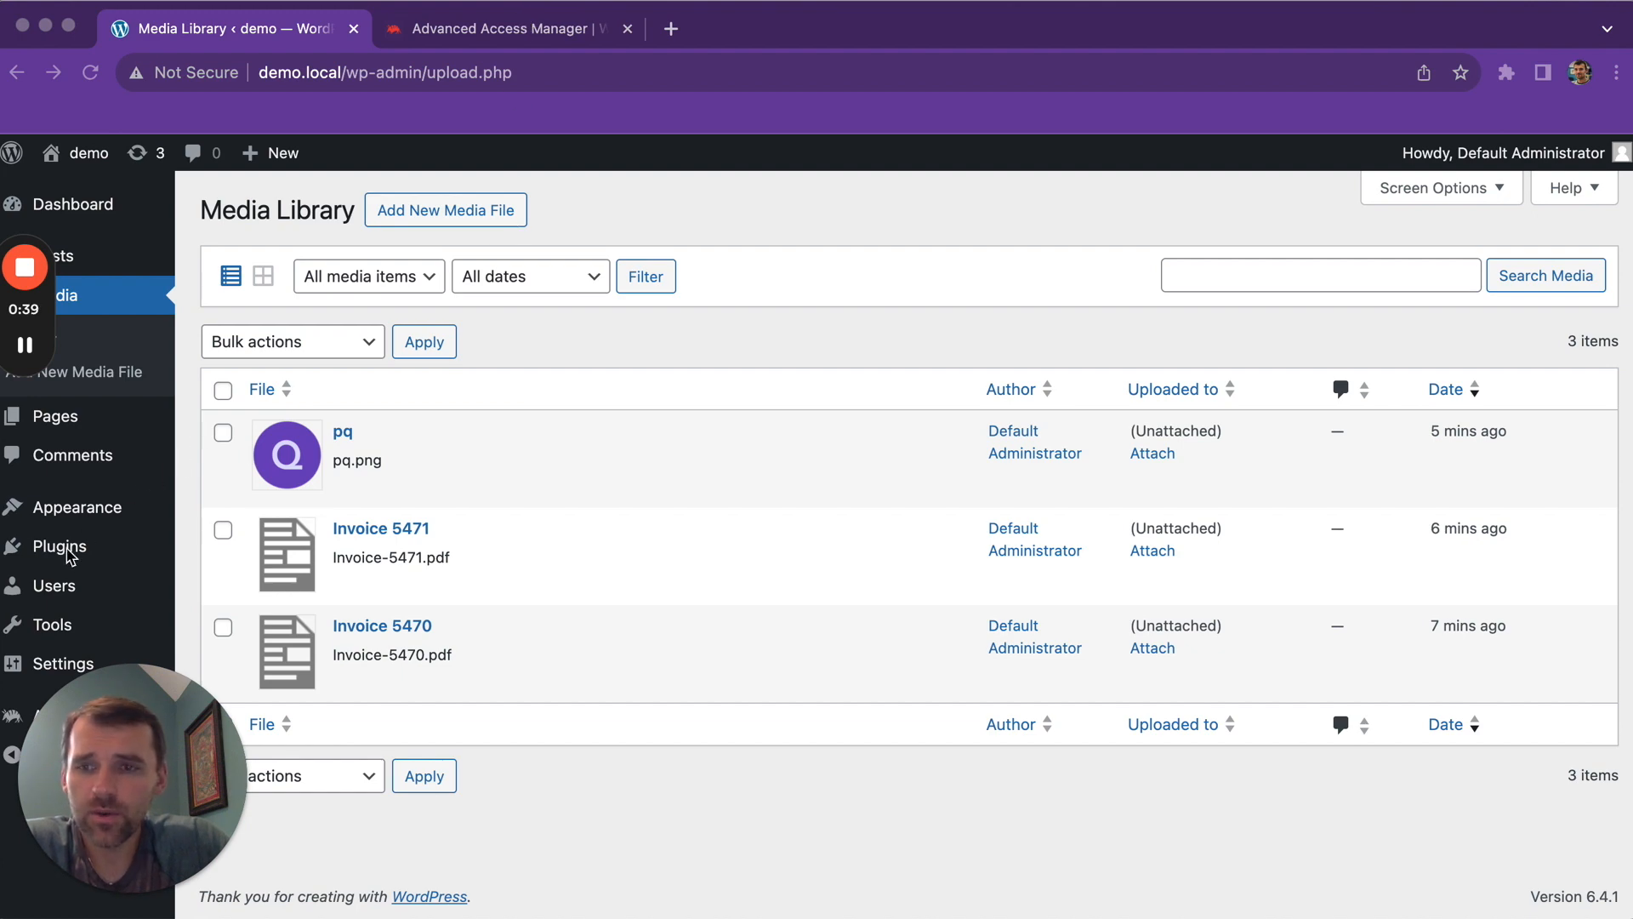
# Show the Installed Plugins page with the three AAM plugins active.
pyautogui.click(59, 546)
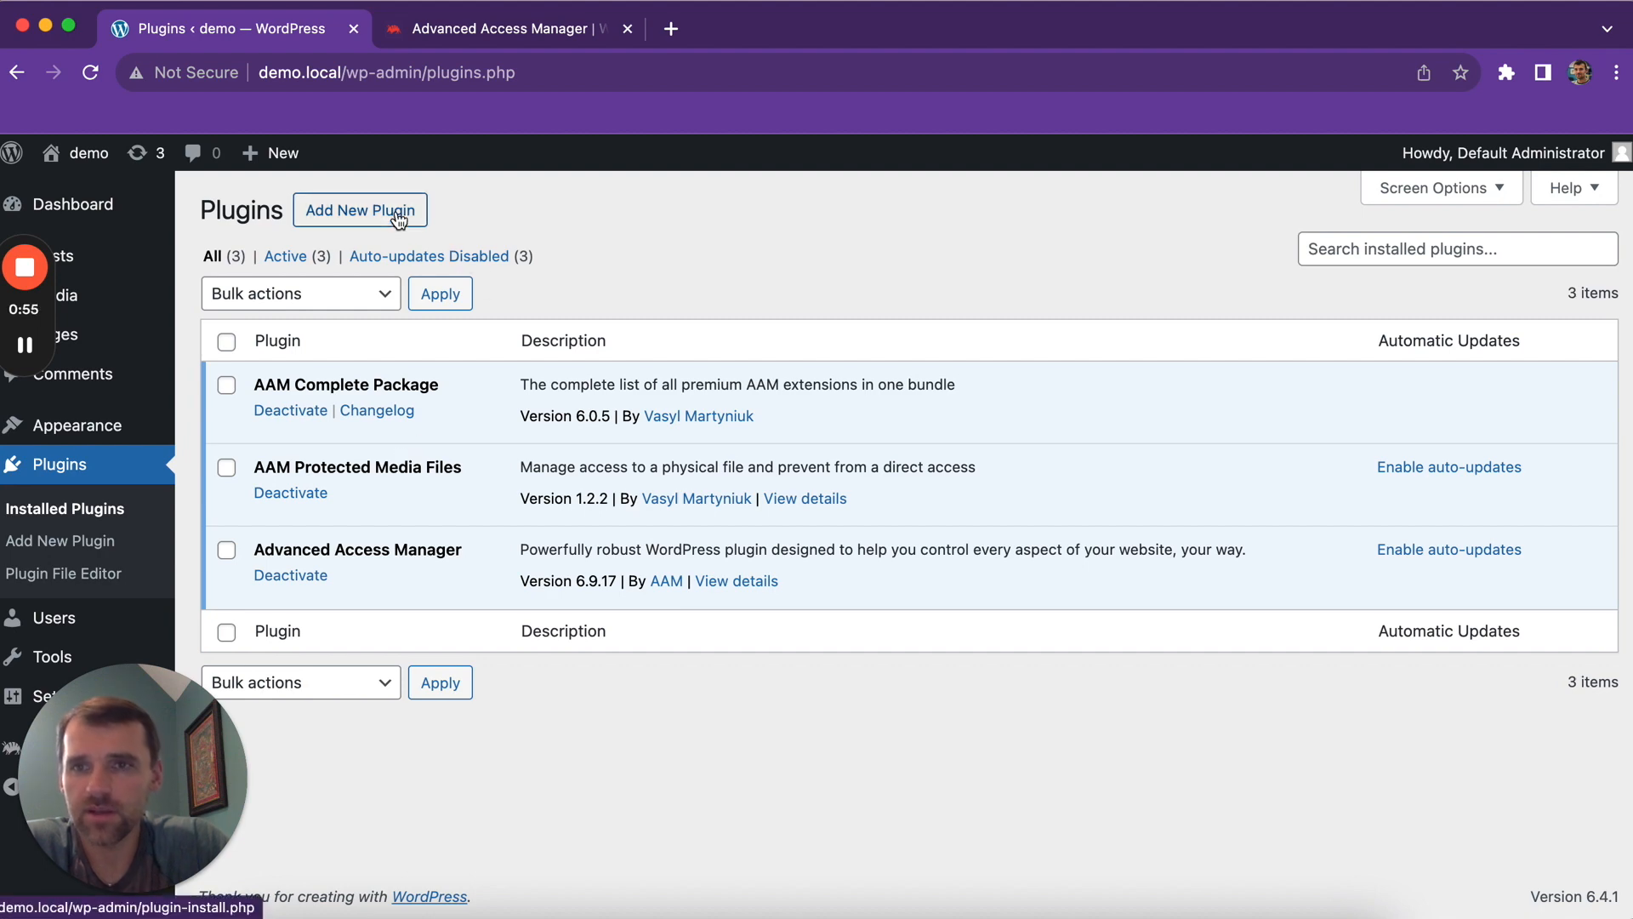
# Reach the Add Plugins search page, then move to the AAM Portal website.
pyautogui.click(361, 211)
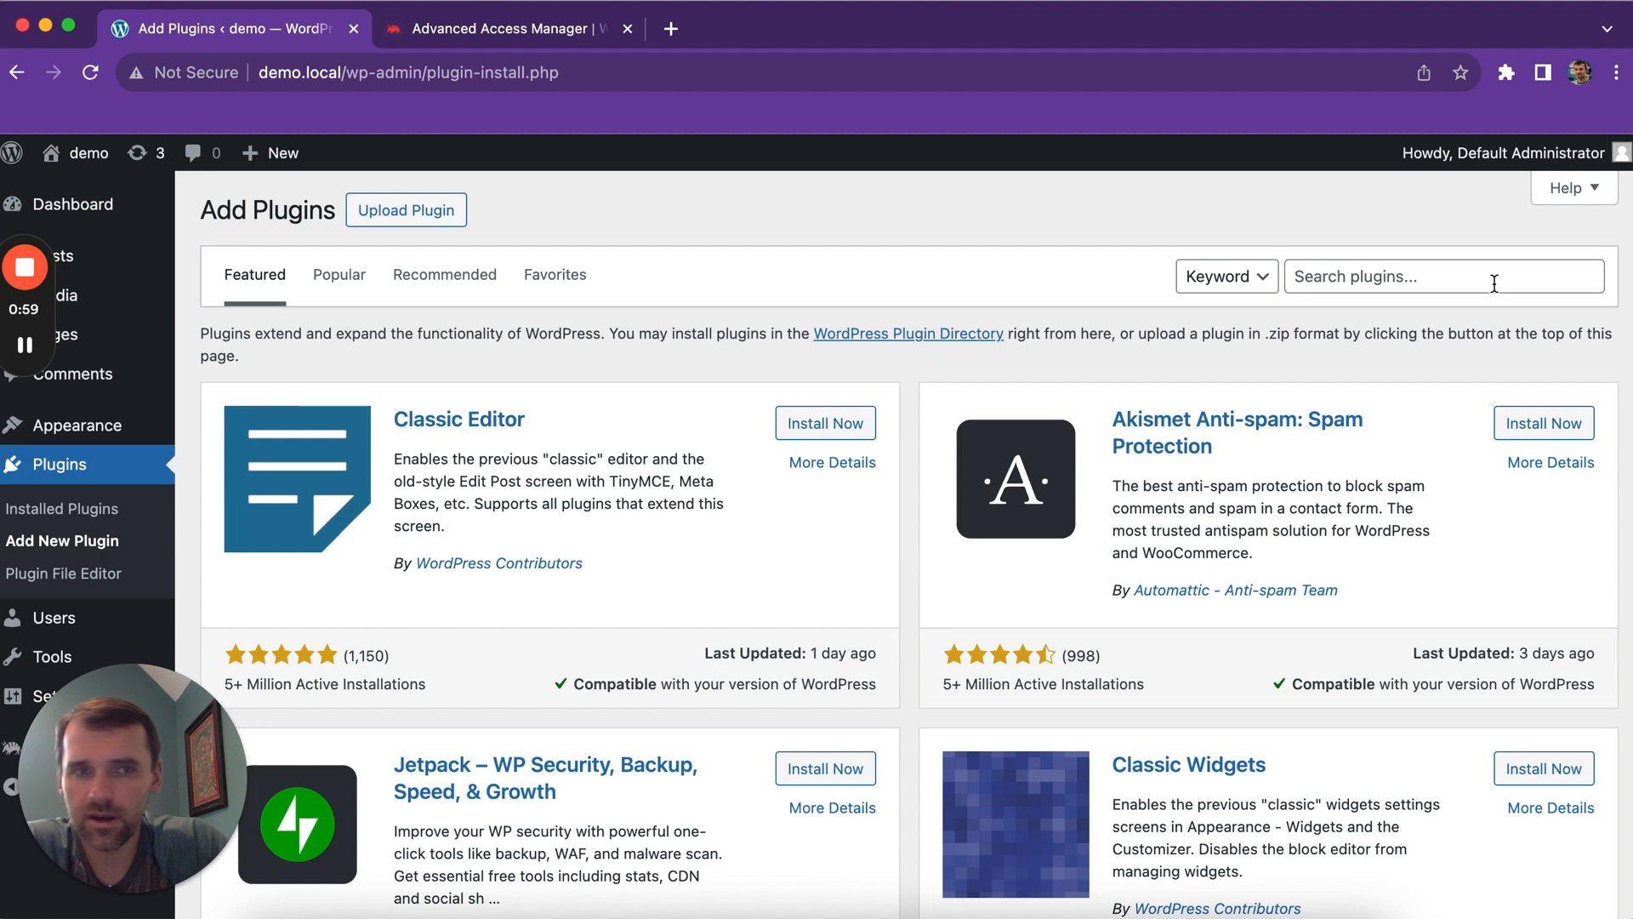
pyautogui.click(1444, 275)
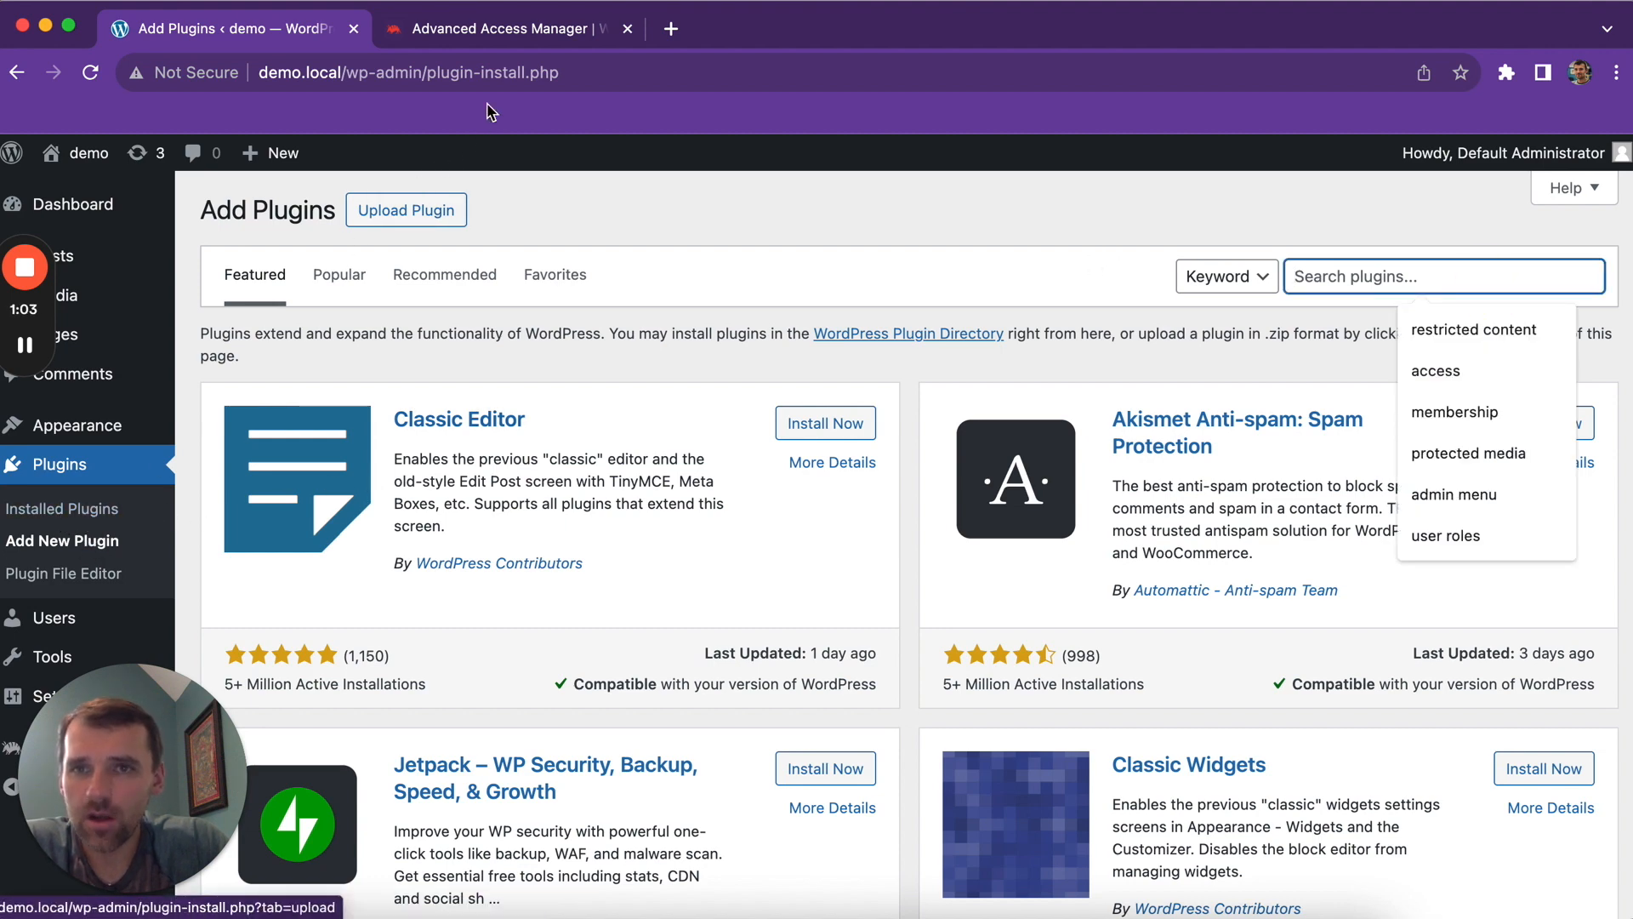
pyautogui.click(503, 27)
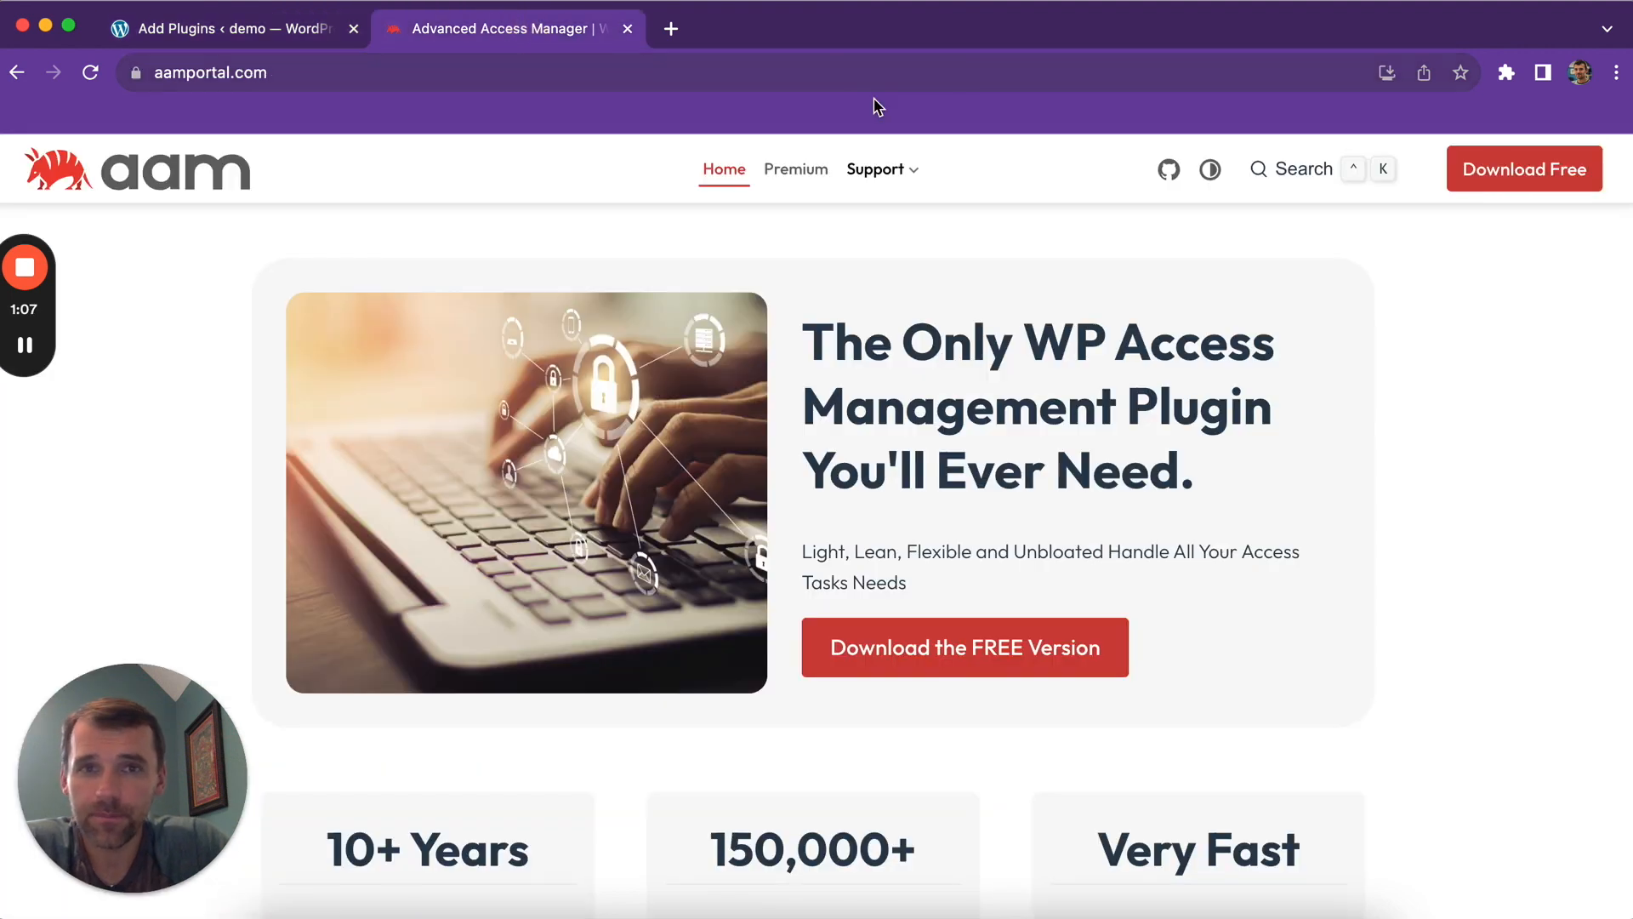
# Reach the AAM documentation page via the Support menu.
pyautogui.click(876, 169)
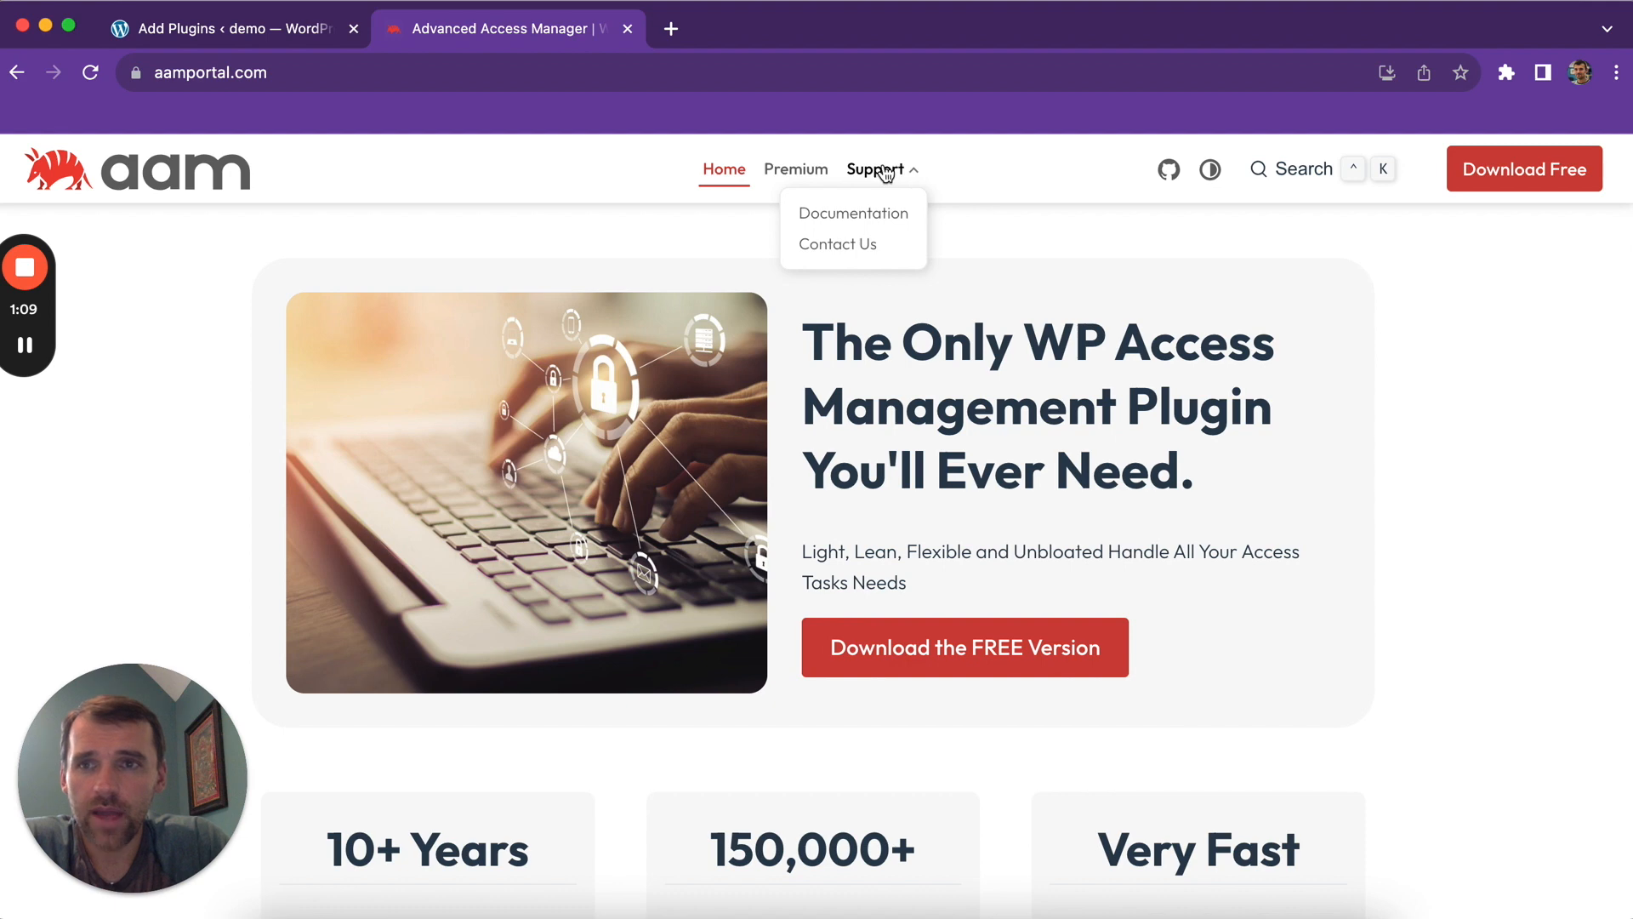
pyautogui.moveTo(874, 218)
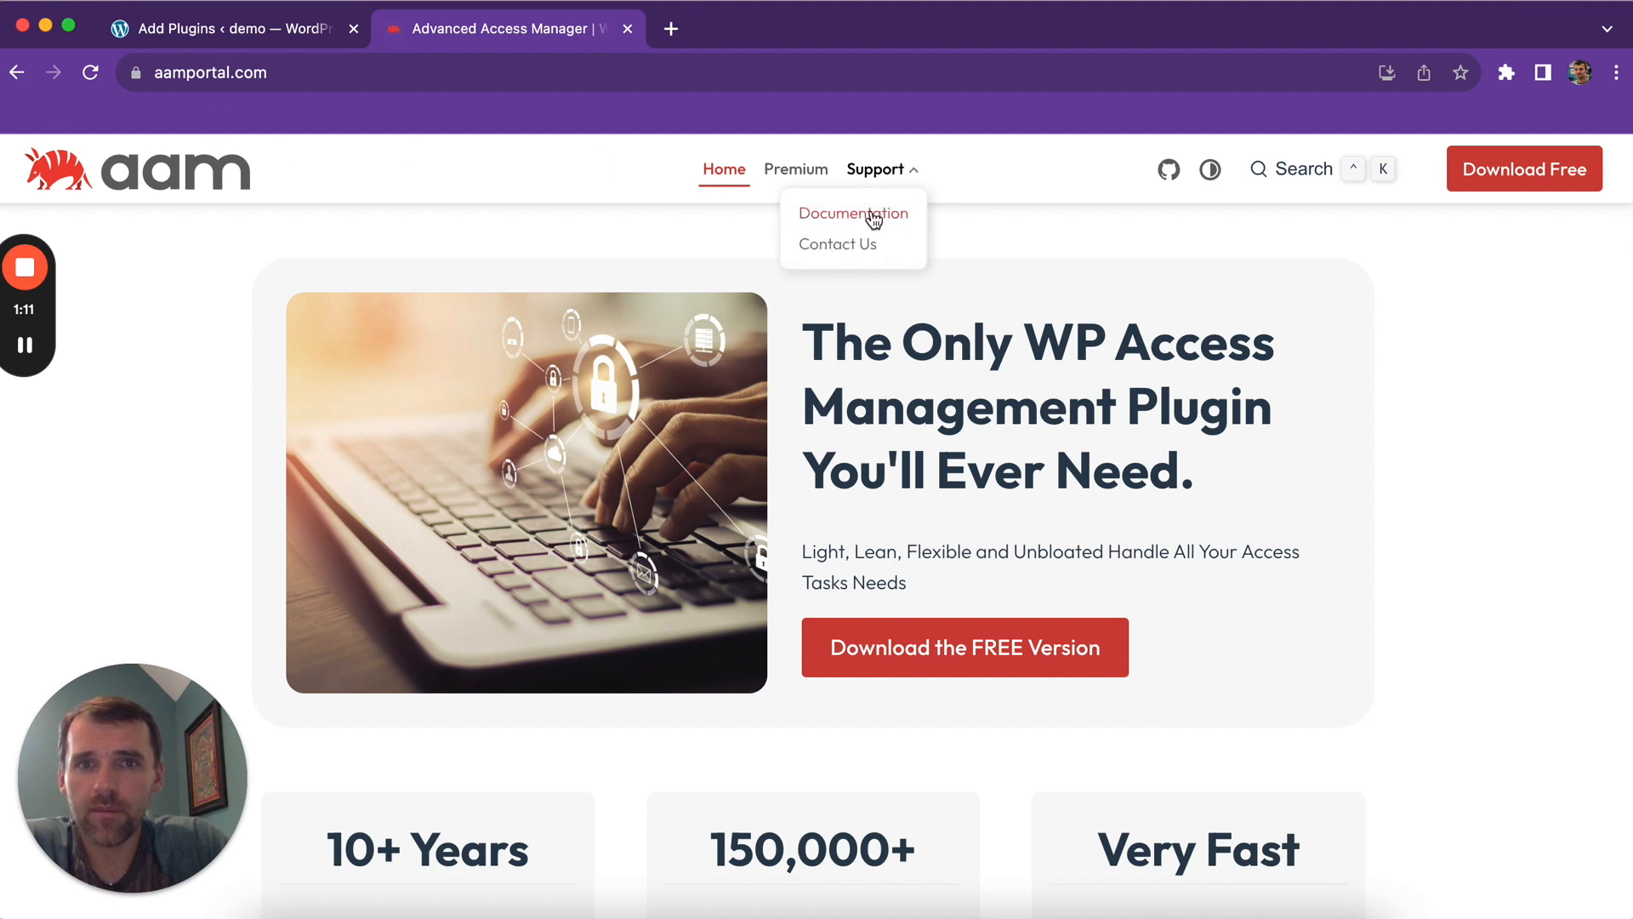
pyautogui.click(854, 214)
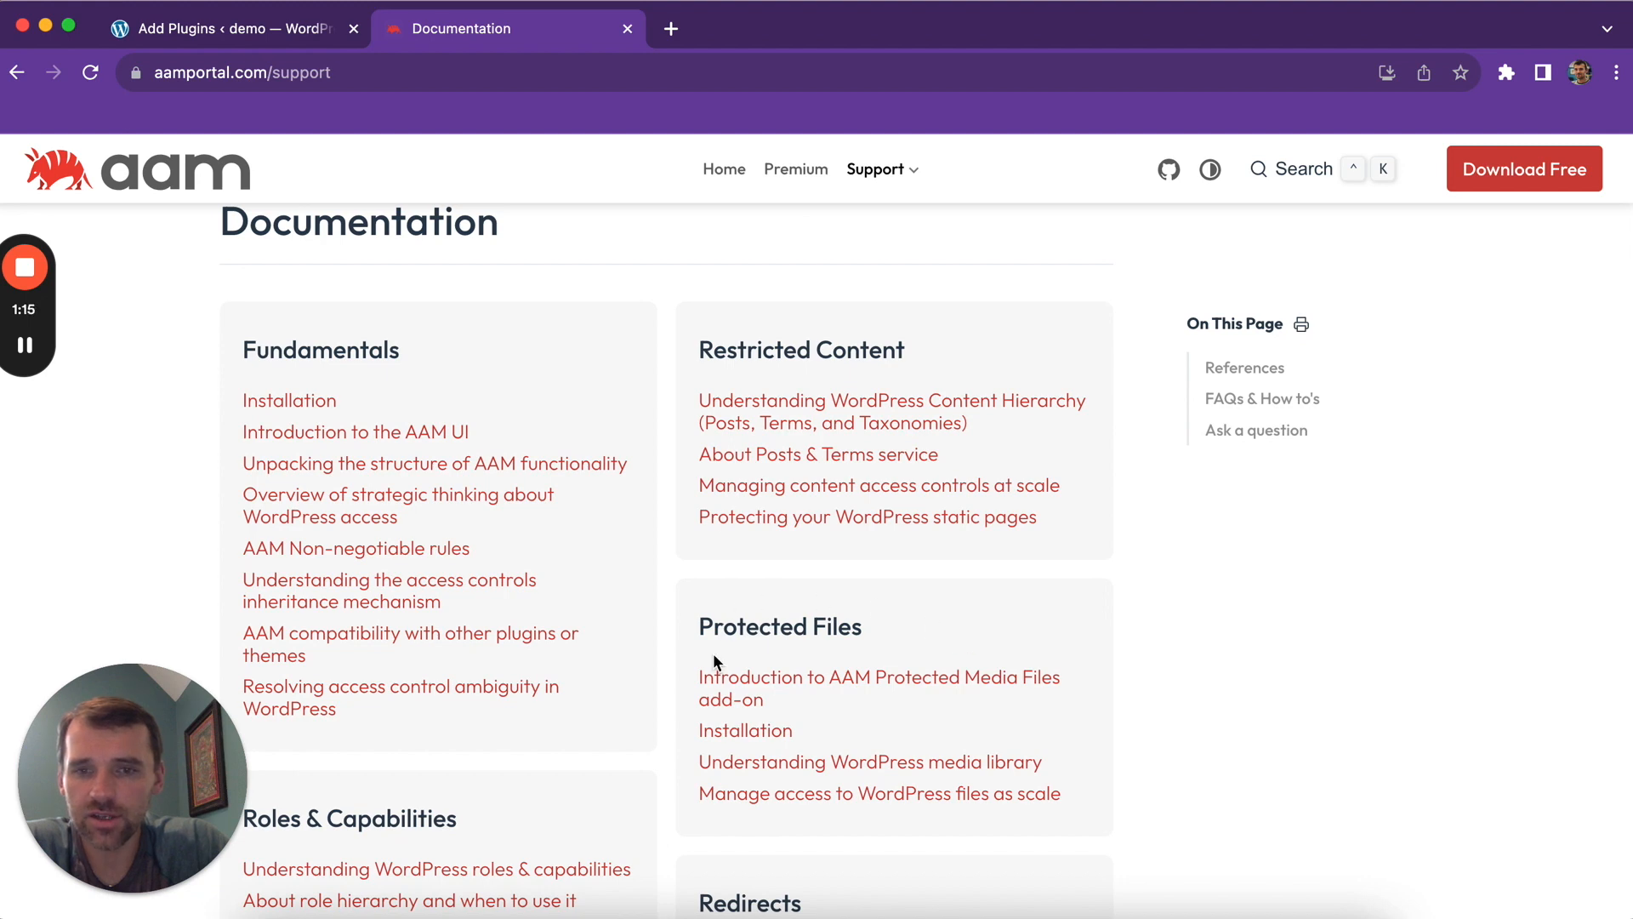
pyautogui.moveTo(844, 680)
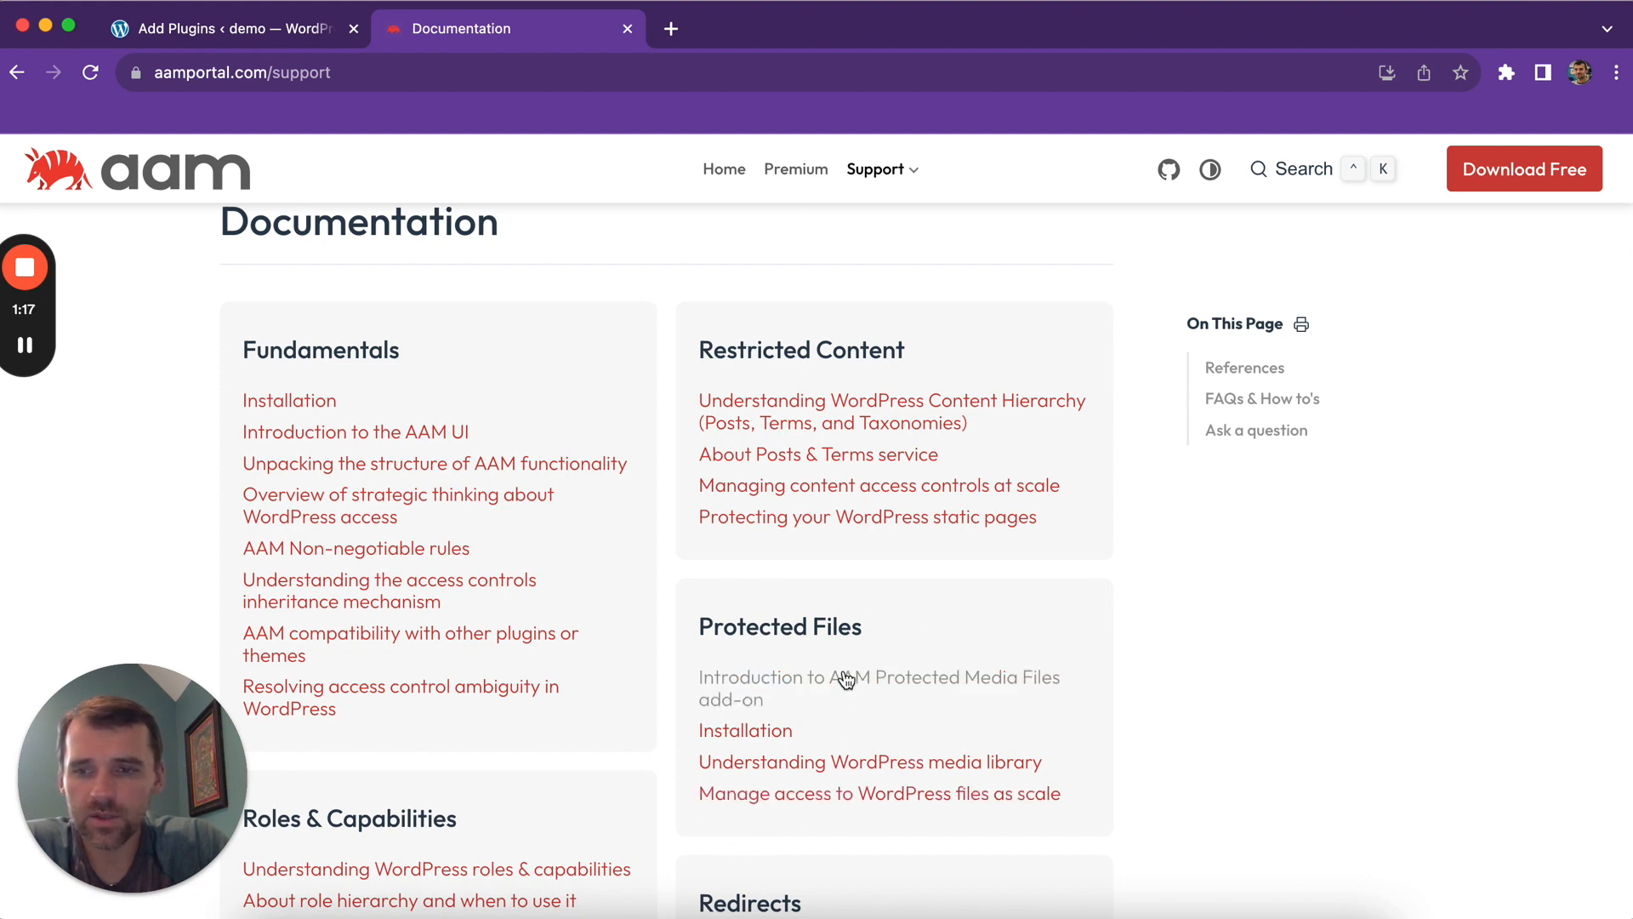
pyautogui.moveTo(847, 684)
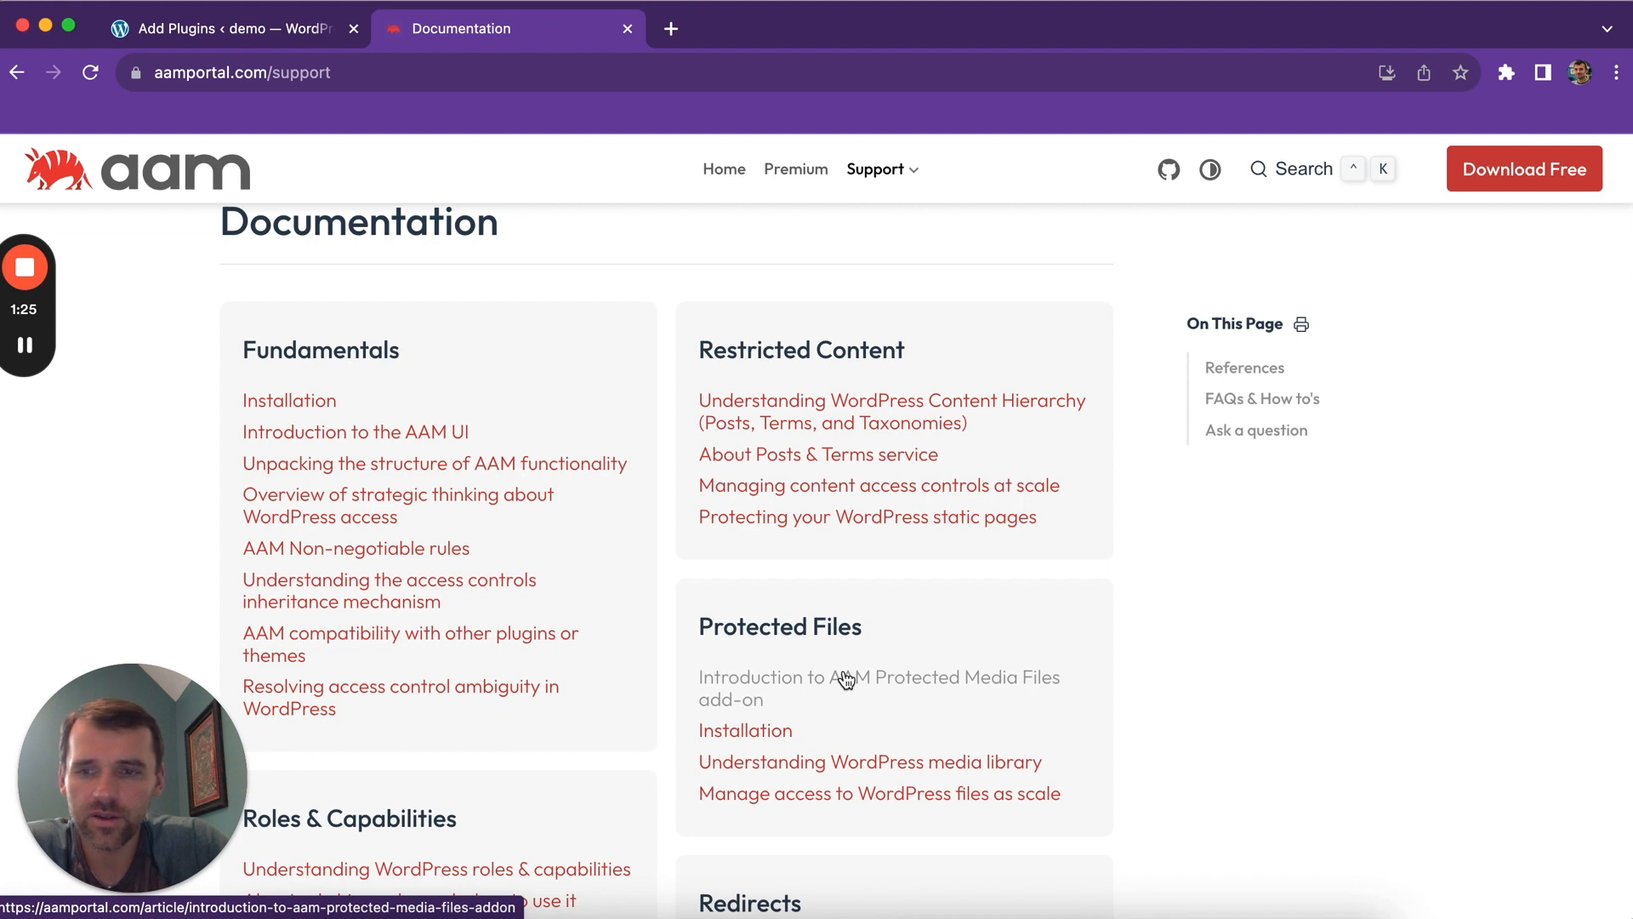
pyautogui.moveTo(733, 742)
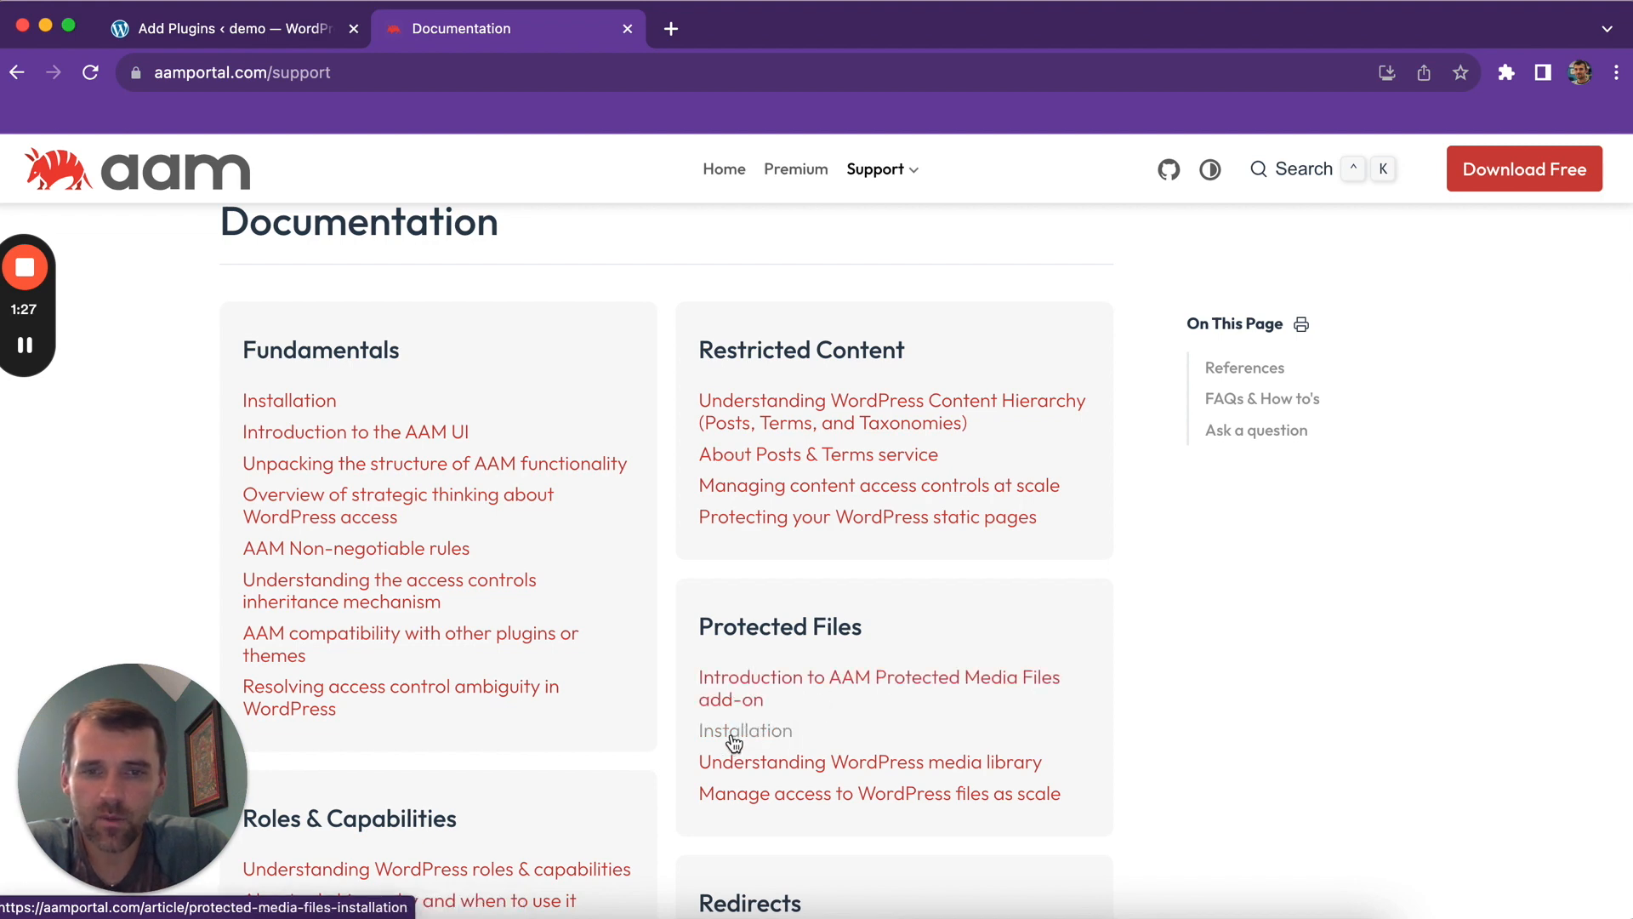
# Read the Protected Files Installation article down through its Apache and Nginx redirect rules.
pyautogui.click(745, 732)
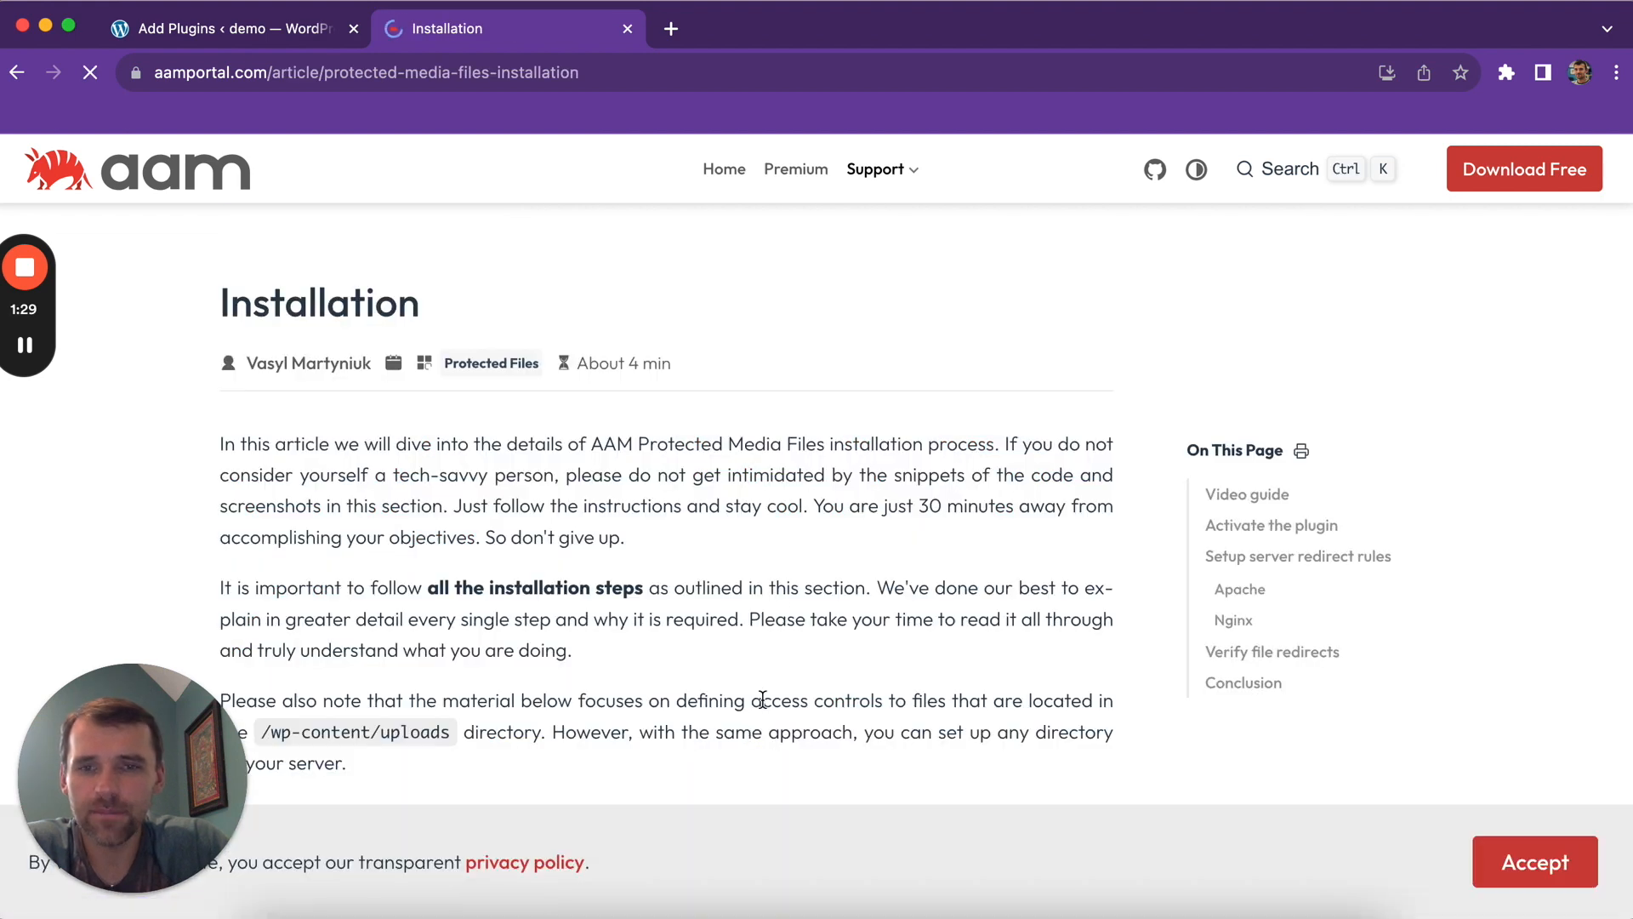
pyautogui.scroll(-3)
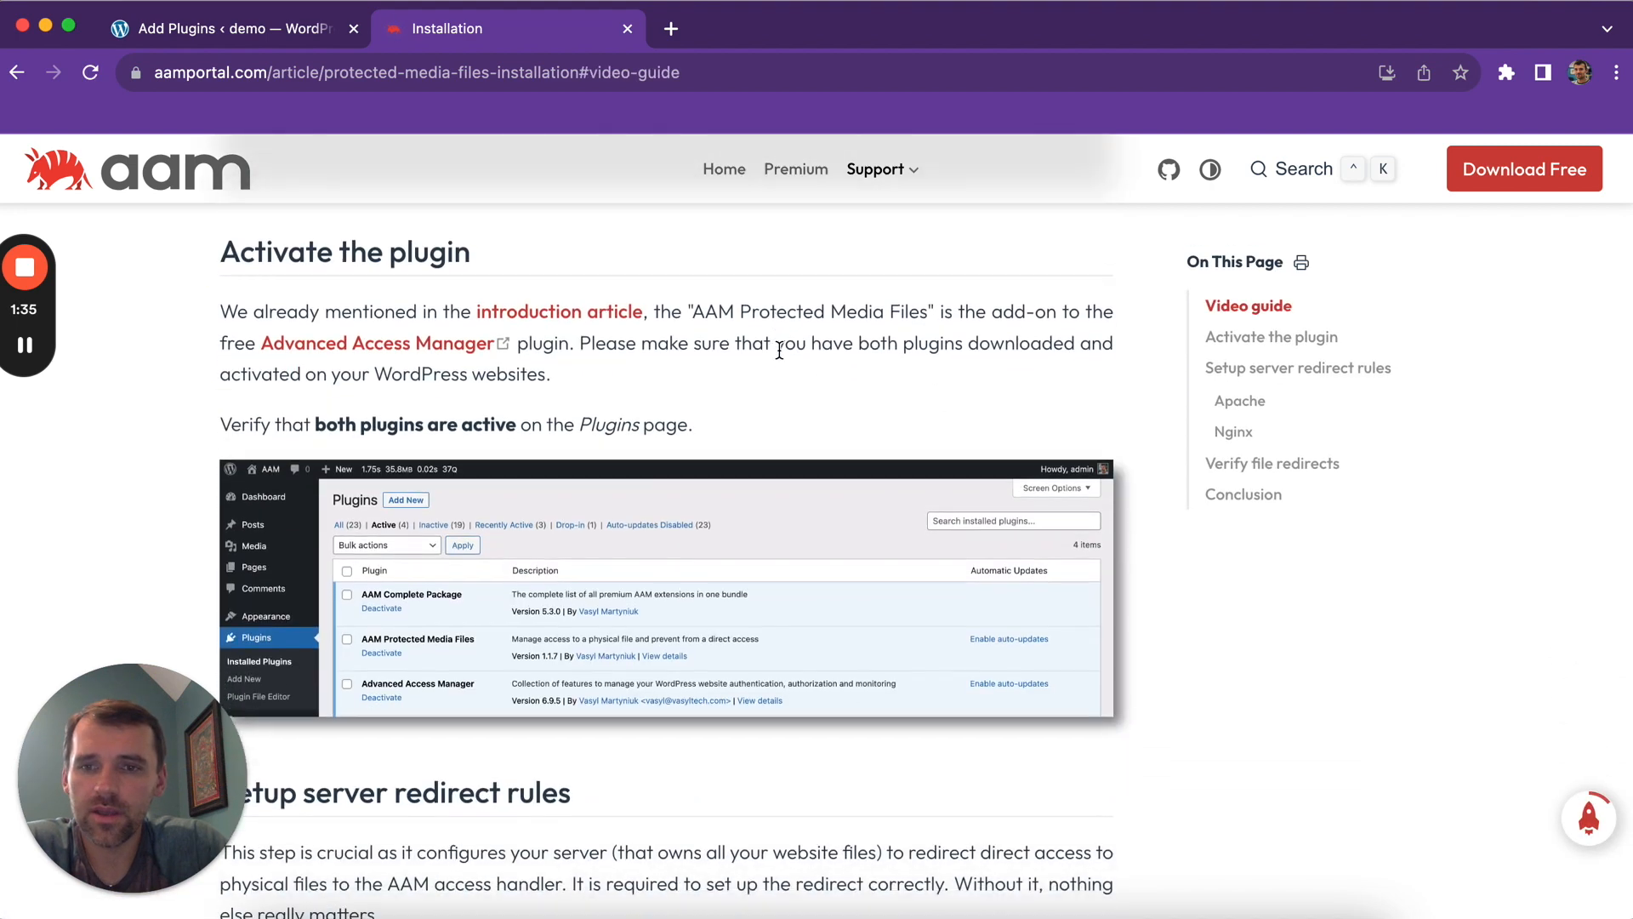
pyautogui.scroll(-3)
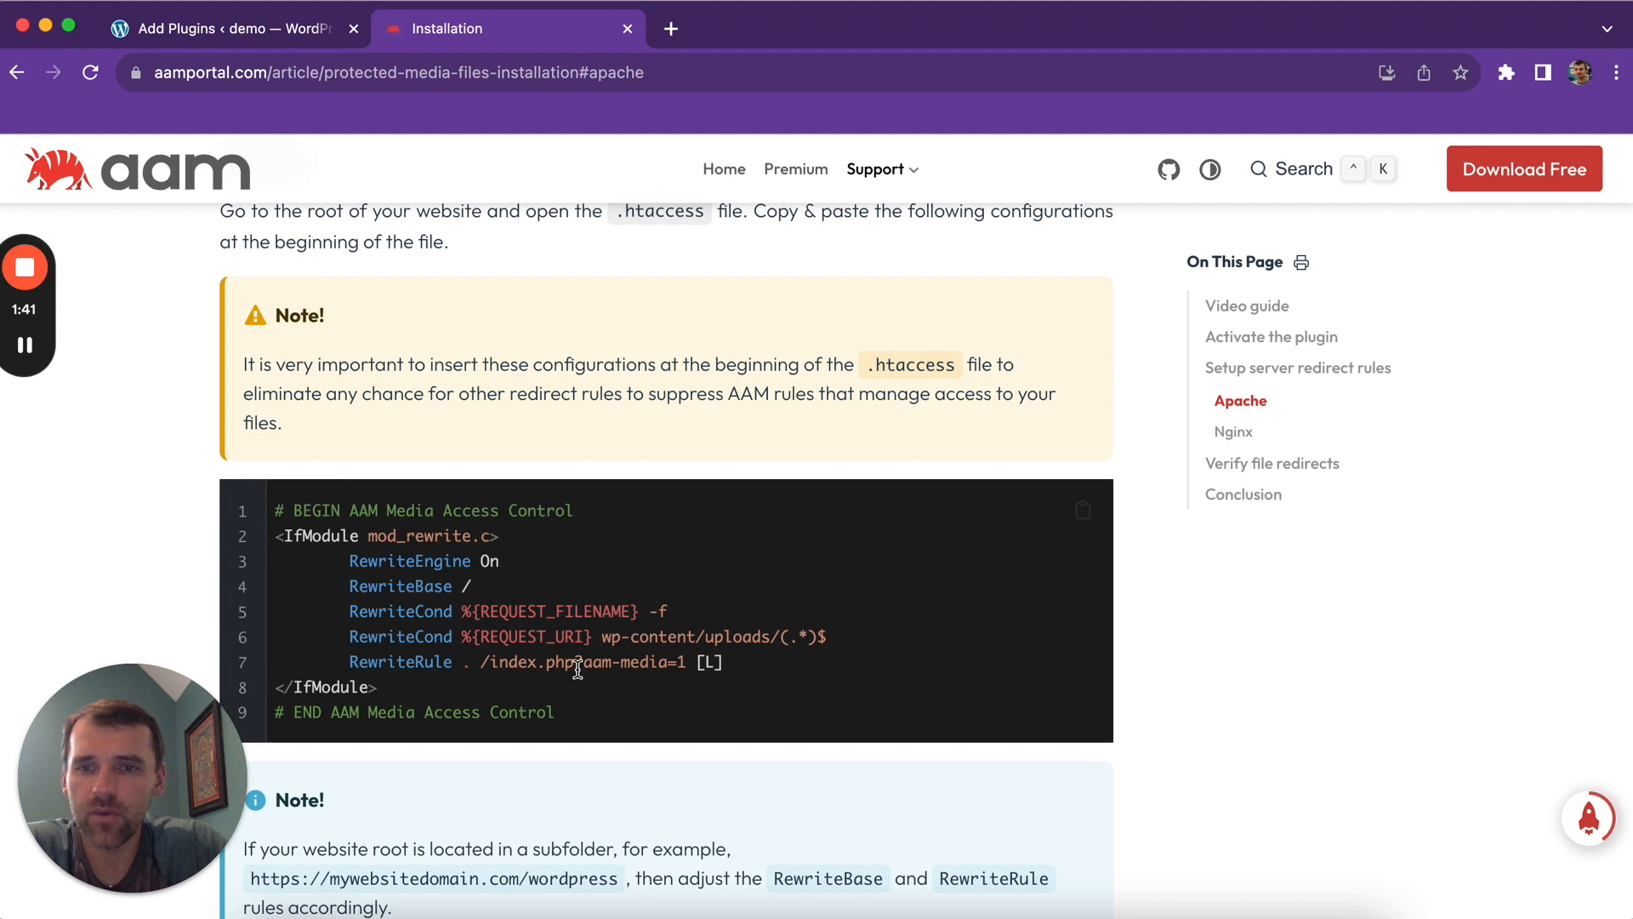
pyautogui.scroll(-3)
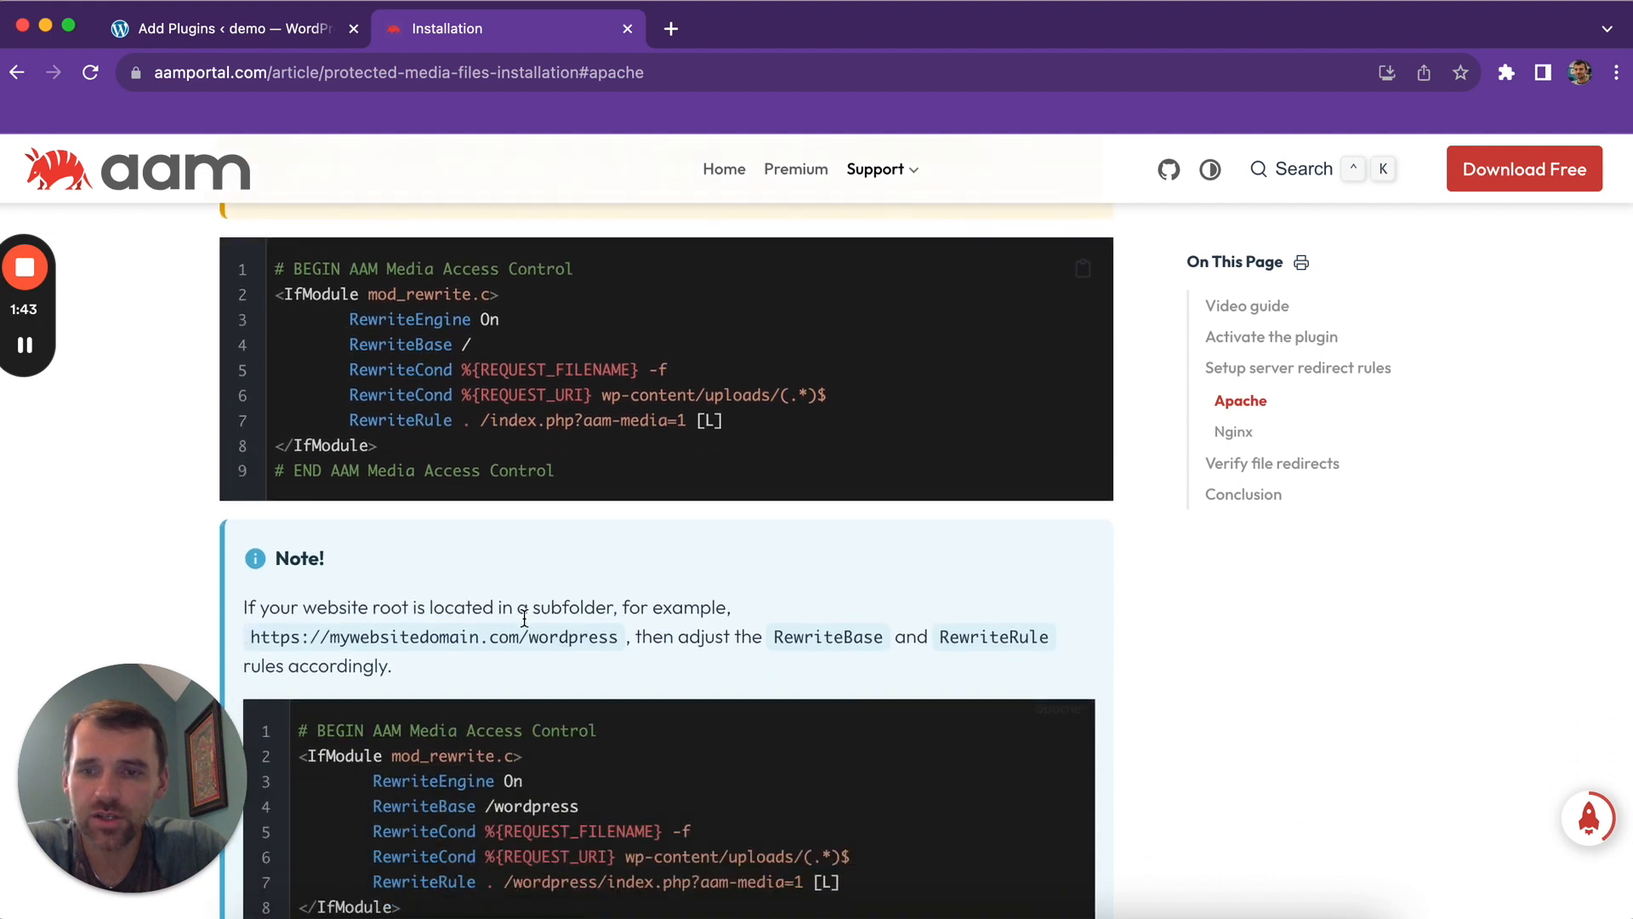
pyautogui.scroll(-3)
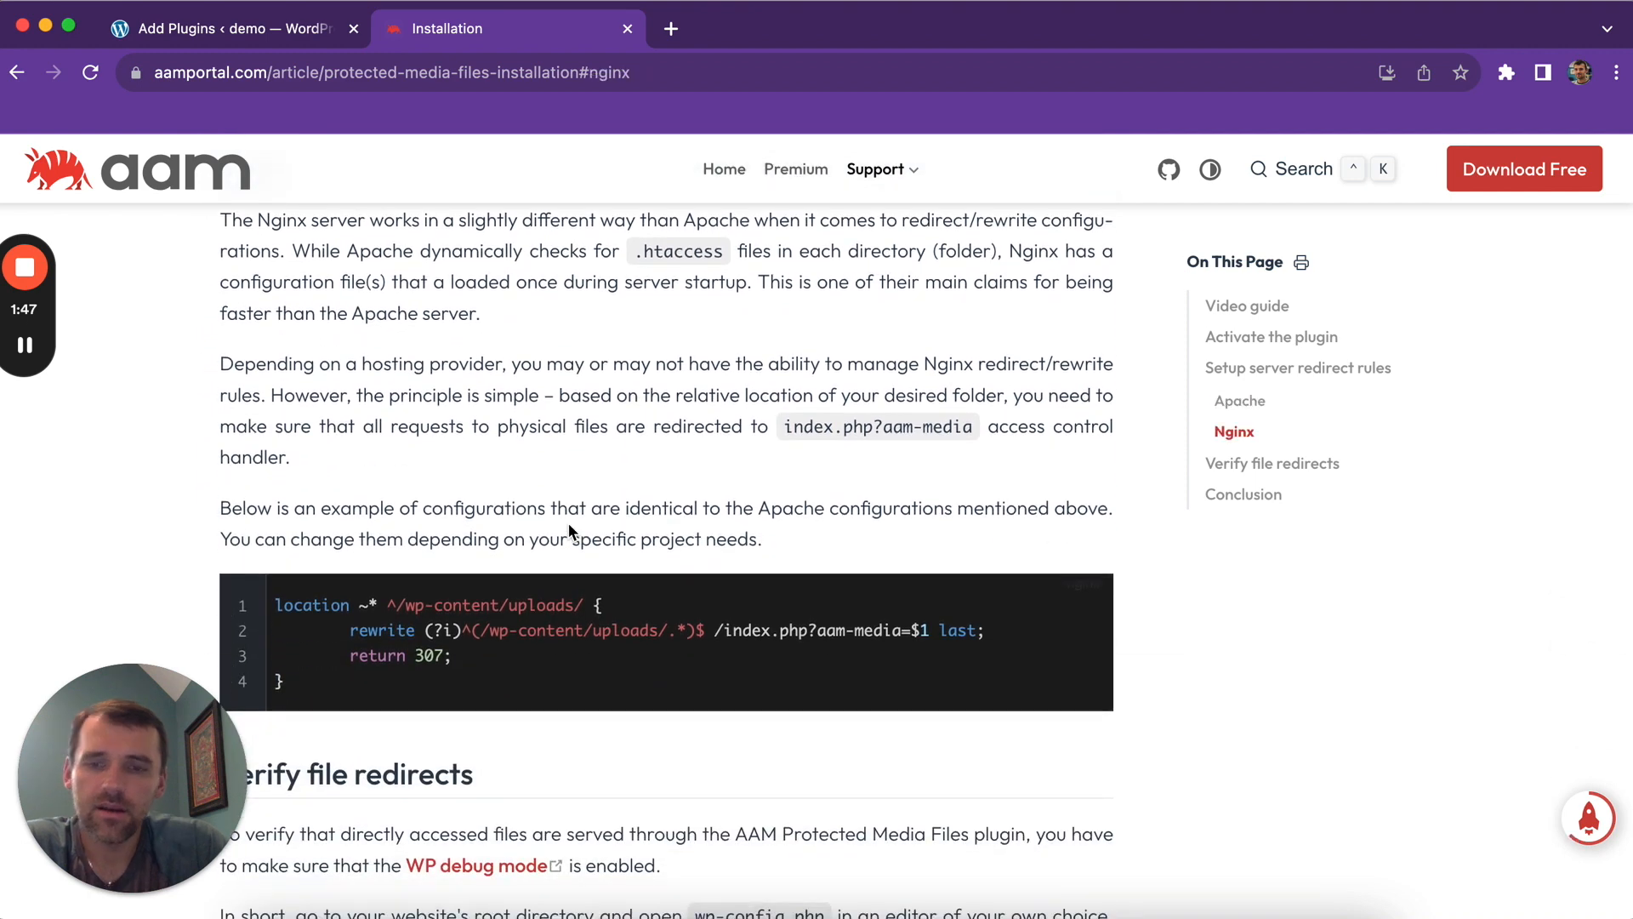
pyautogui.scroll(-3)
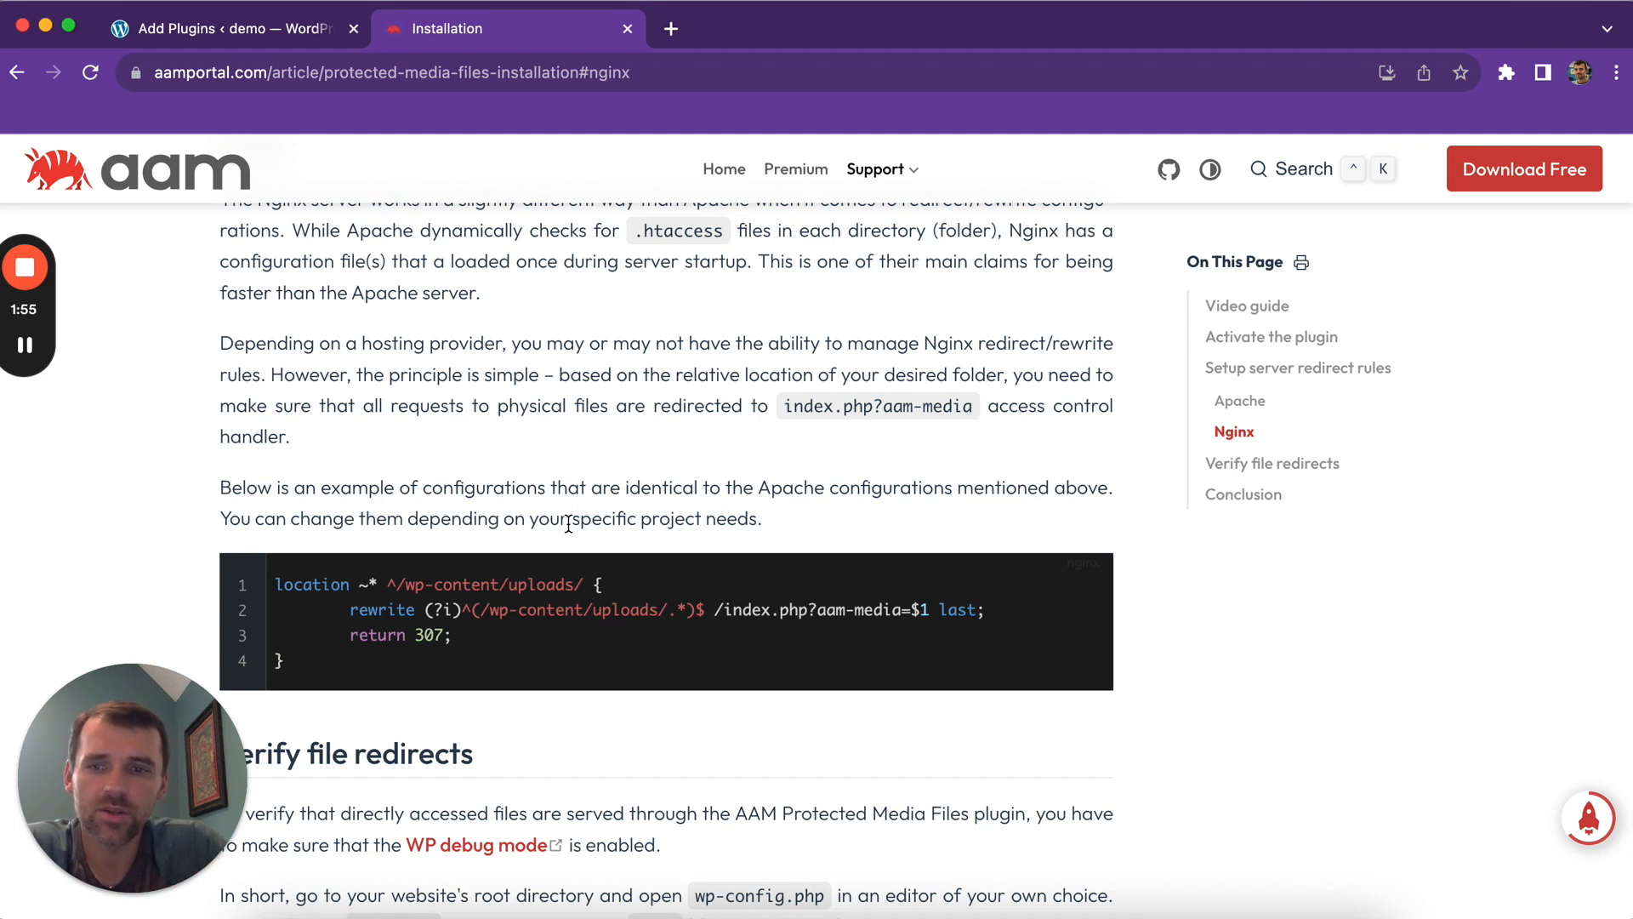
pyautogui.moveTo(405, 330)
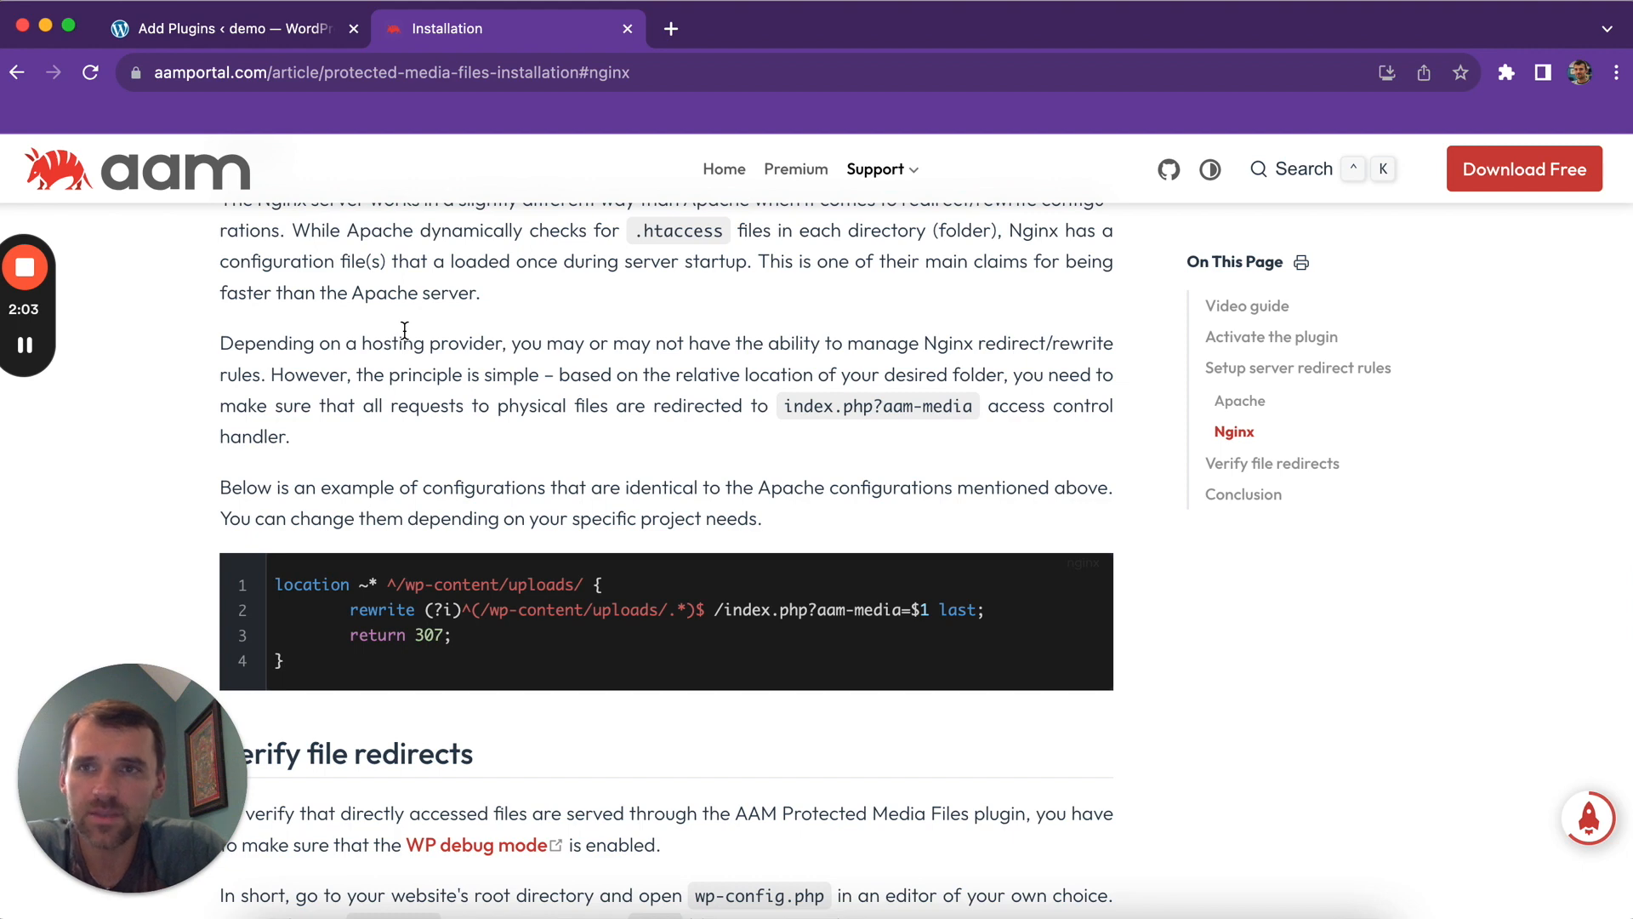
# Return to the WordPress admin on the AAM page for Editor User.
pyautogui.click(235, 27)
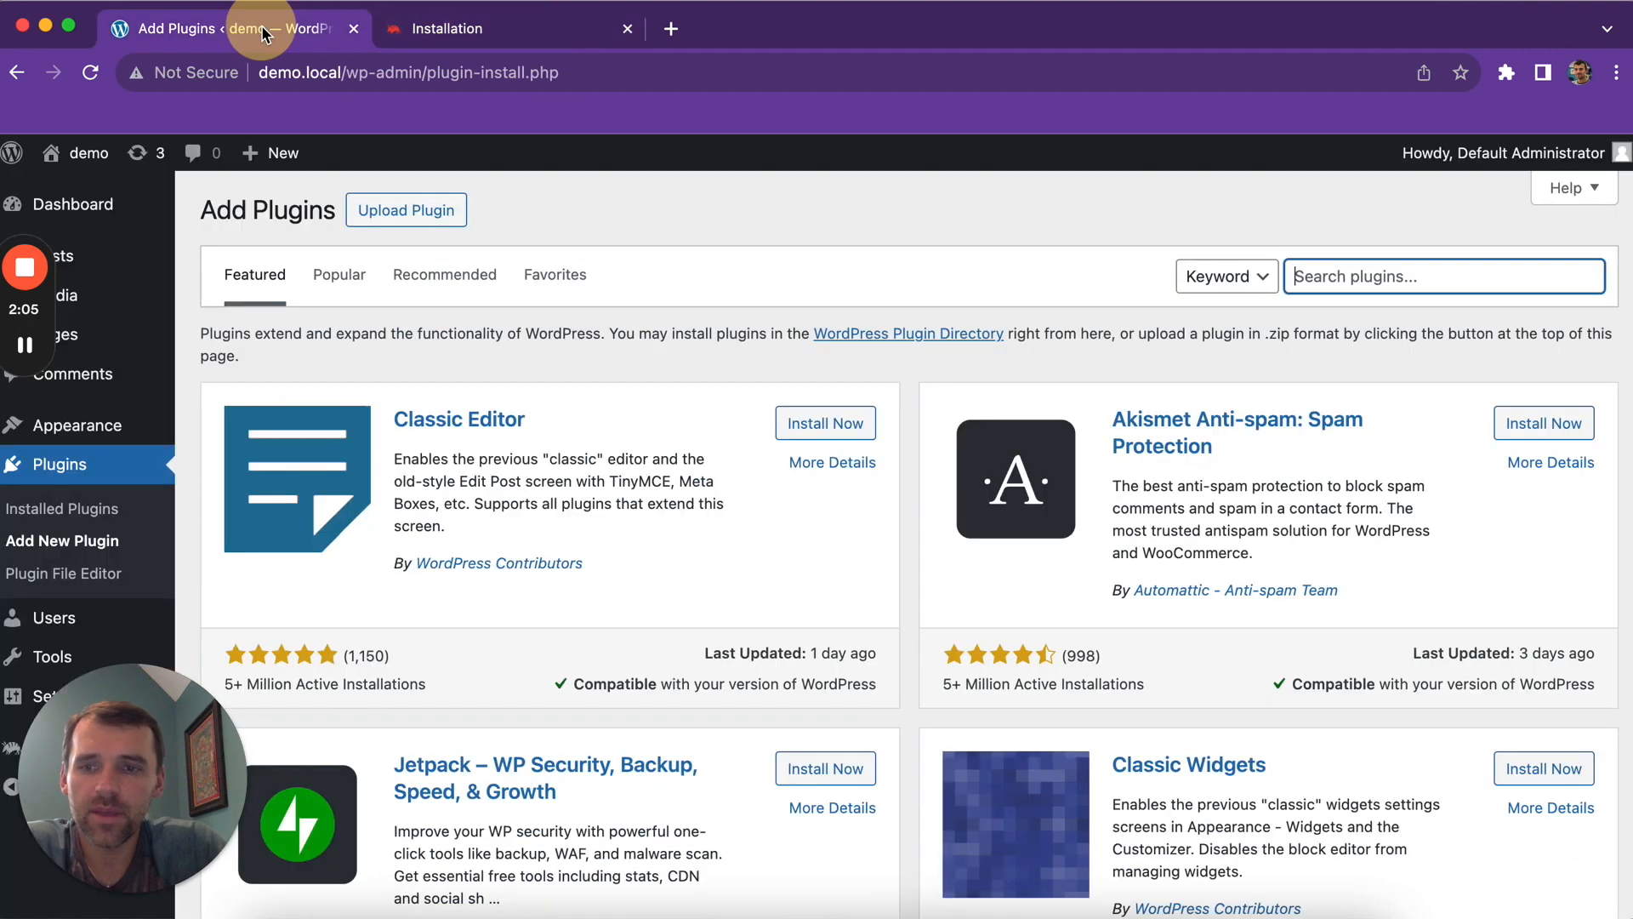
pyautogui.moveTo(59, 333)
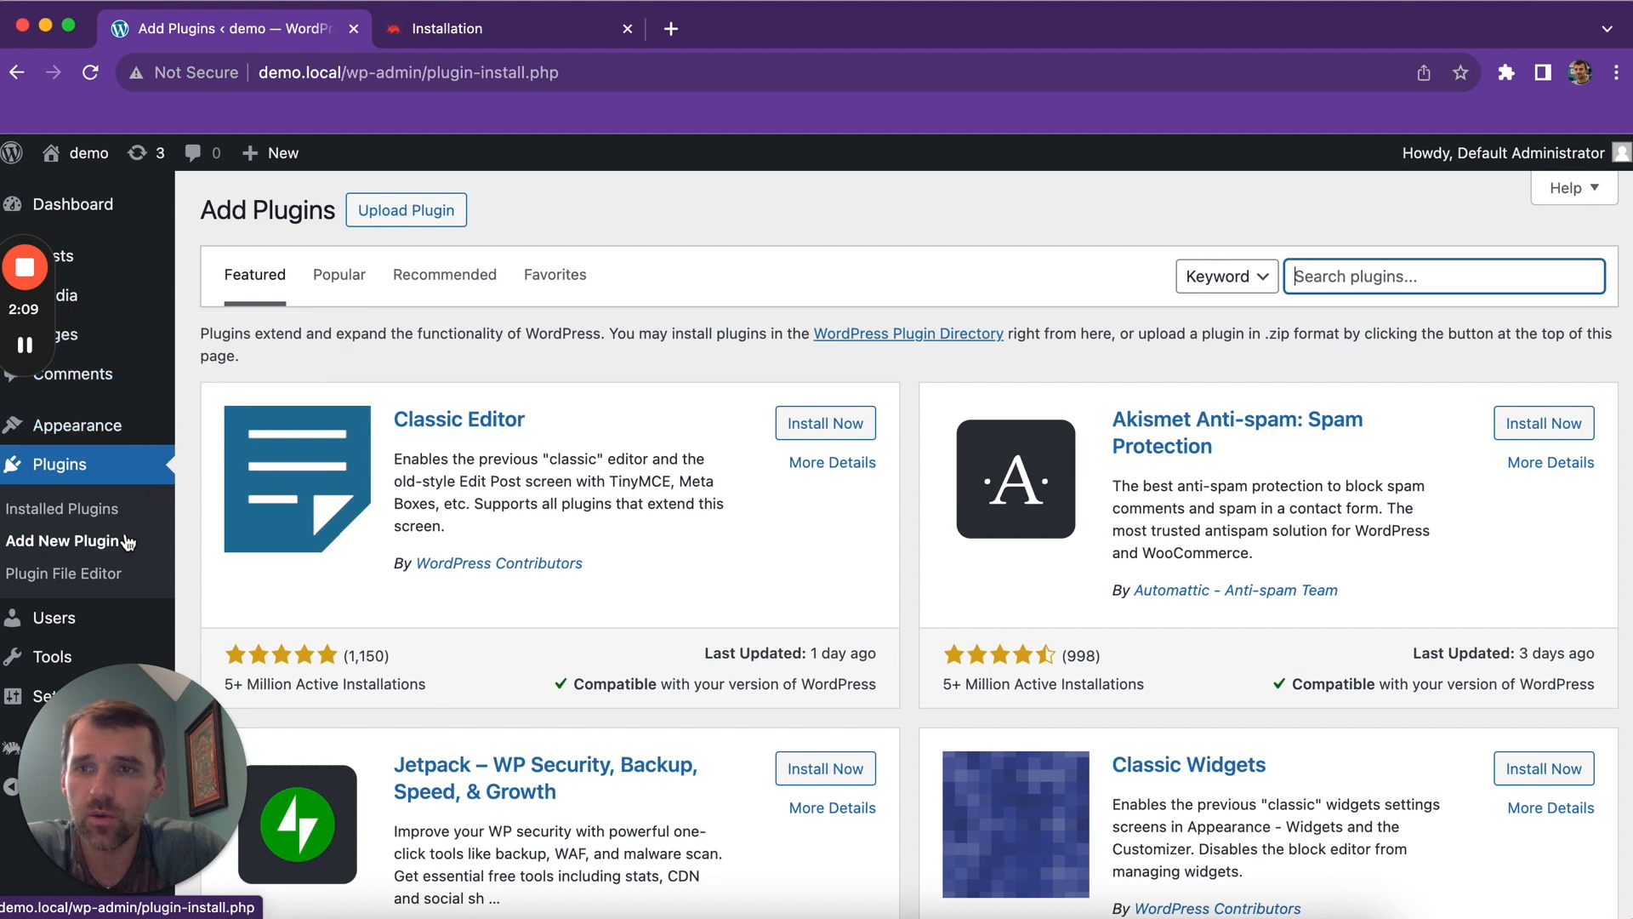
pyautogui.scroll(-3)
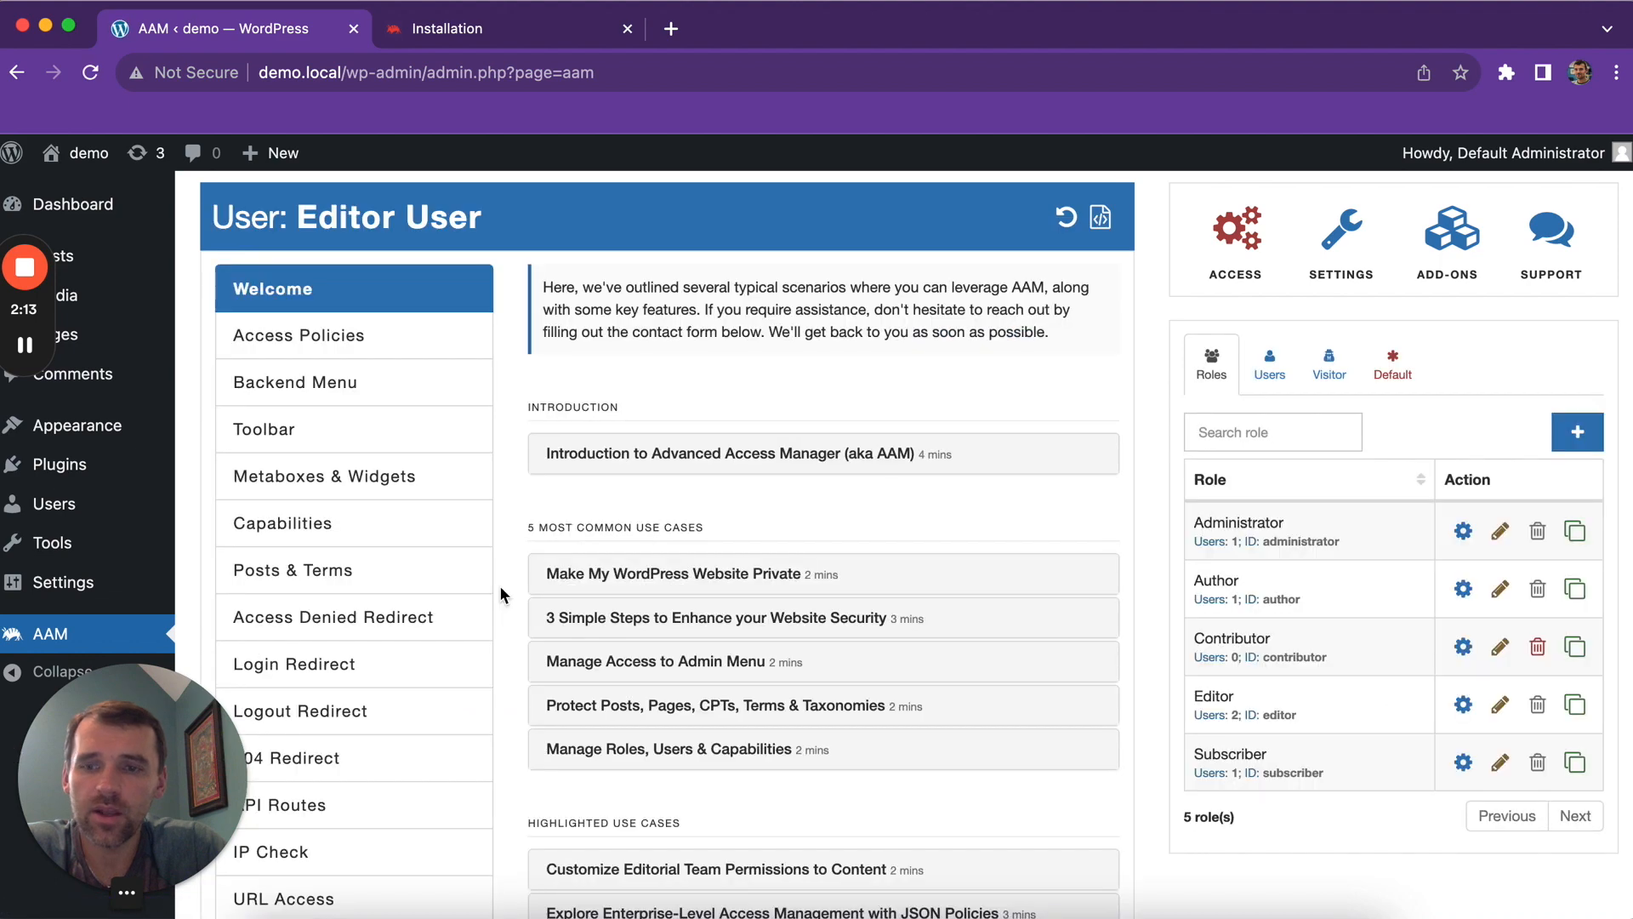
pyautogui.moveTo(350, 577)
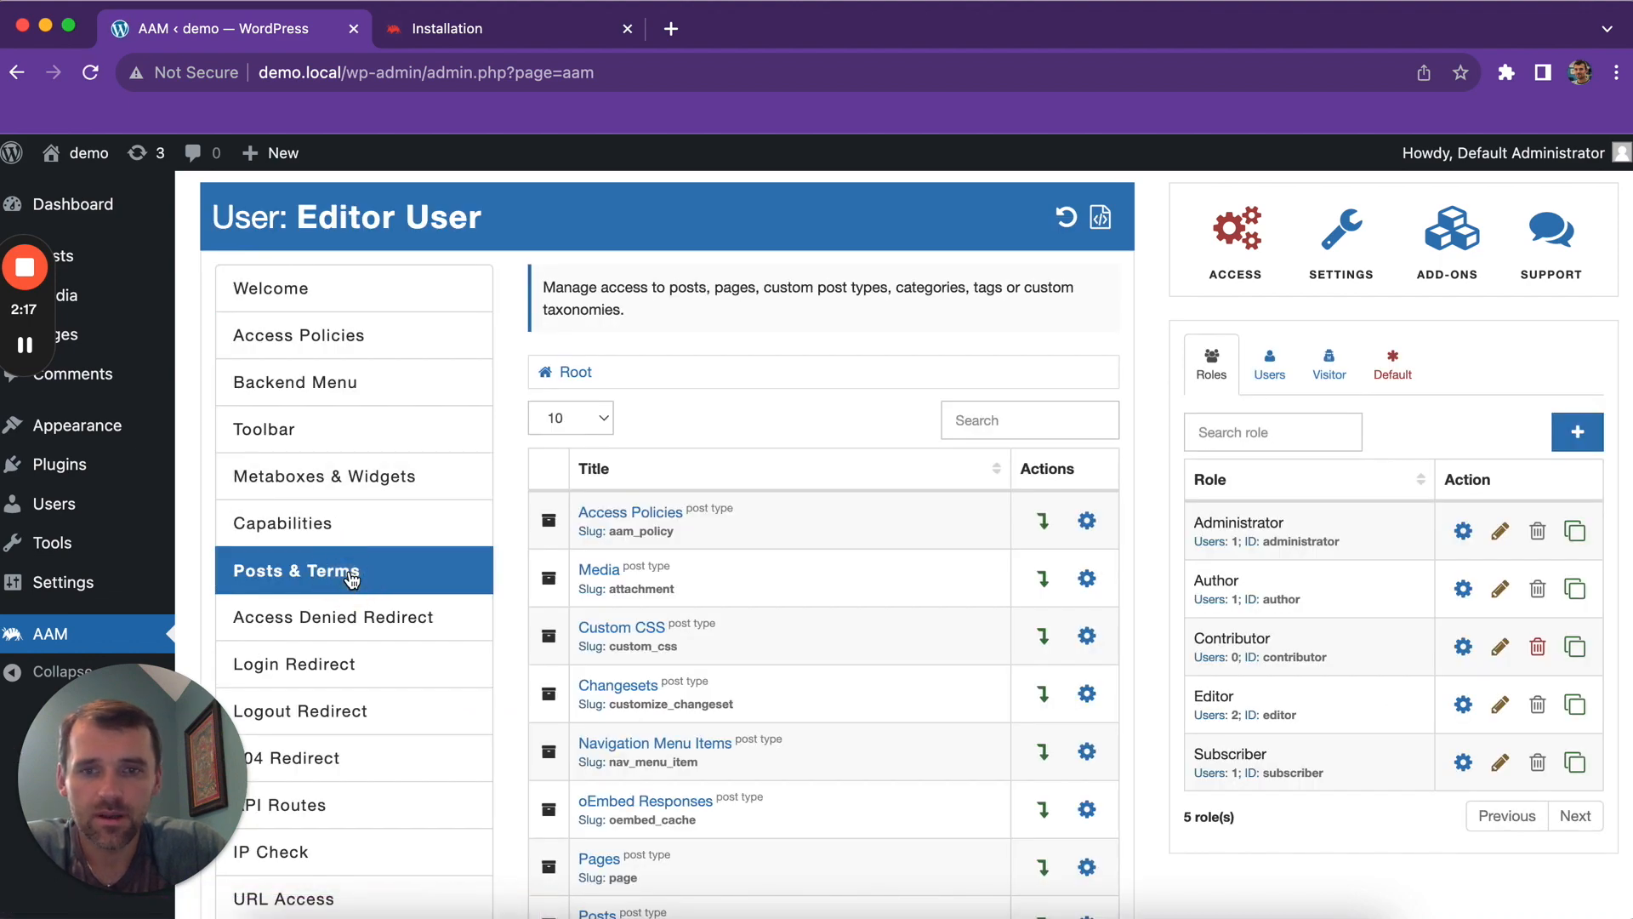
pyautogui.moveTo(646, 568)
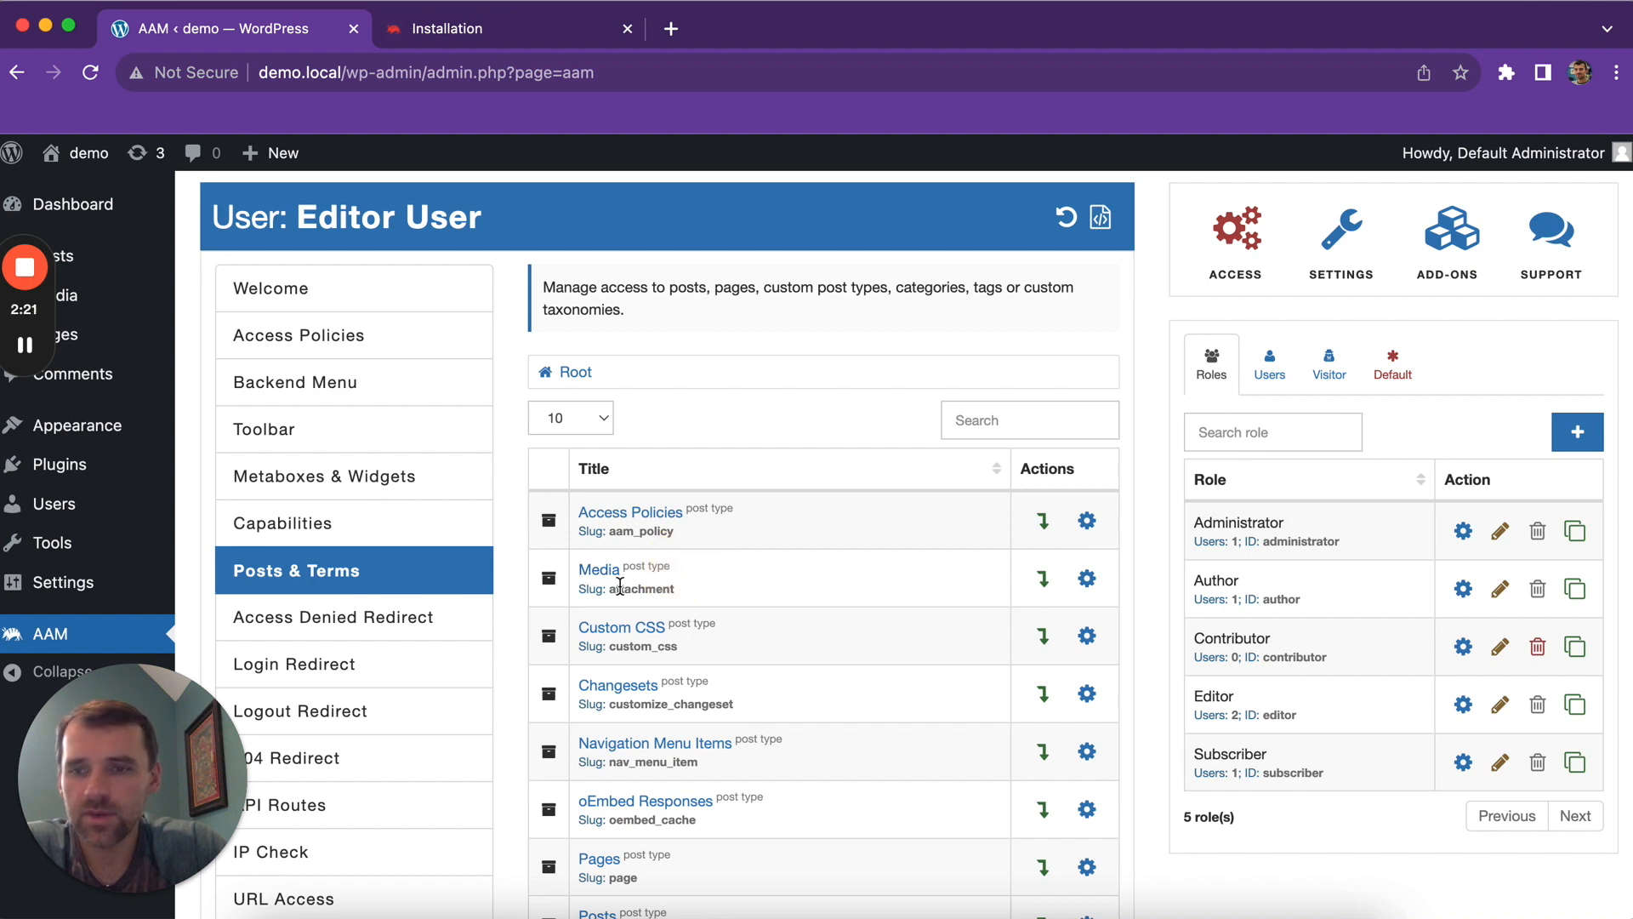
pyautogui.moveTo(642, 599)
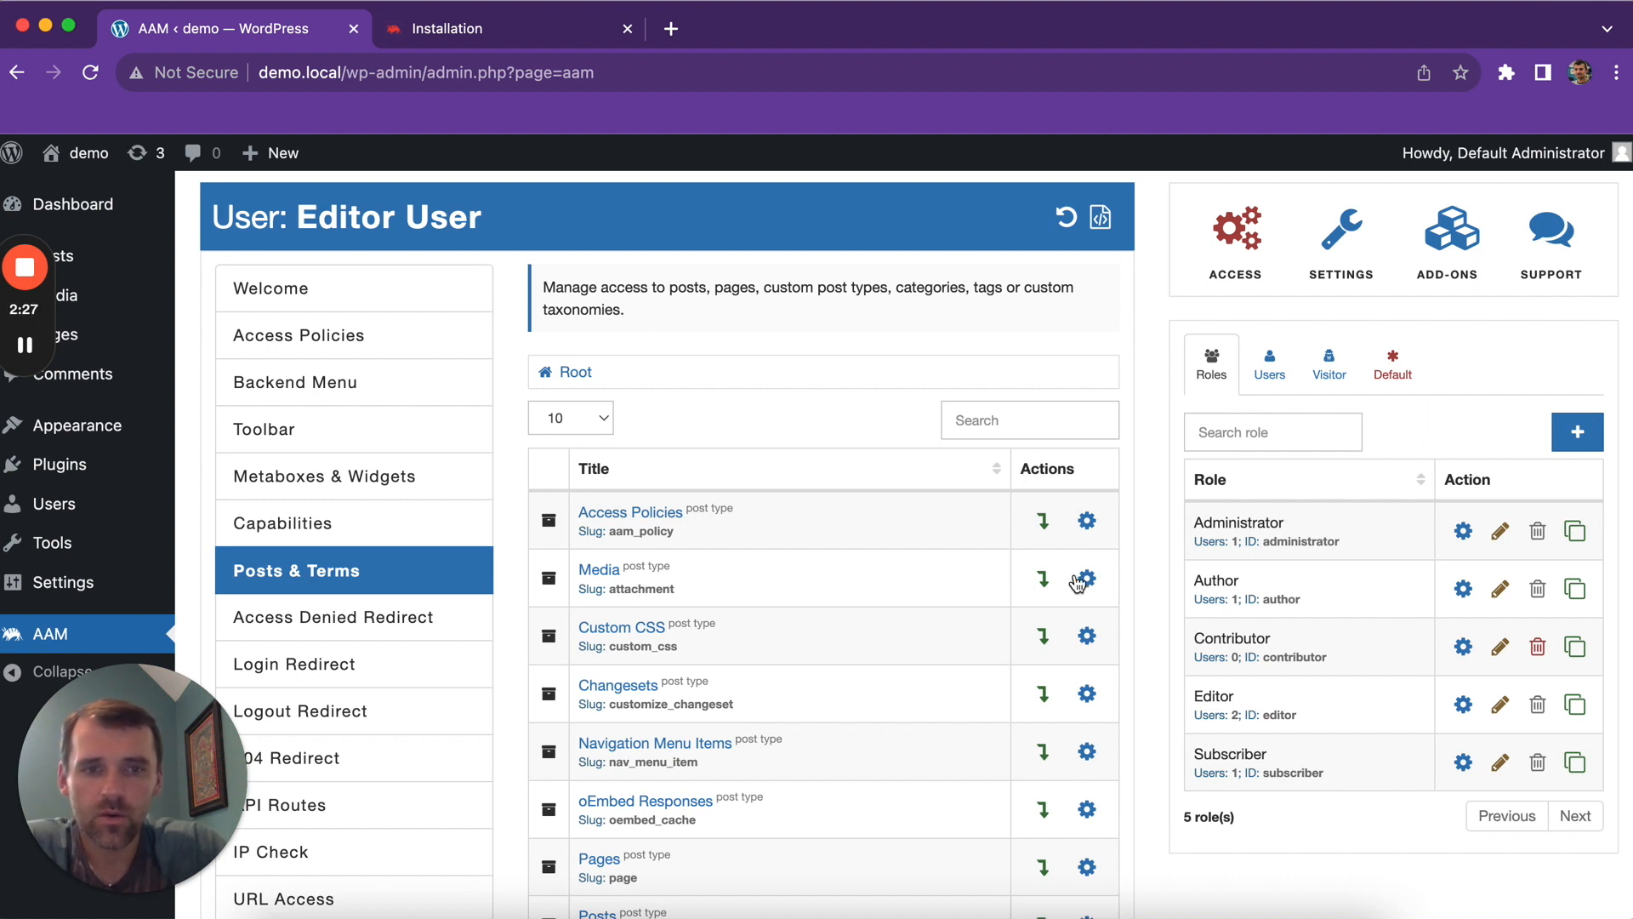
# List Media items Invoice 5470, Invoice 5471 and pq in Editor User's Posts & Terms.
pyautogui.click(1086, 578)
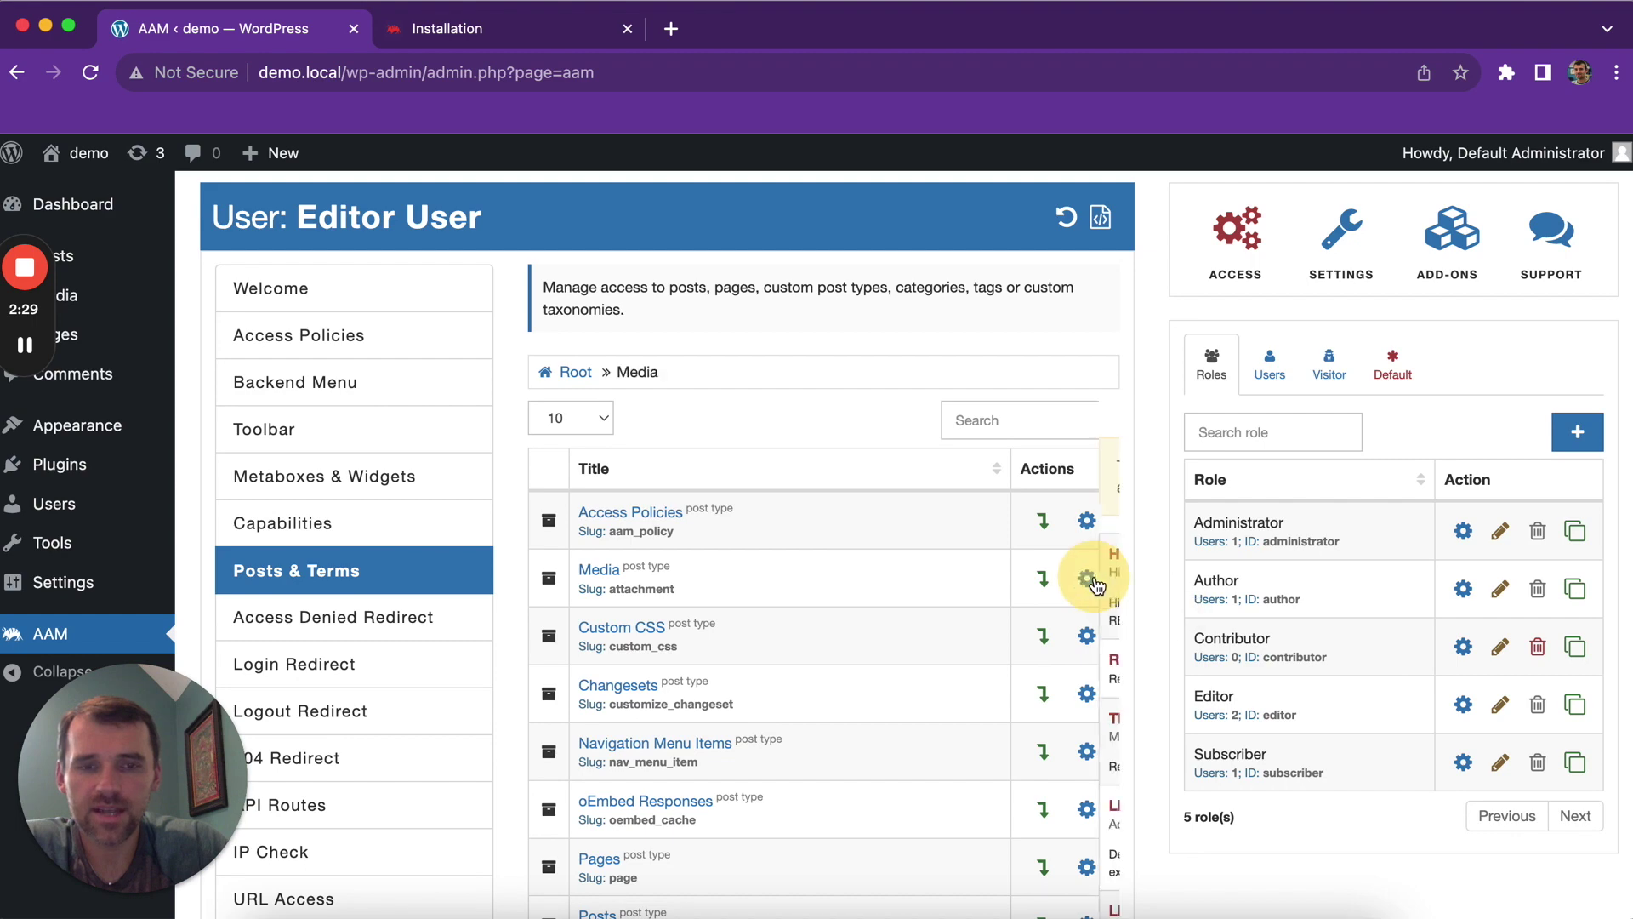
pyautogui.click(1085, 579)
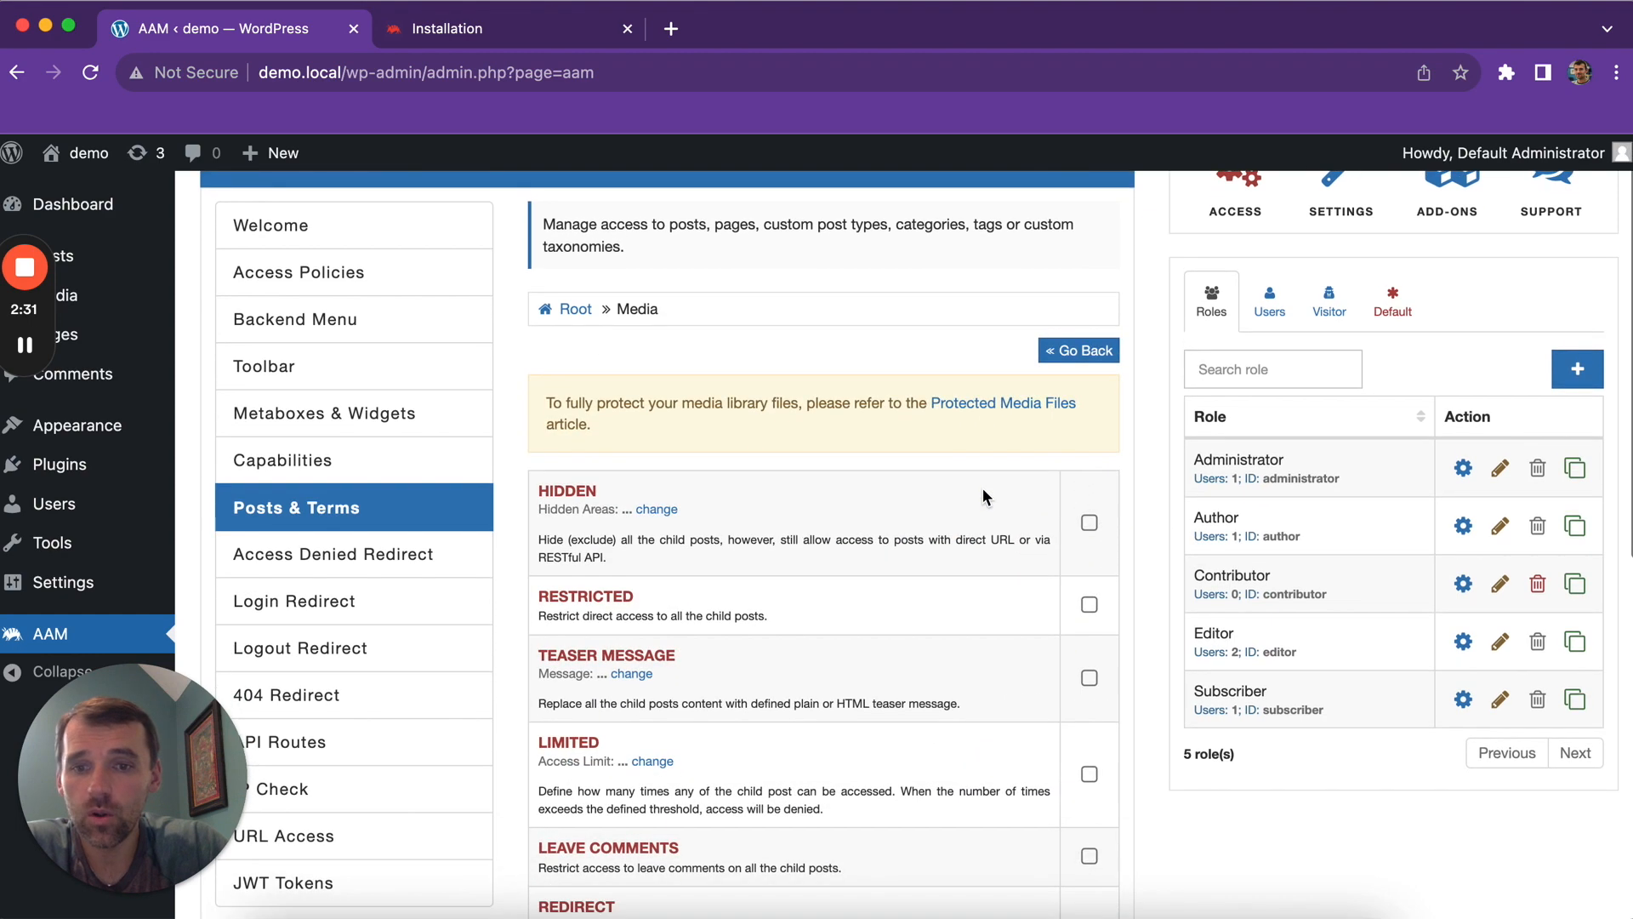
pyautogui.scroll(-3)
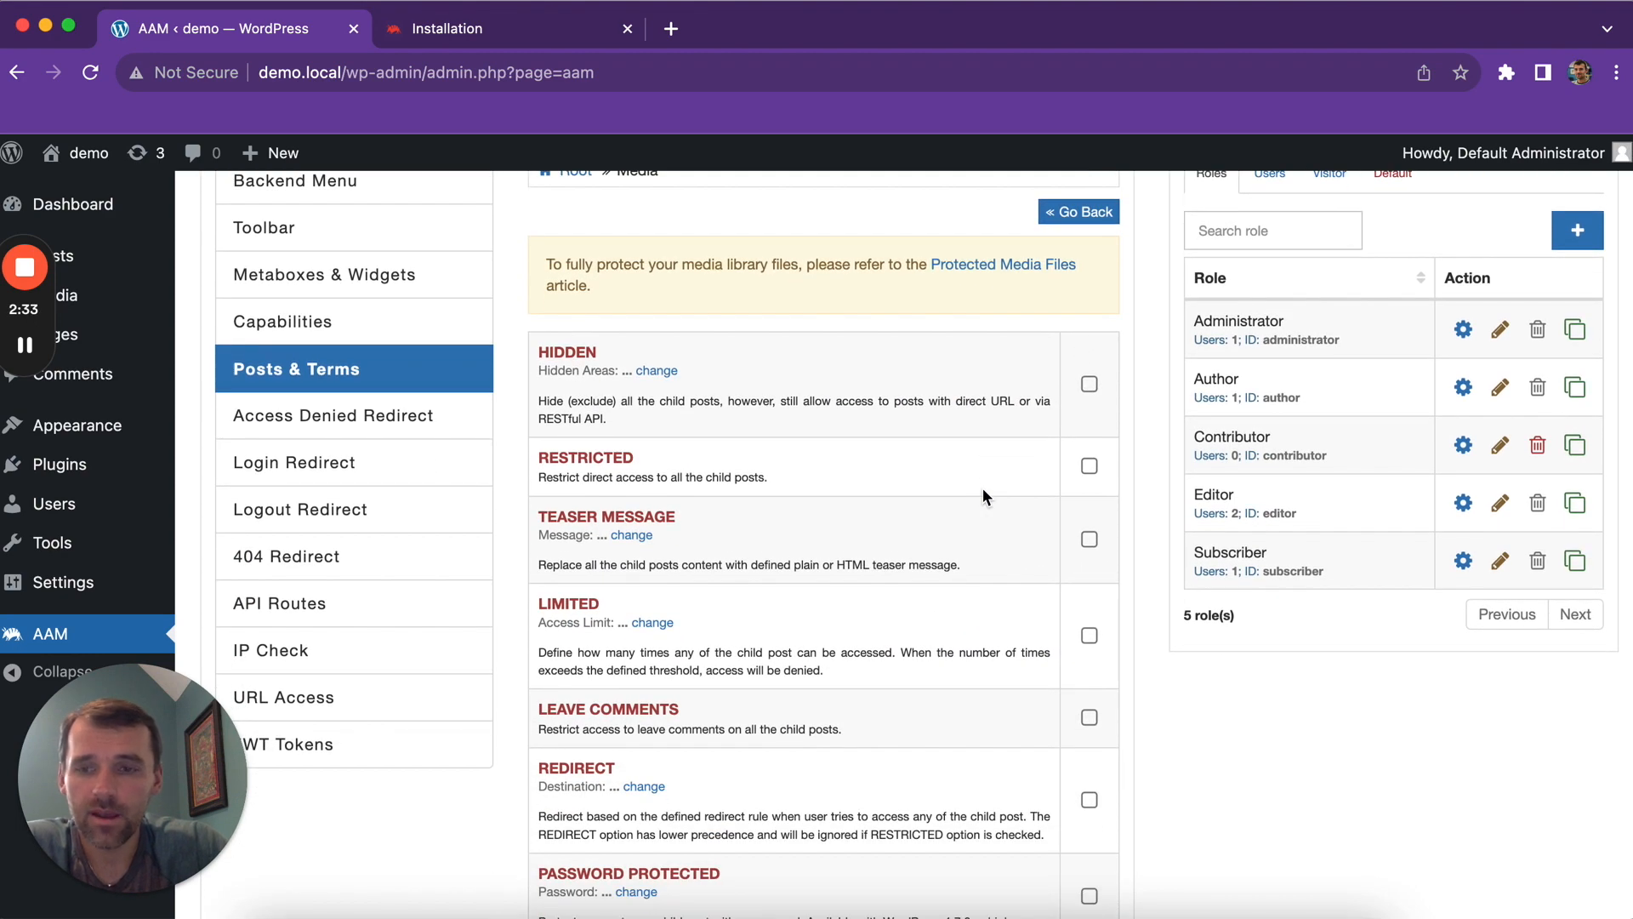
pyautogui.scroll(-3)
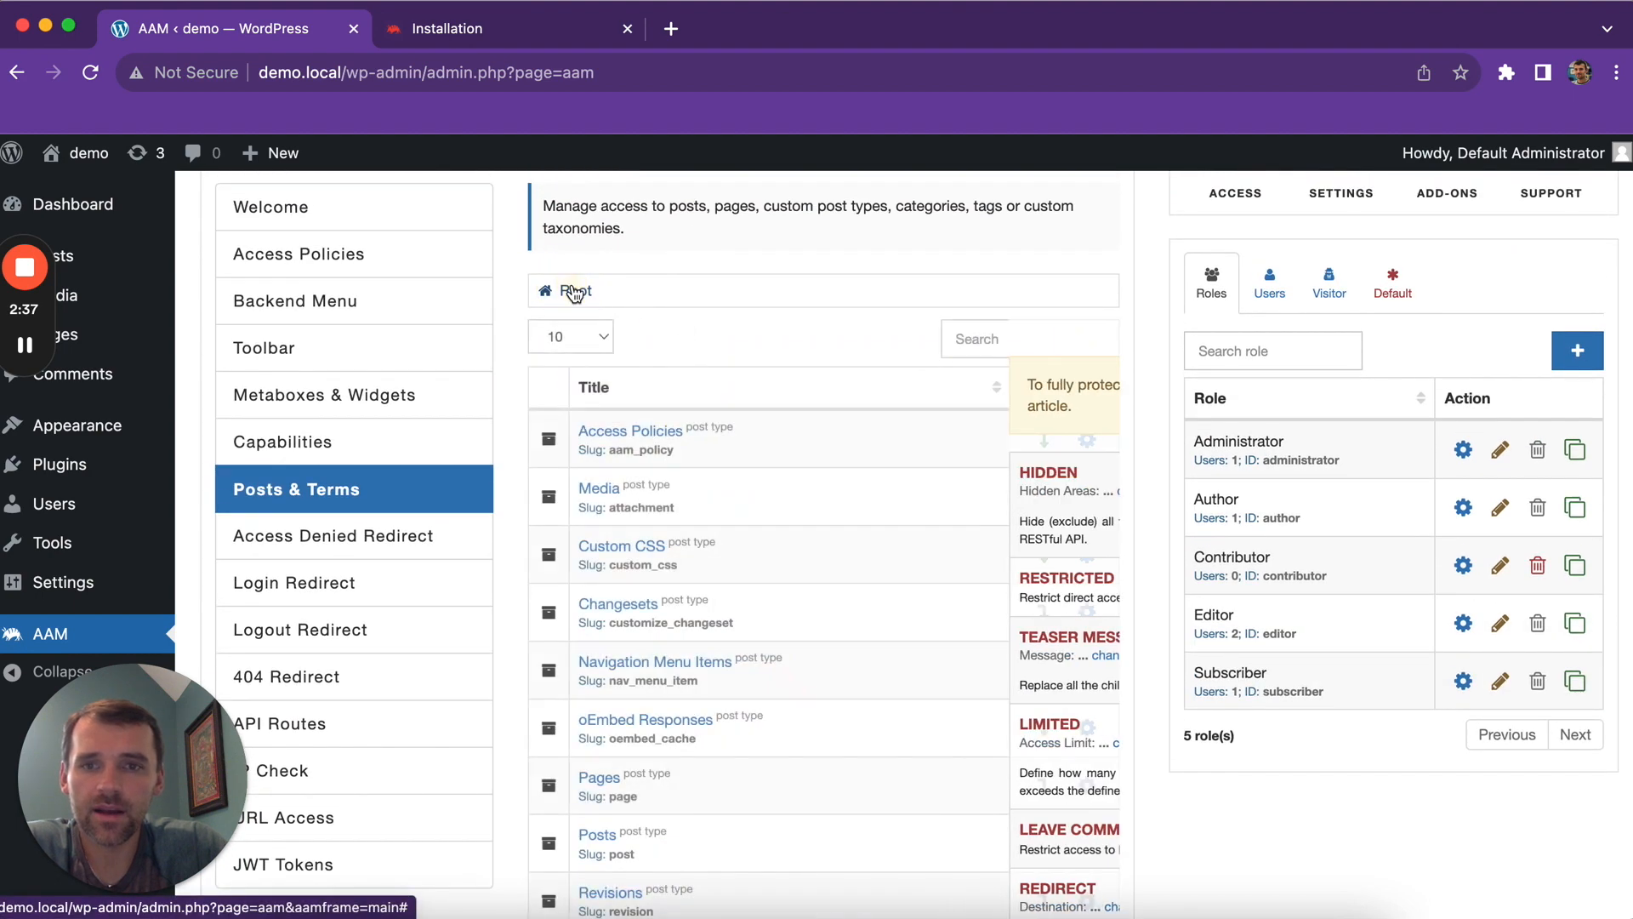
pyautogui.click(599, 486)
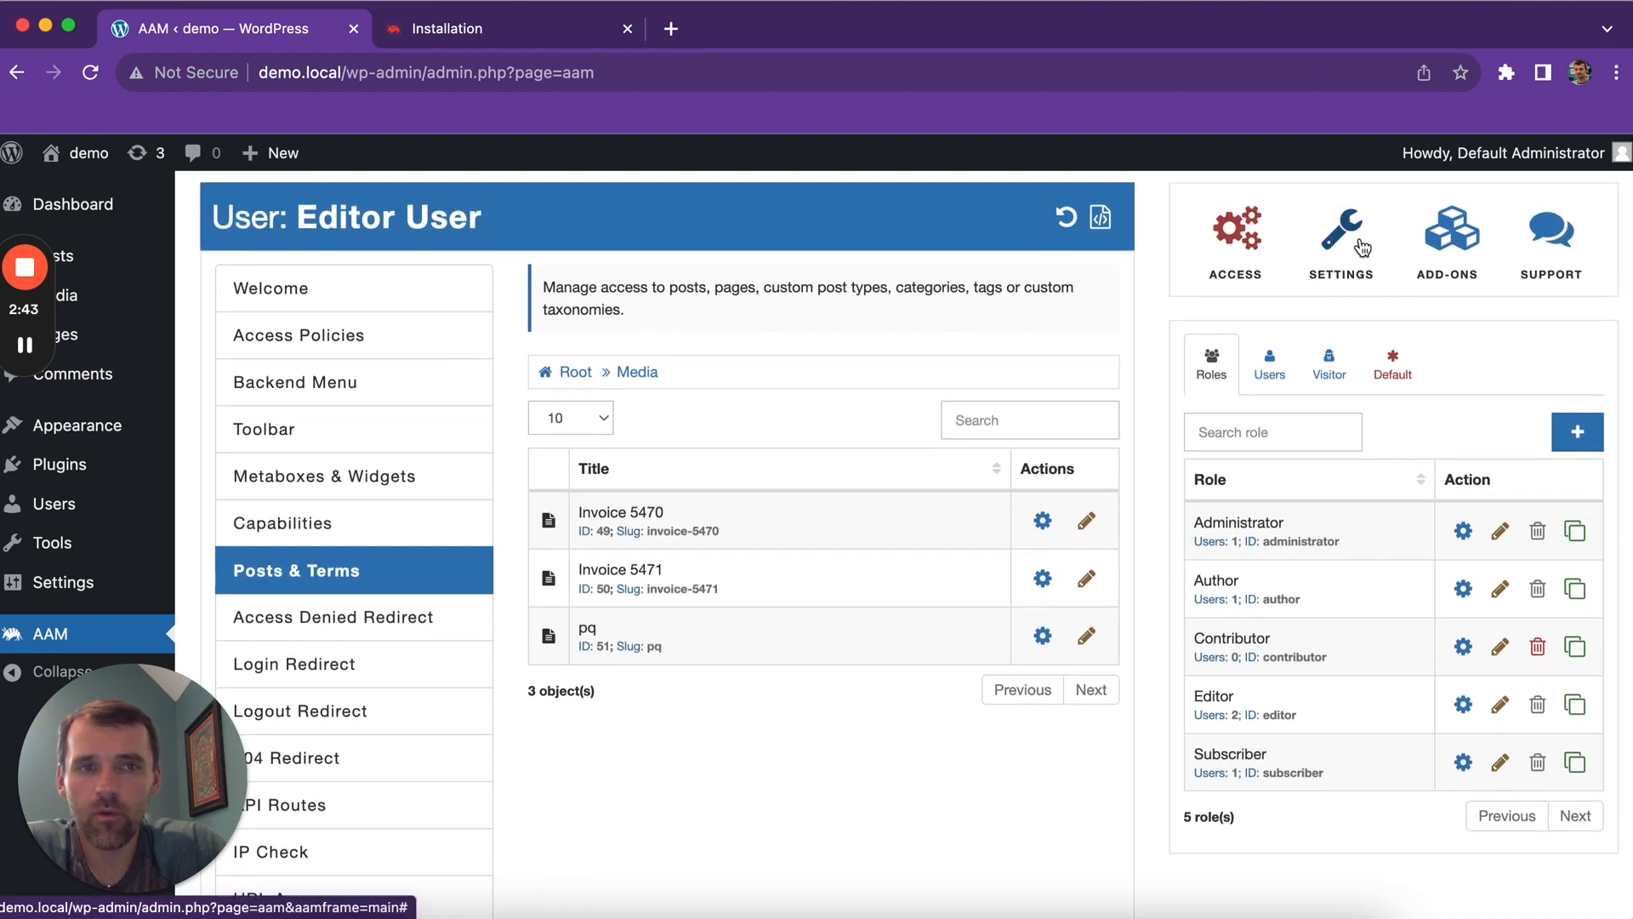
pyautogui.moveTo(1355, 248)
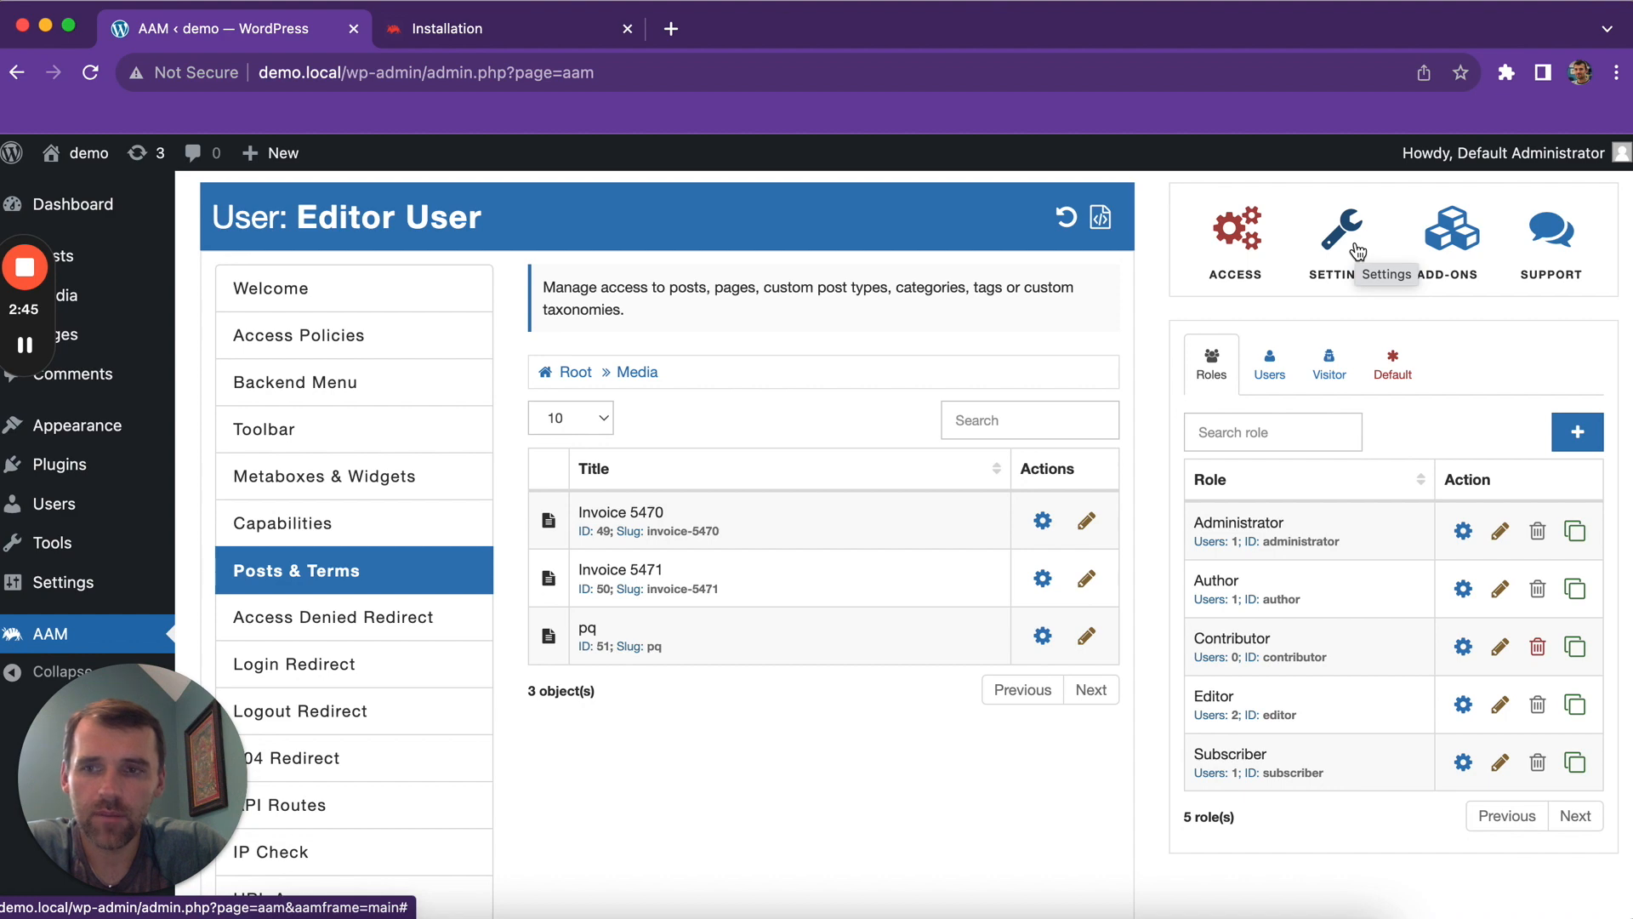
# Enable Media Categories in AAM Content Settings.
pyautogui.click(1341, 230)
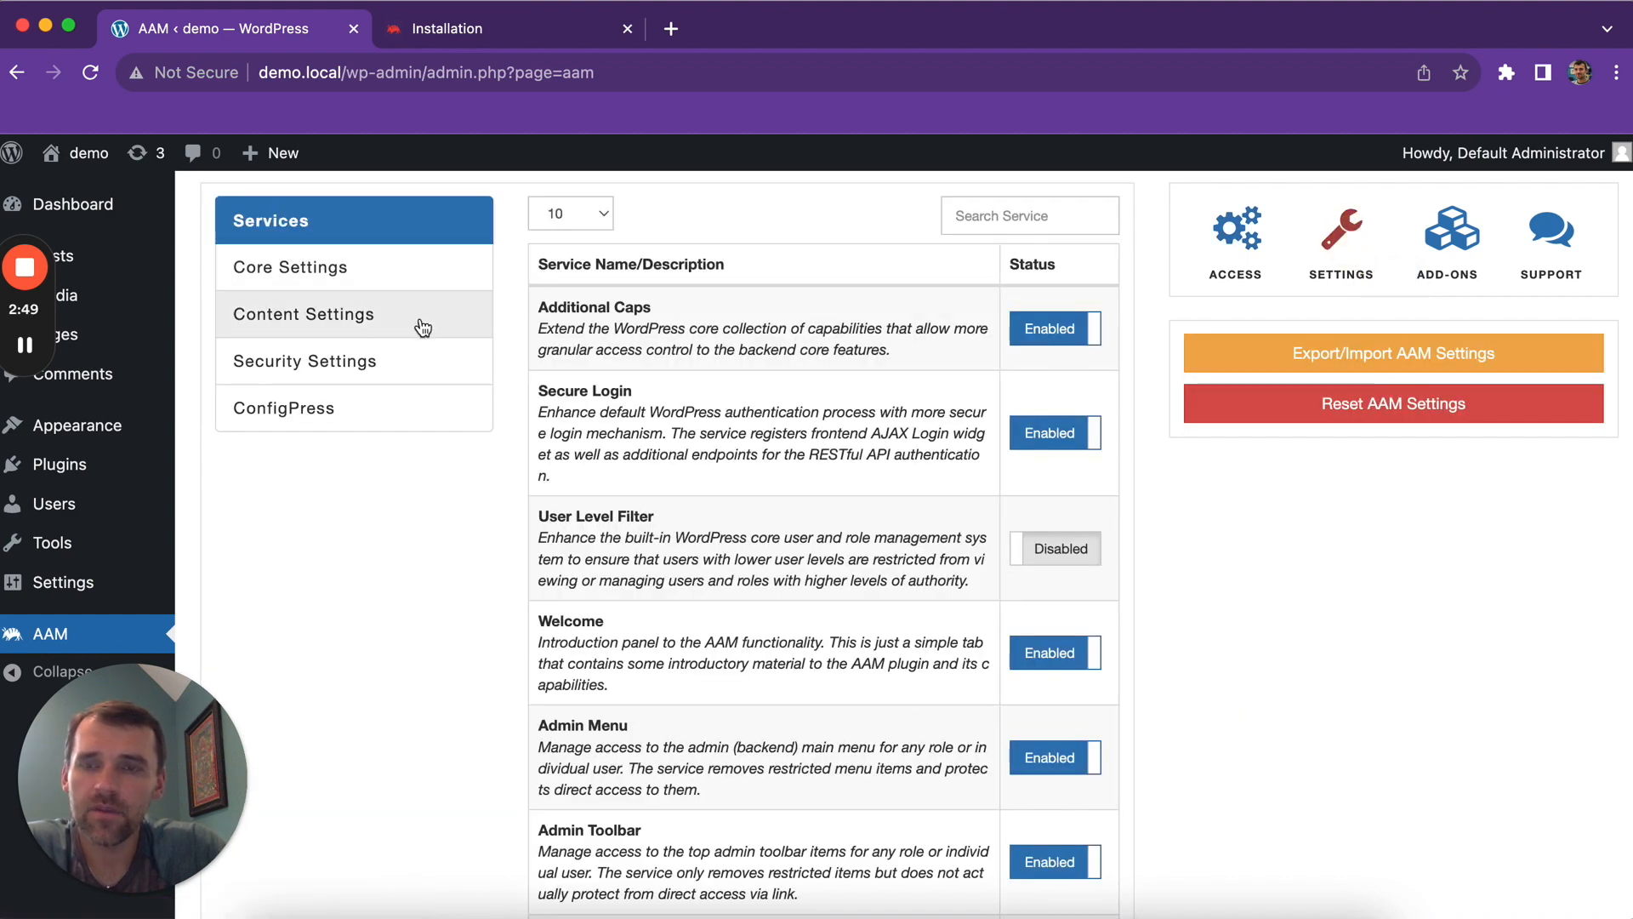
pyautogui.click(303, 313)
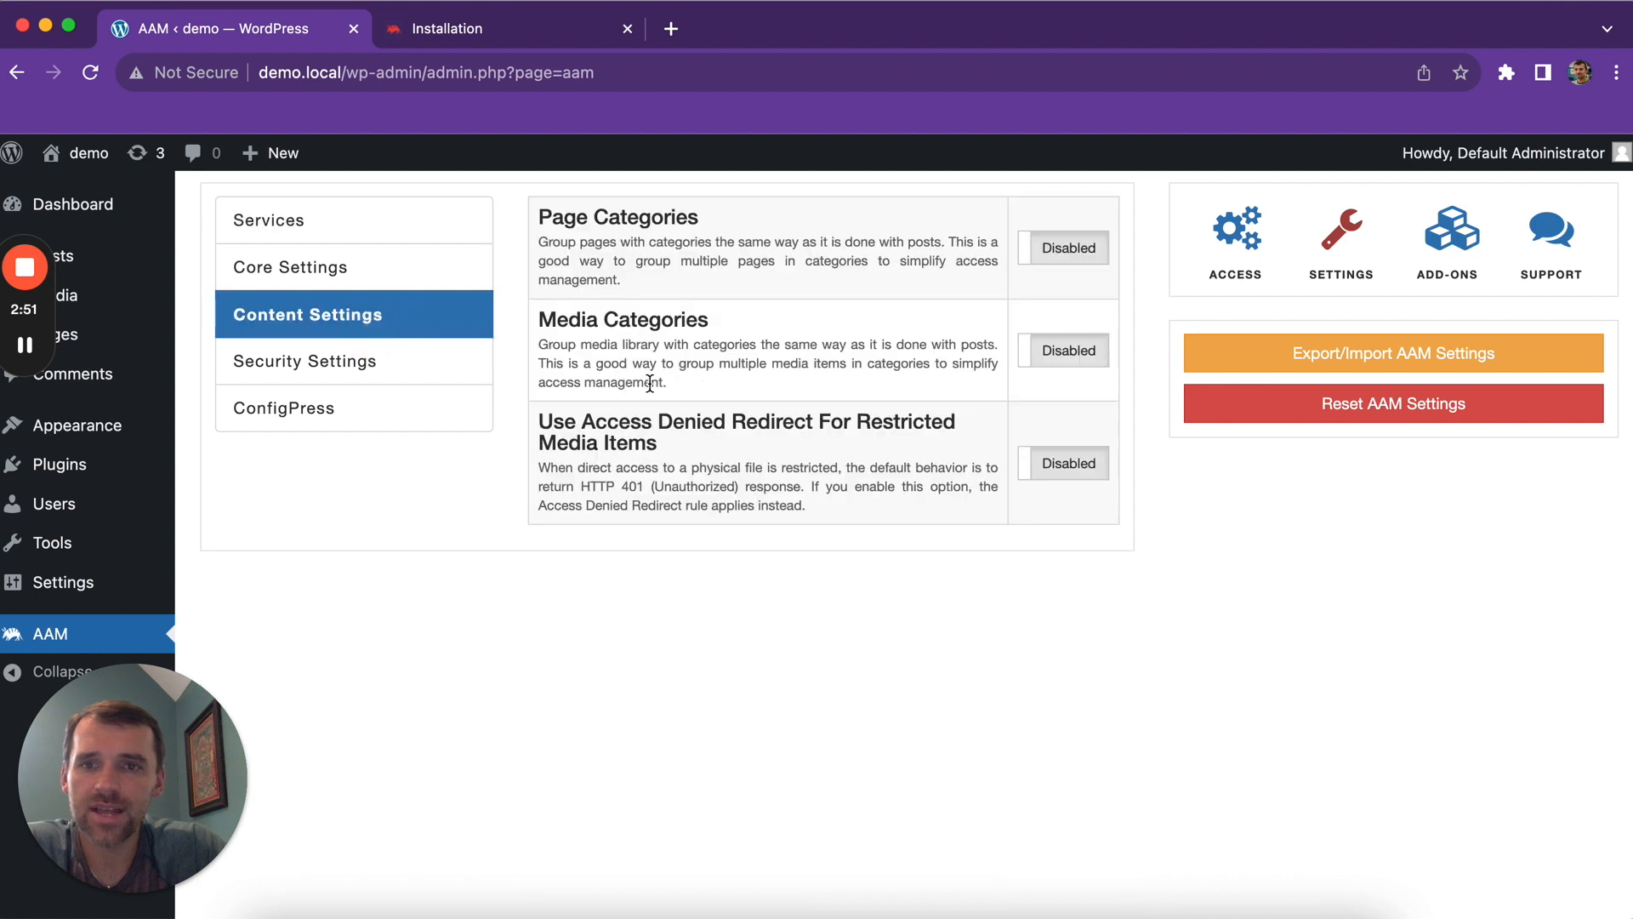
pyautogui.click(1063, 351)
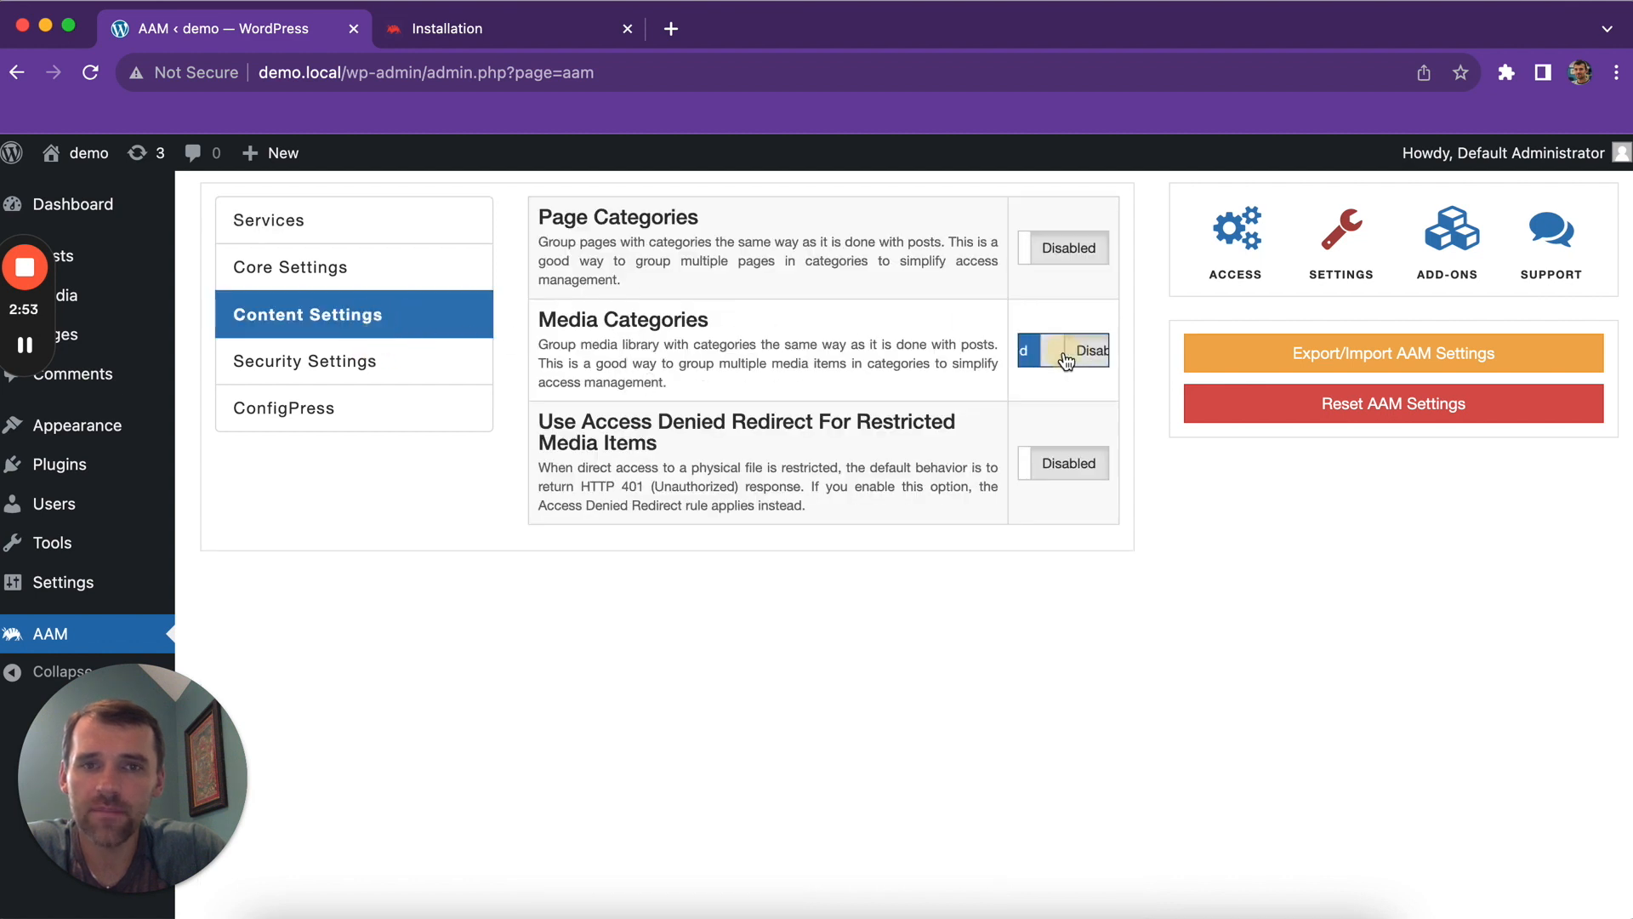
pyautogui.click(1062, 350)
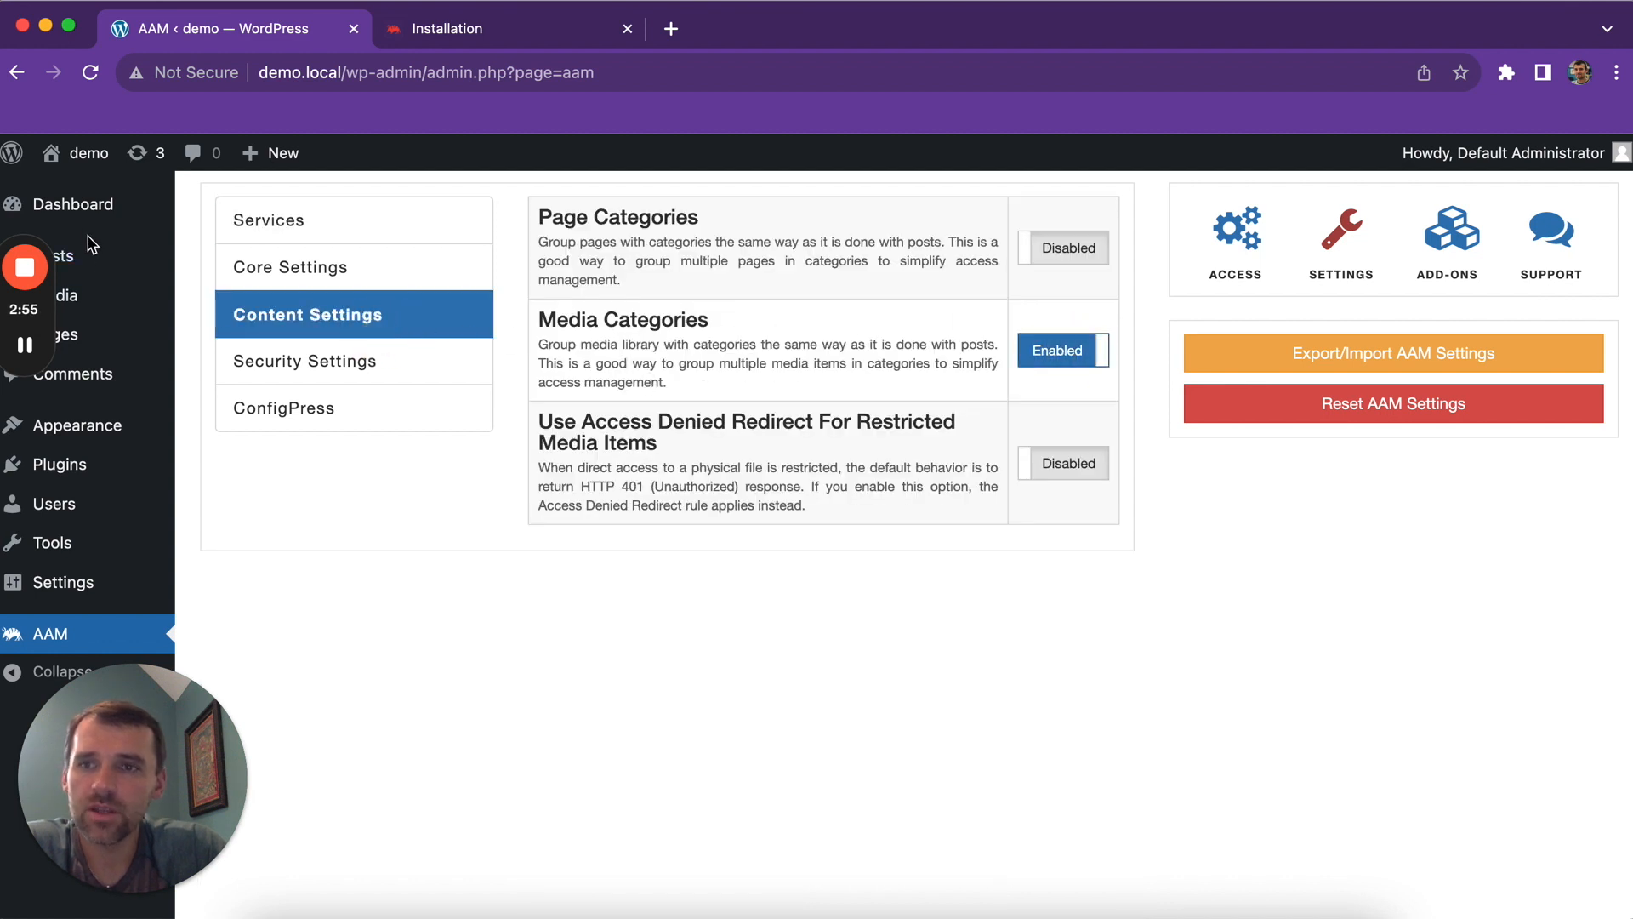
# Add an Invoices media category under Media > Categories.
pyautogui.click(81, 296)
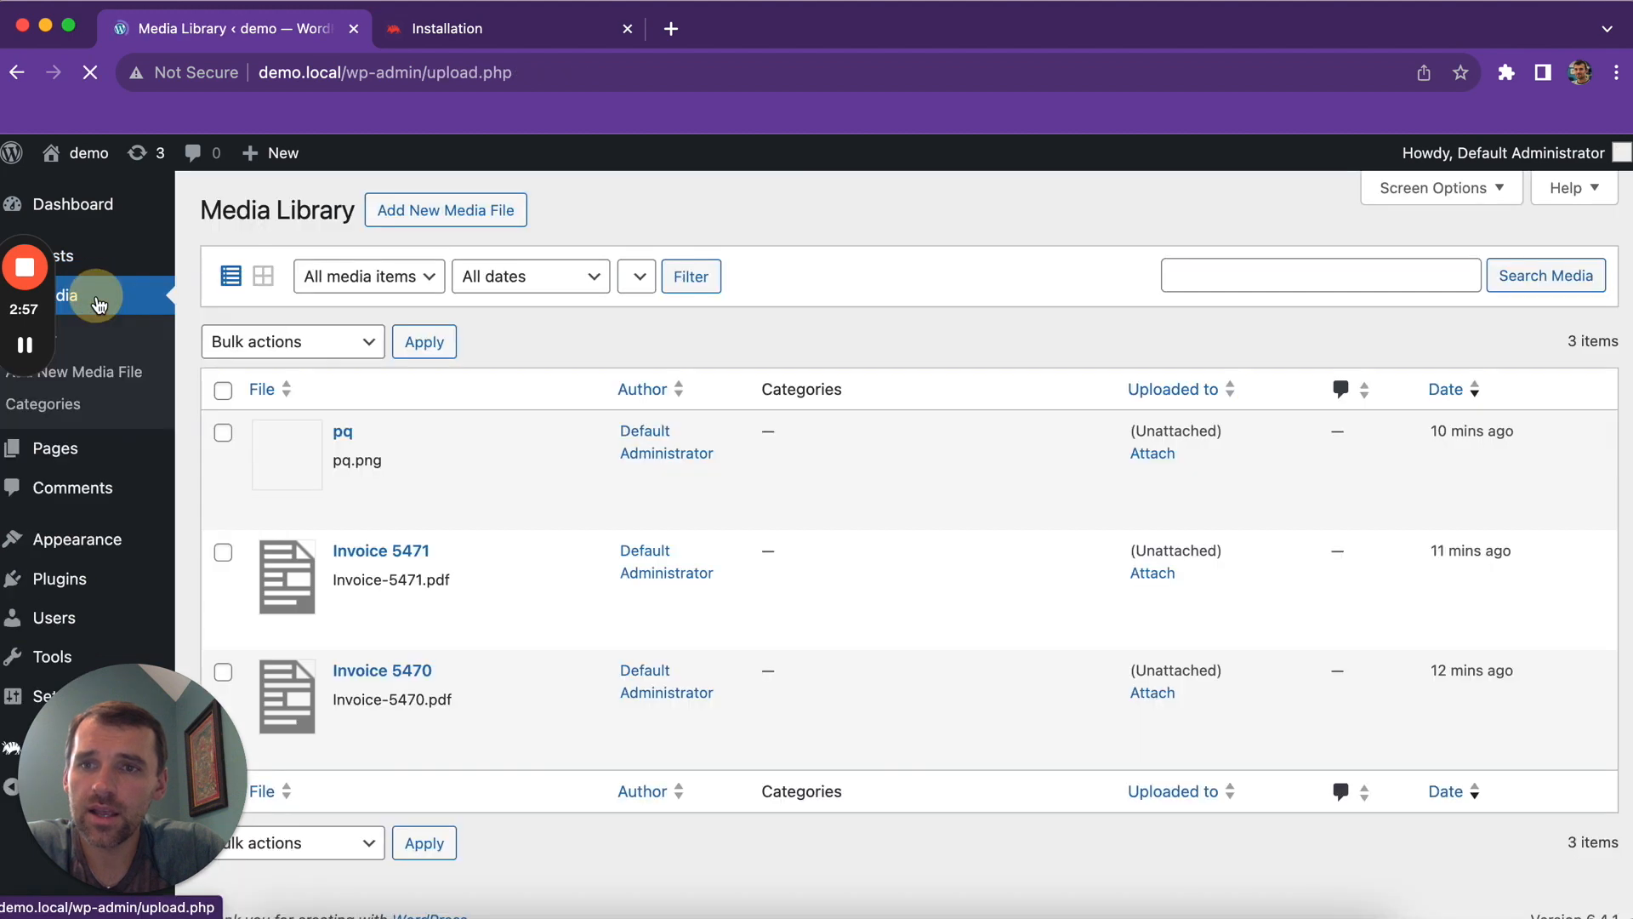
pyautogui.click(44, 403)
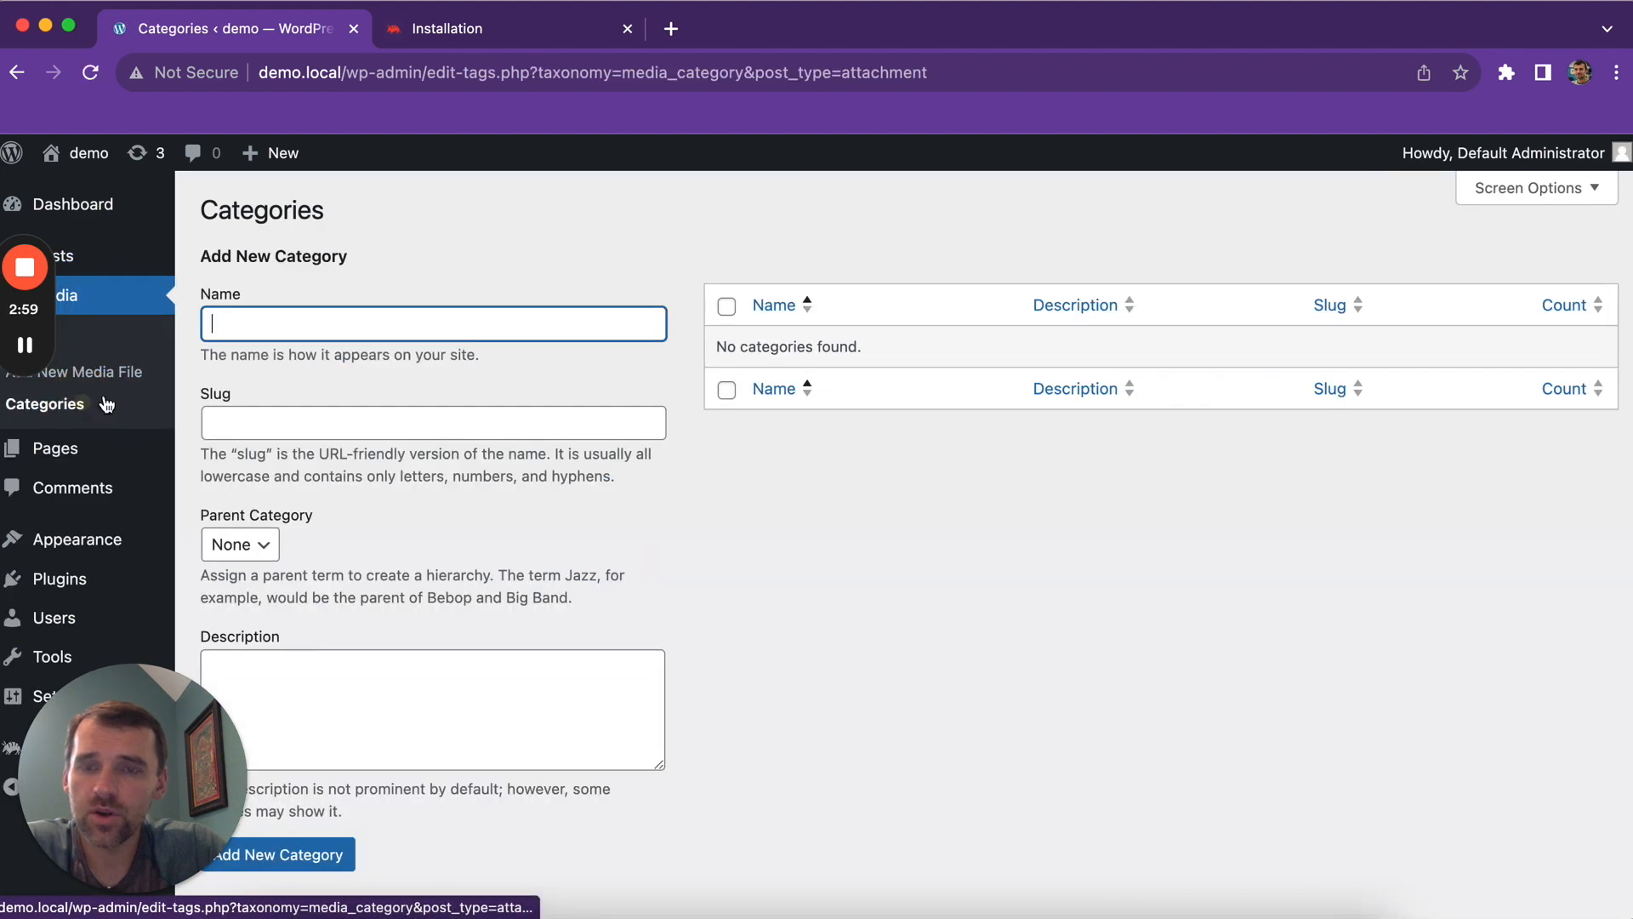
pyautogui.write('In')
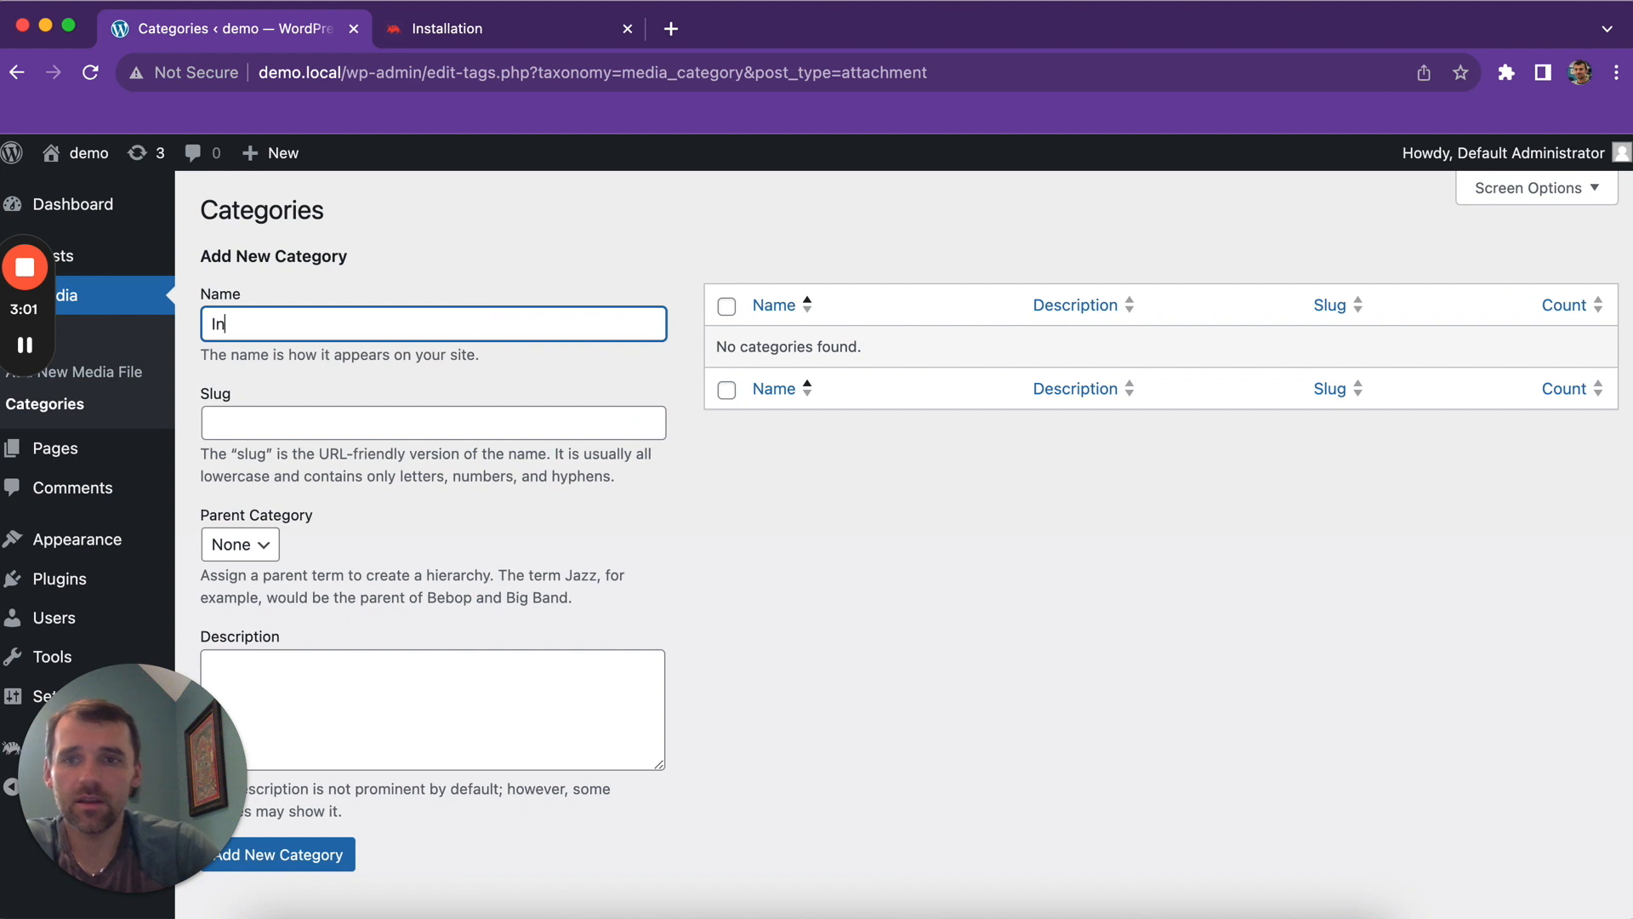
pyautogui.click(282, 854)
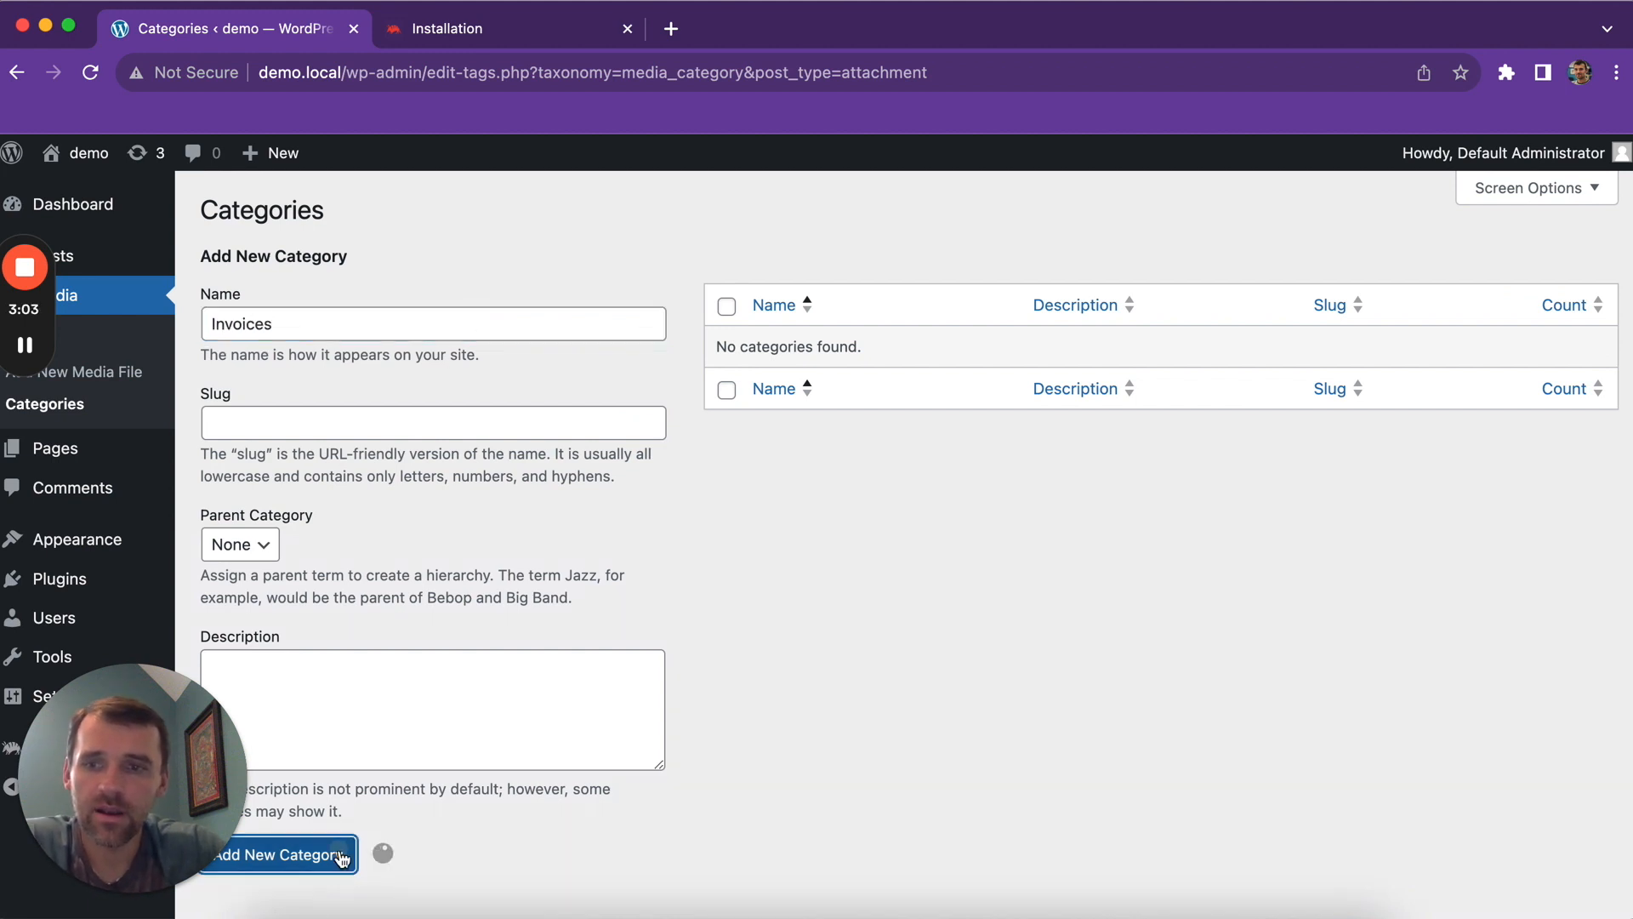
# Assign Invoice 5471 to the Invoices category and update it.
pyautogui.click(276, 854)
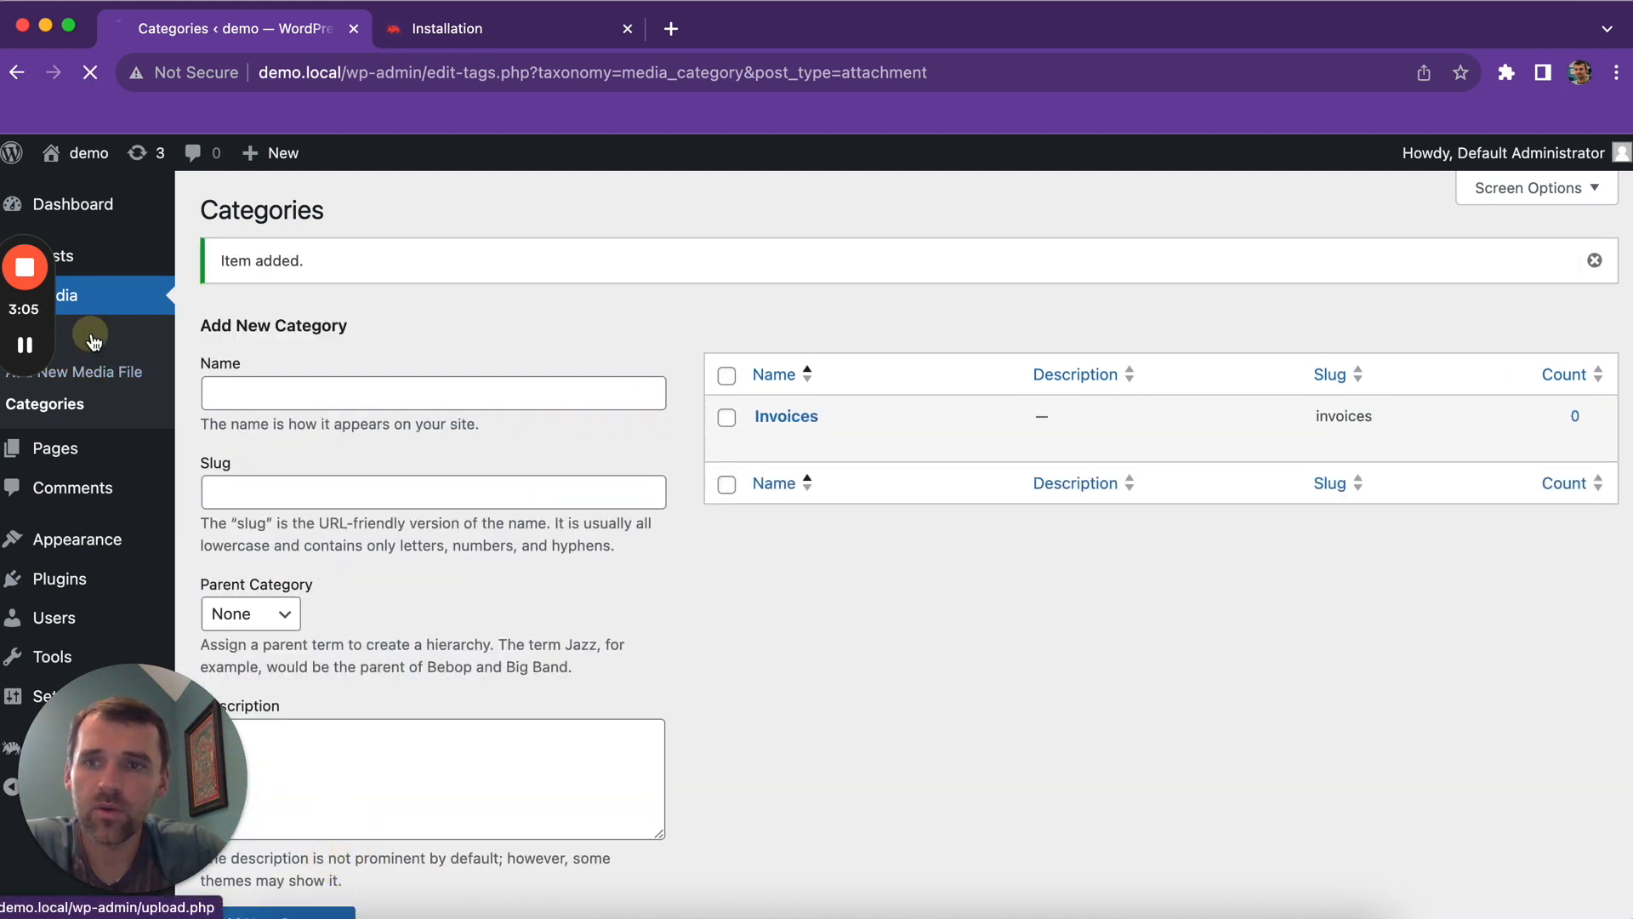
pyautogui.click(52, 295)
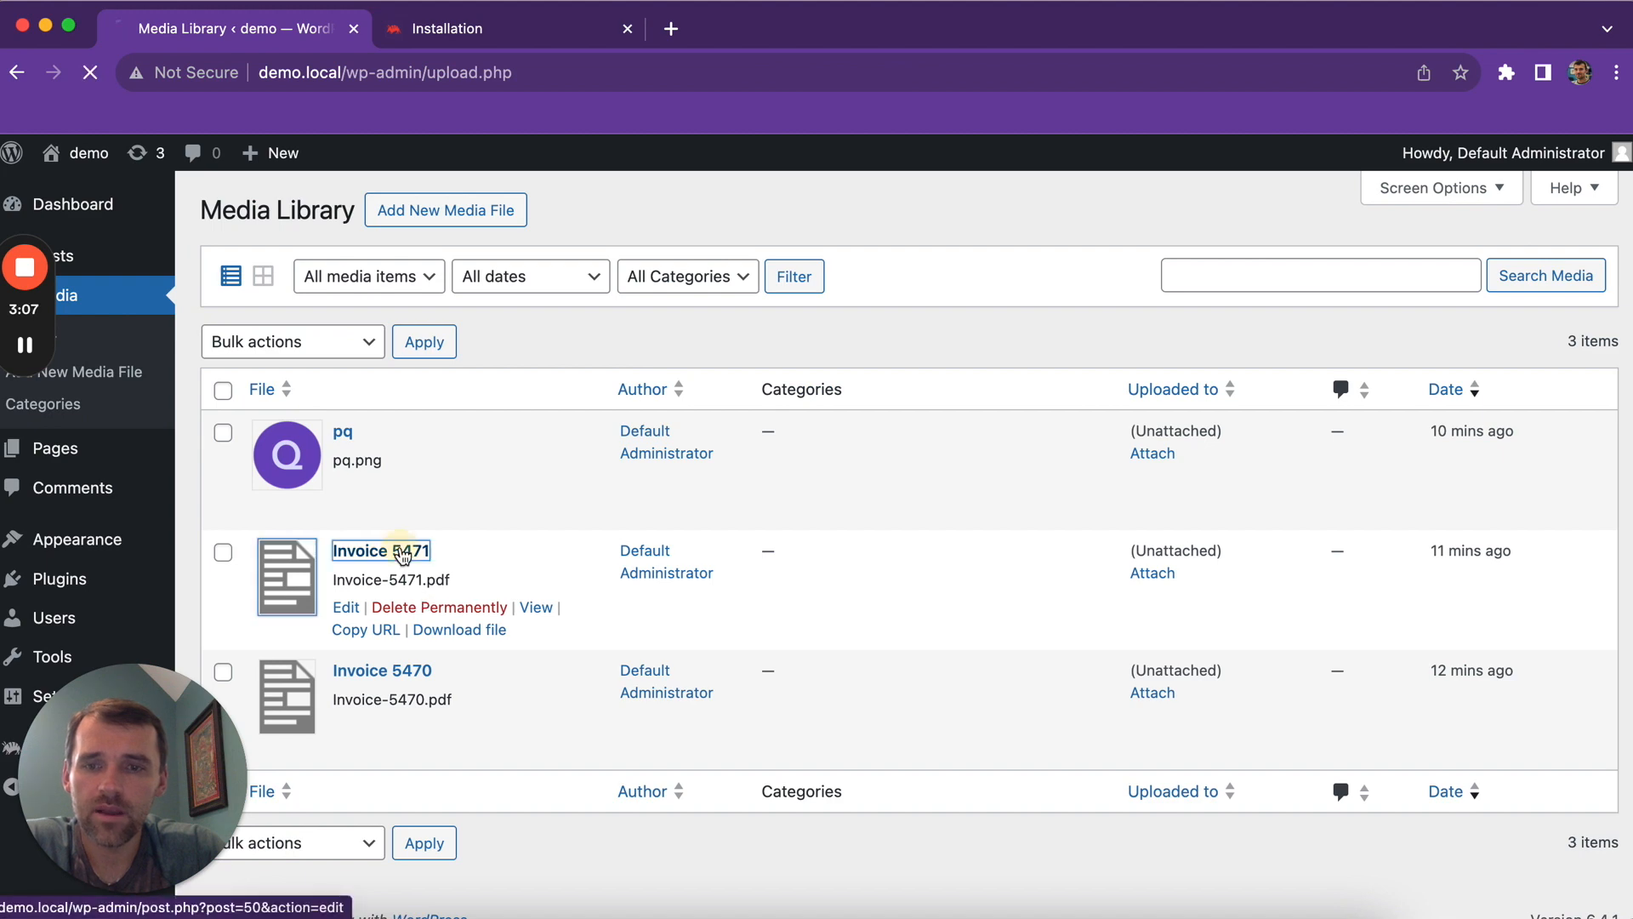
pyautogui.click(381, 551)
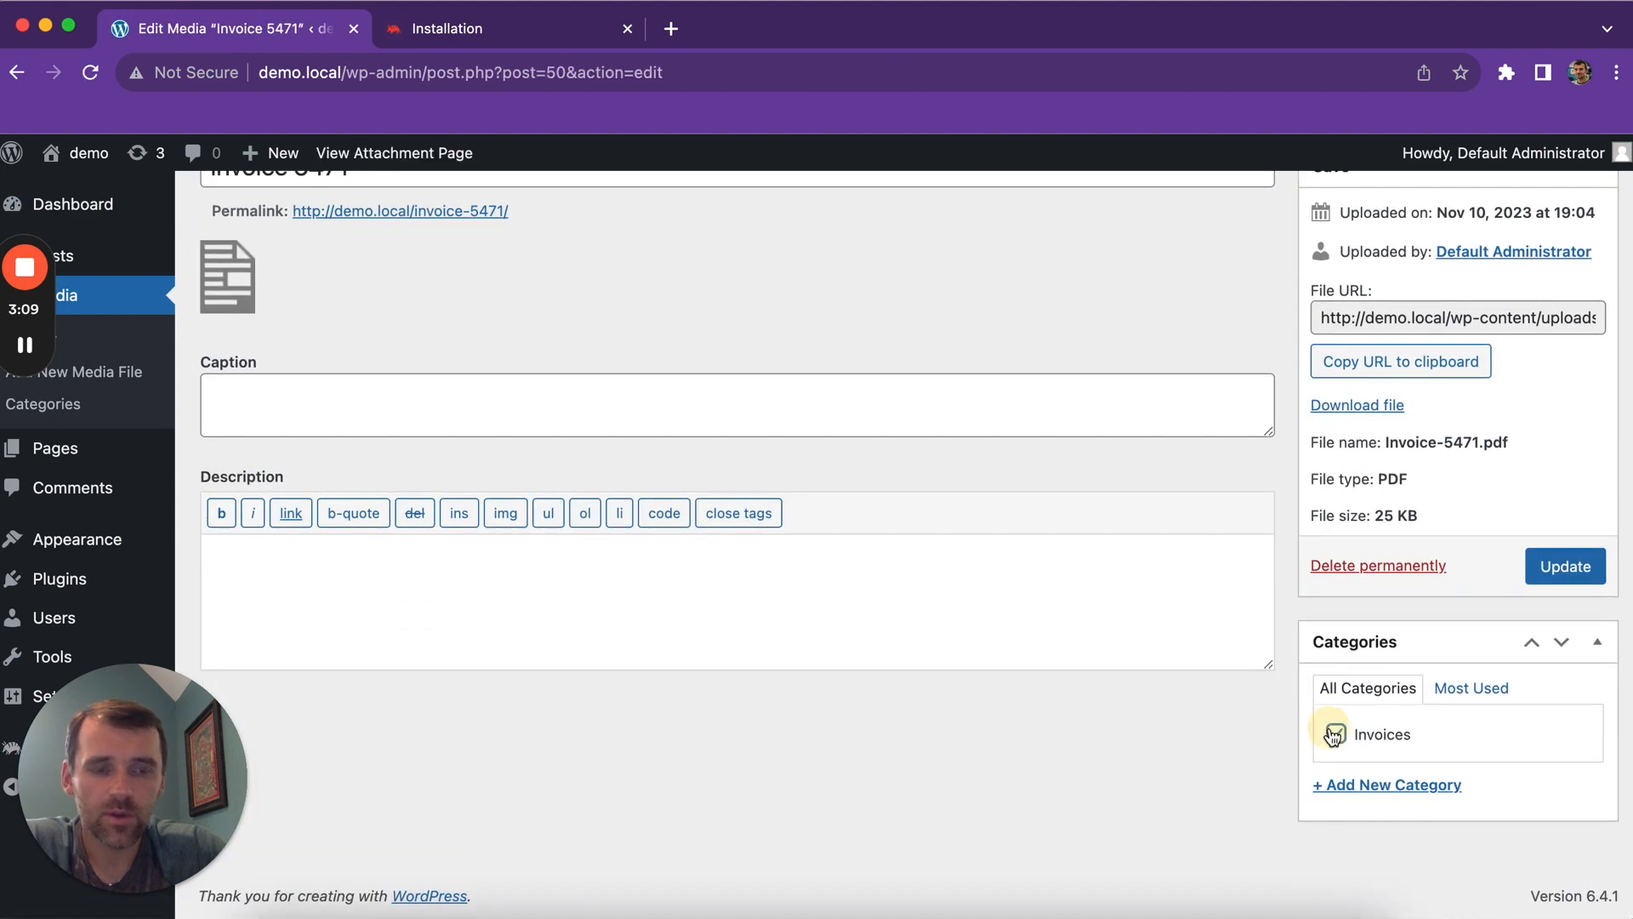
pyautogui.click(1565, 567)
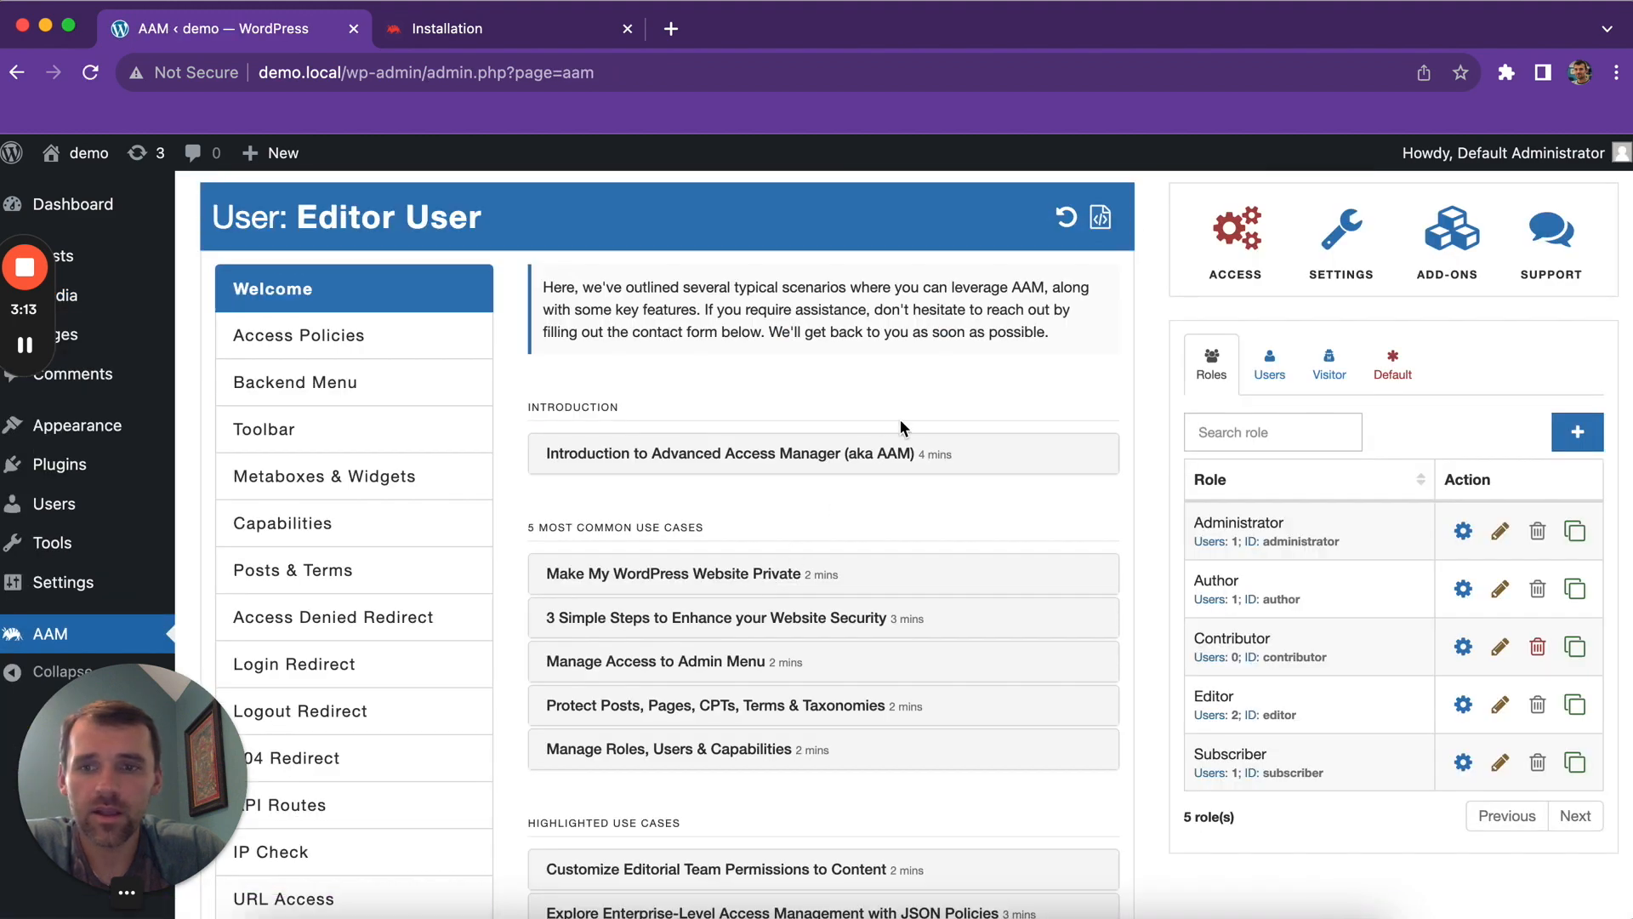
pyautogui.moveTo(433, 500)
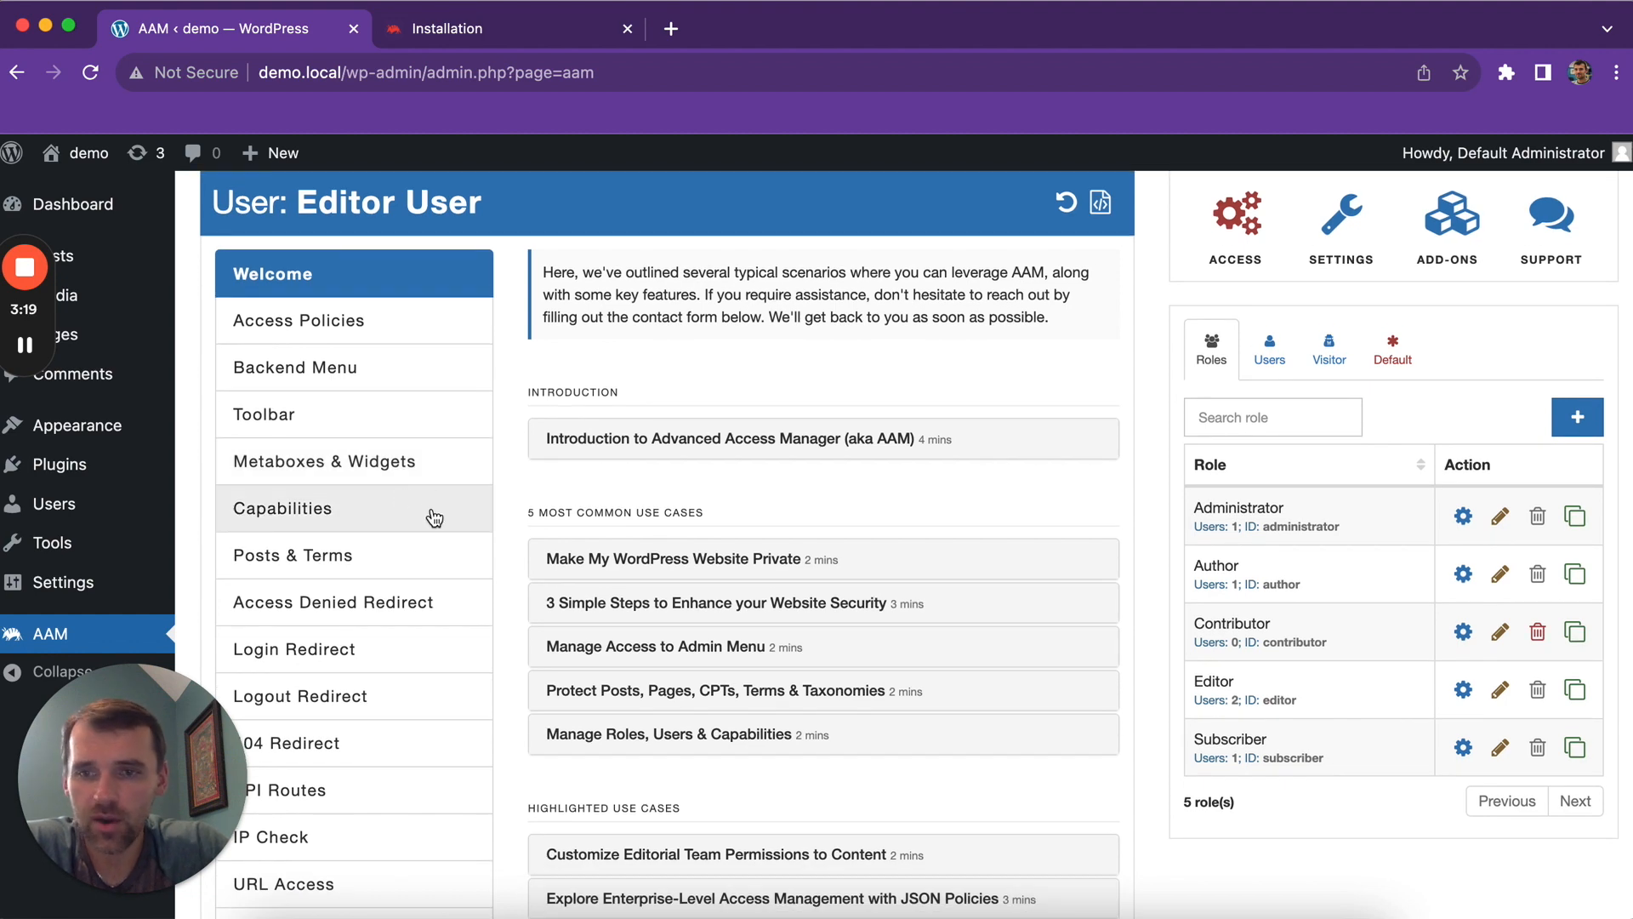
# Mark the Invoices media category RESTRICTED for Editor User in Posts & Terms.
pyautogui.click(296, 554)
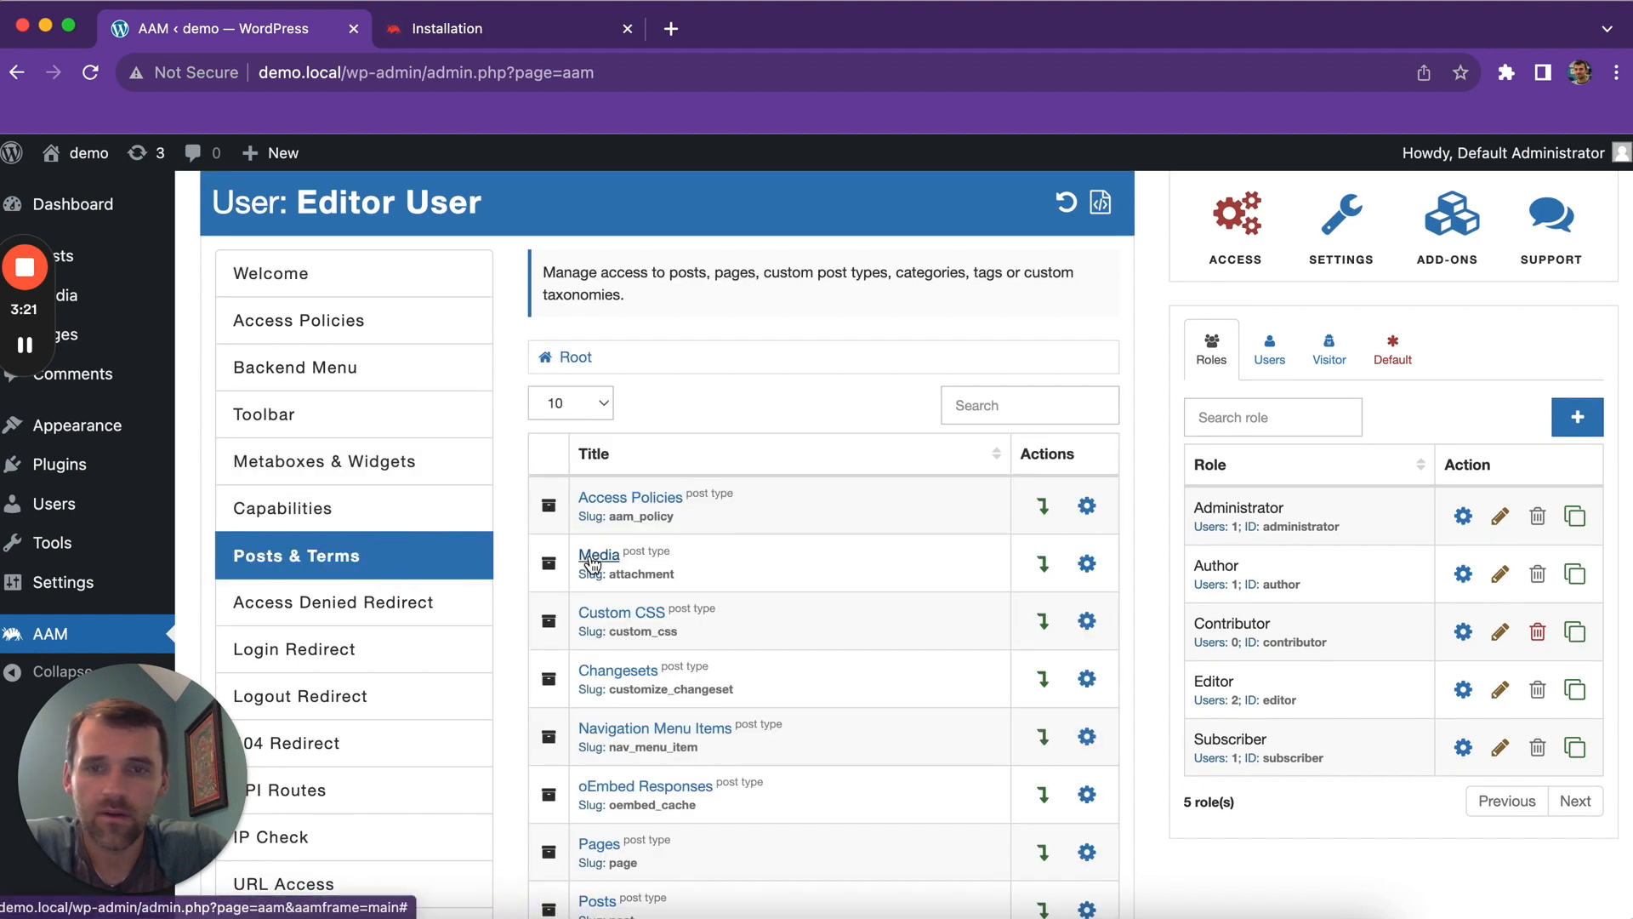
pyautogui.click(599, 554)
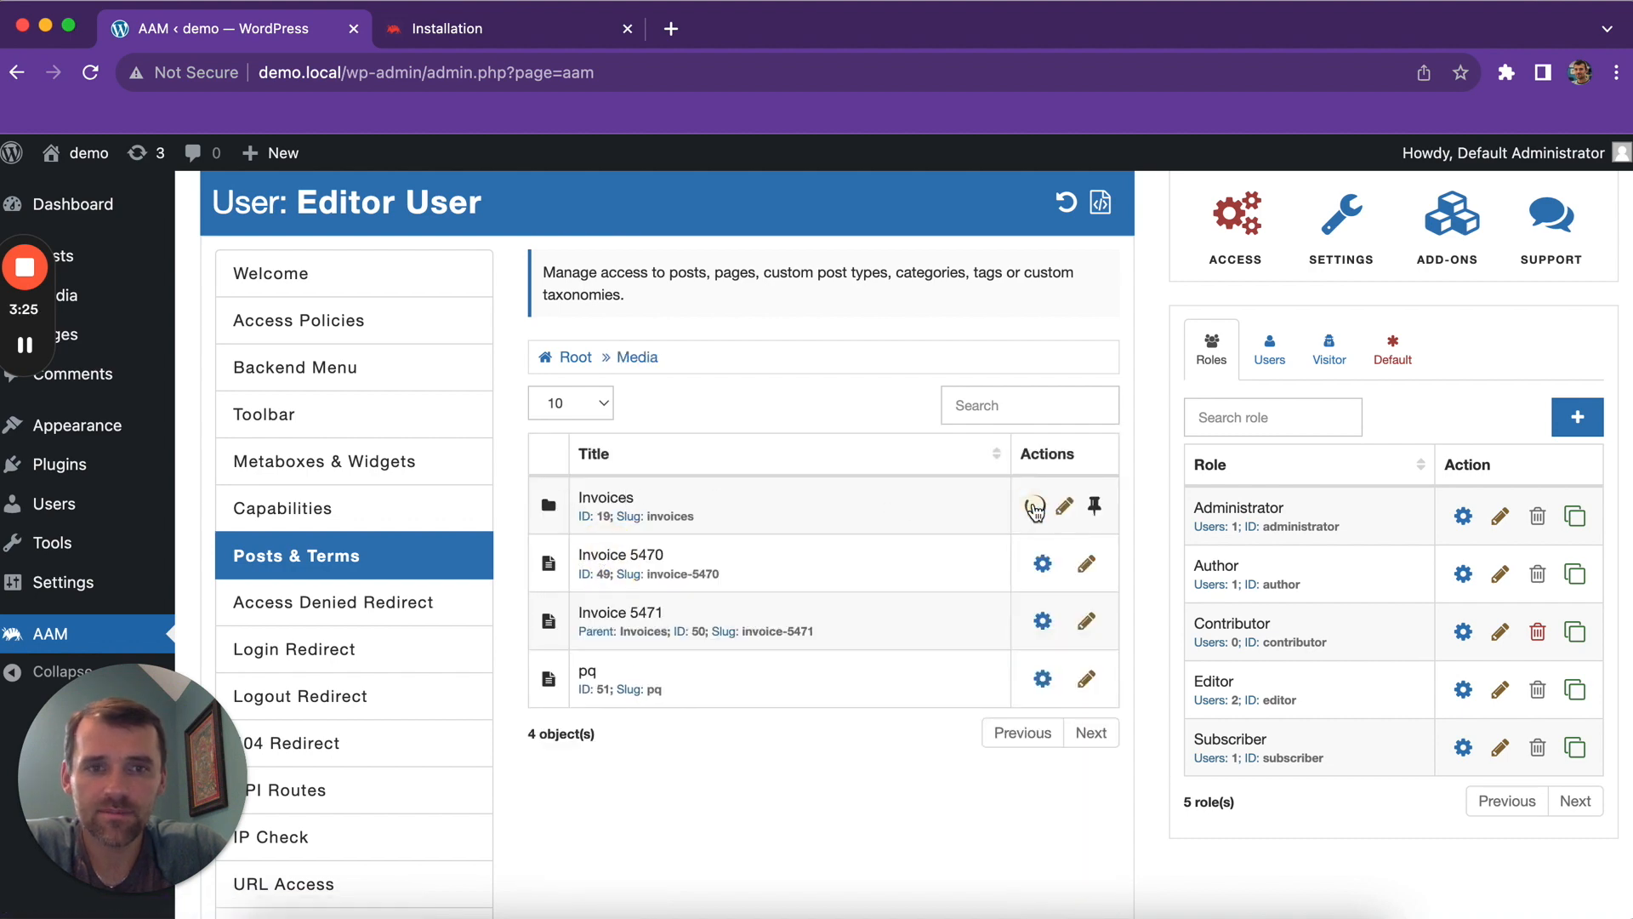
pyautogui.click(1035, 505)
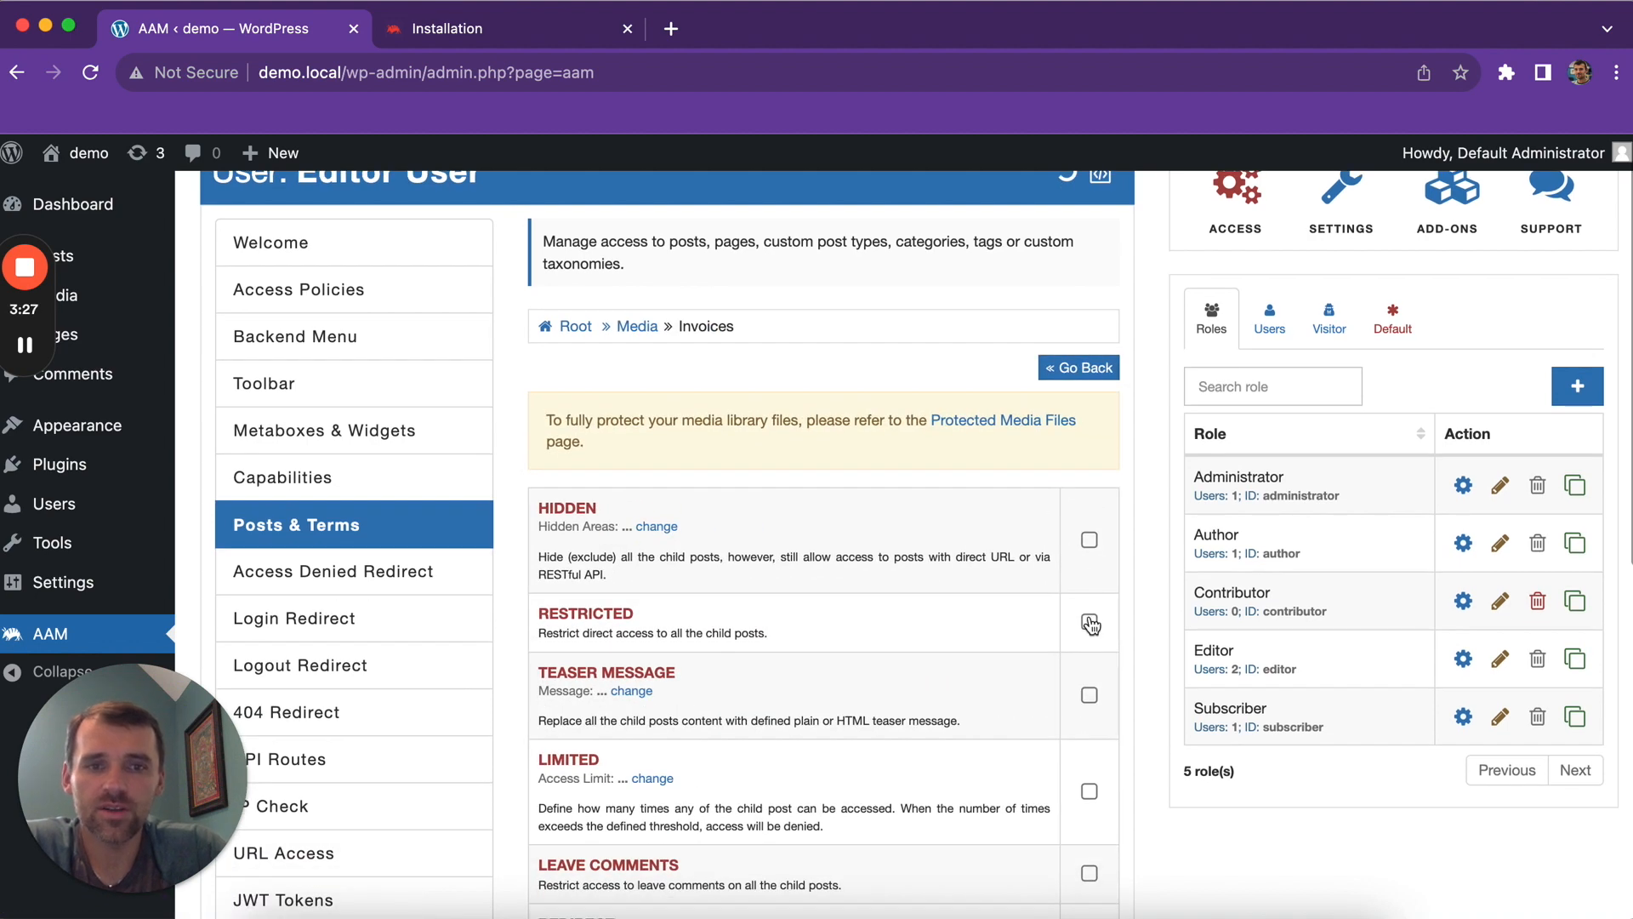
pyautogui.click(1089, 625)
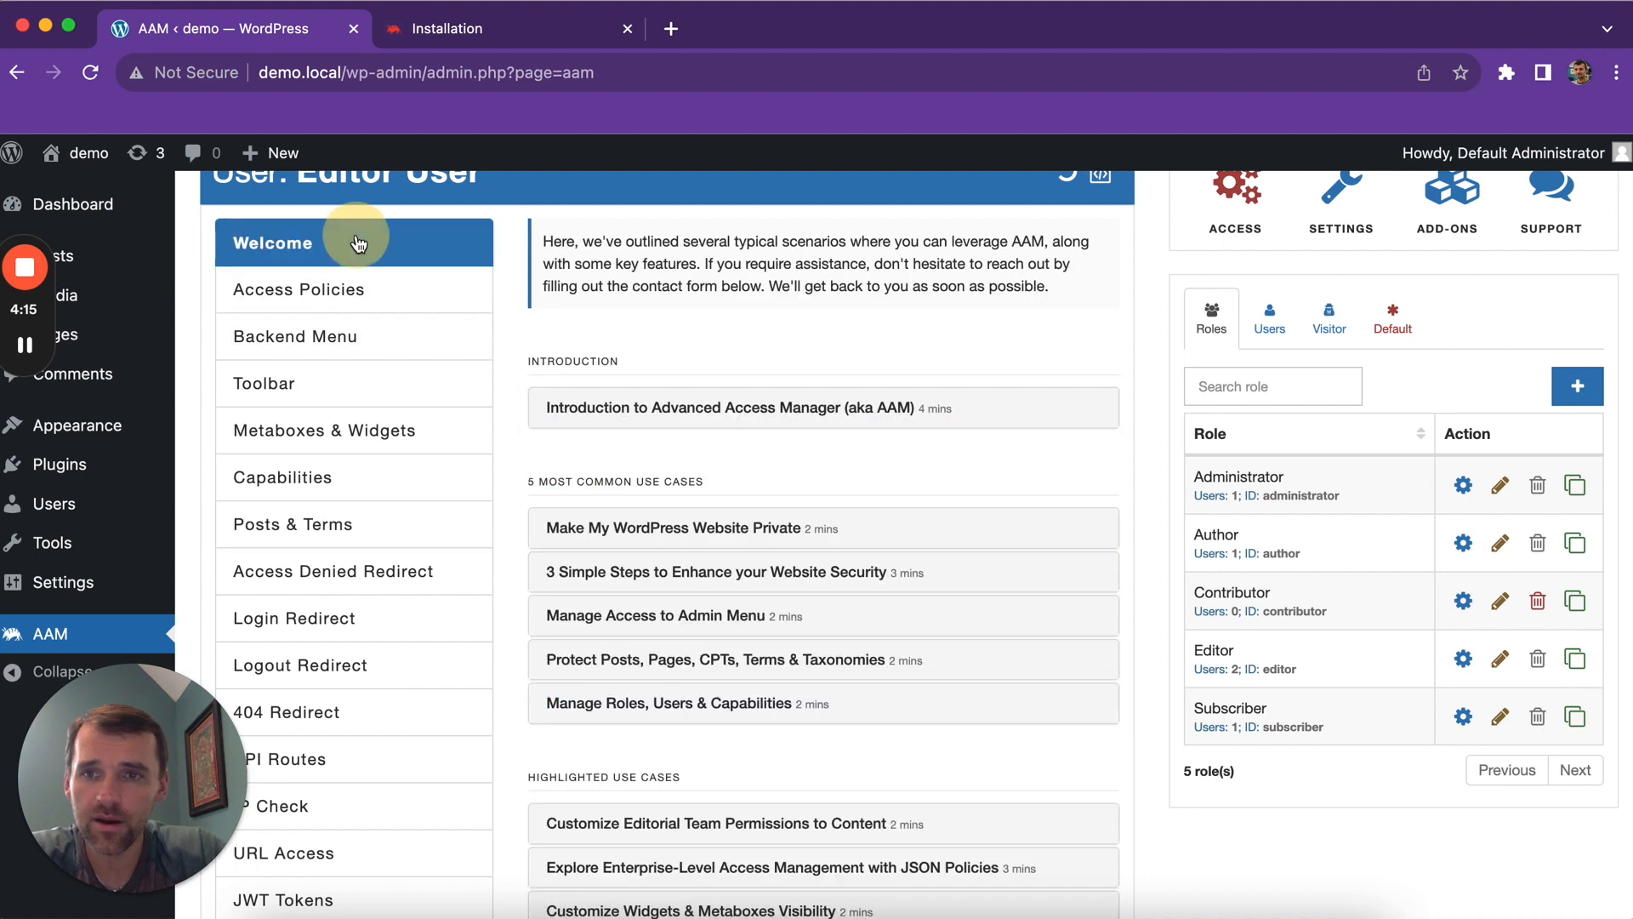
pyautogui.moveTo(867, 264)
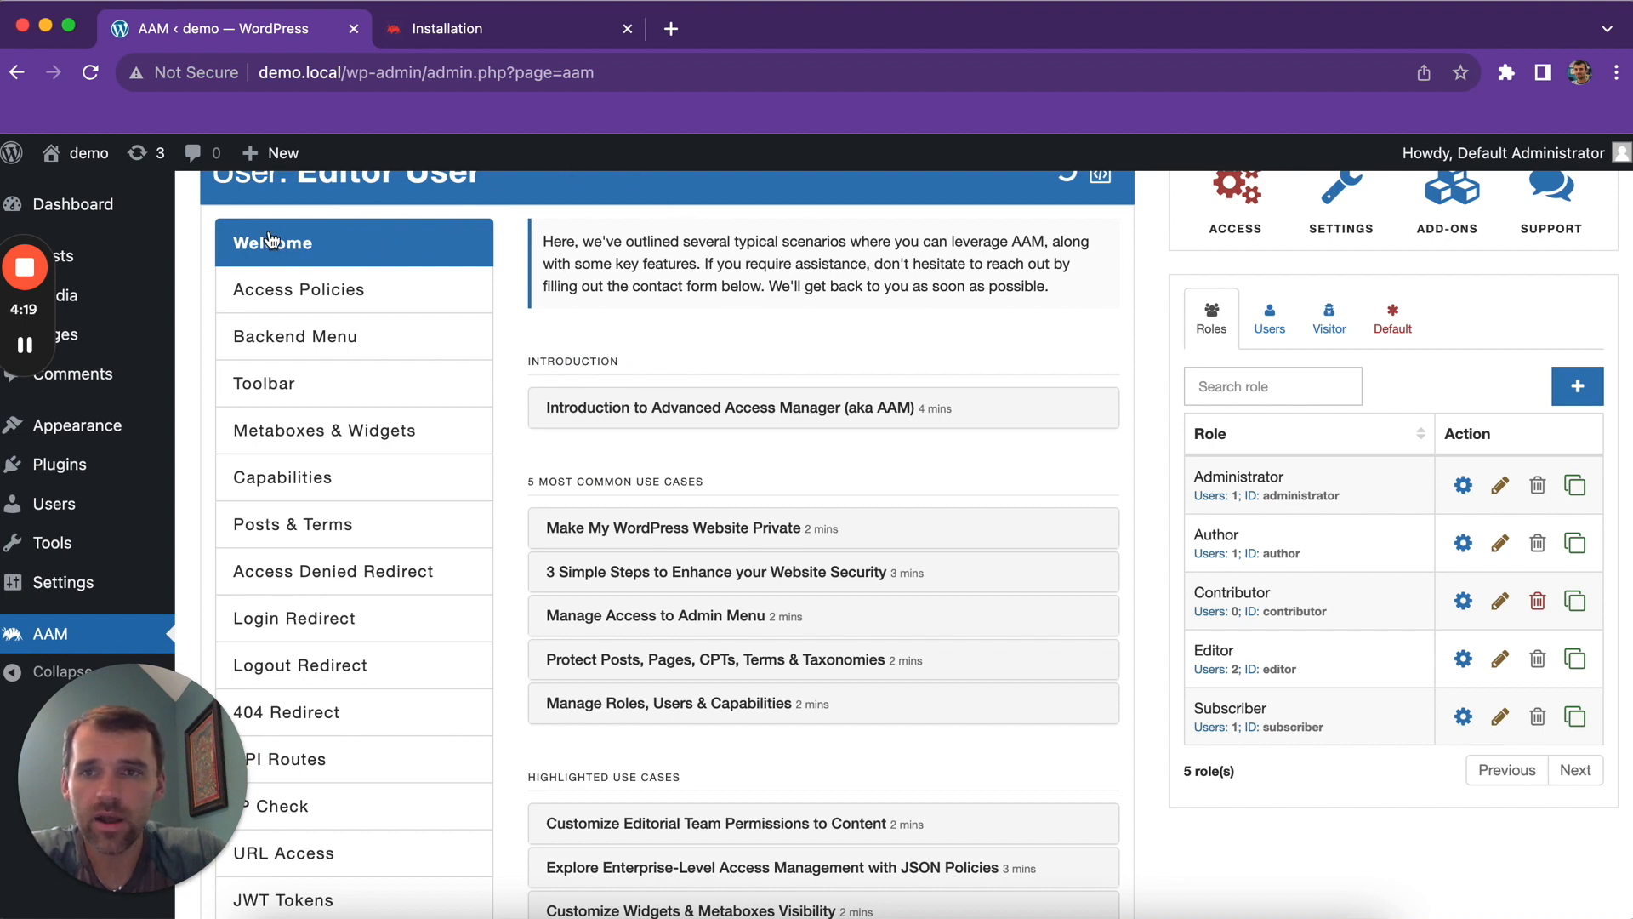
# Scroll the Welcome overview down to the use-case list and Contact Us section.
pyautogui.scroll(-3)
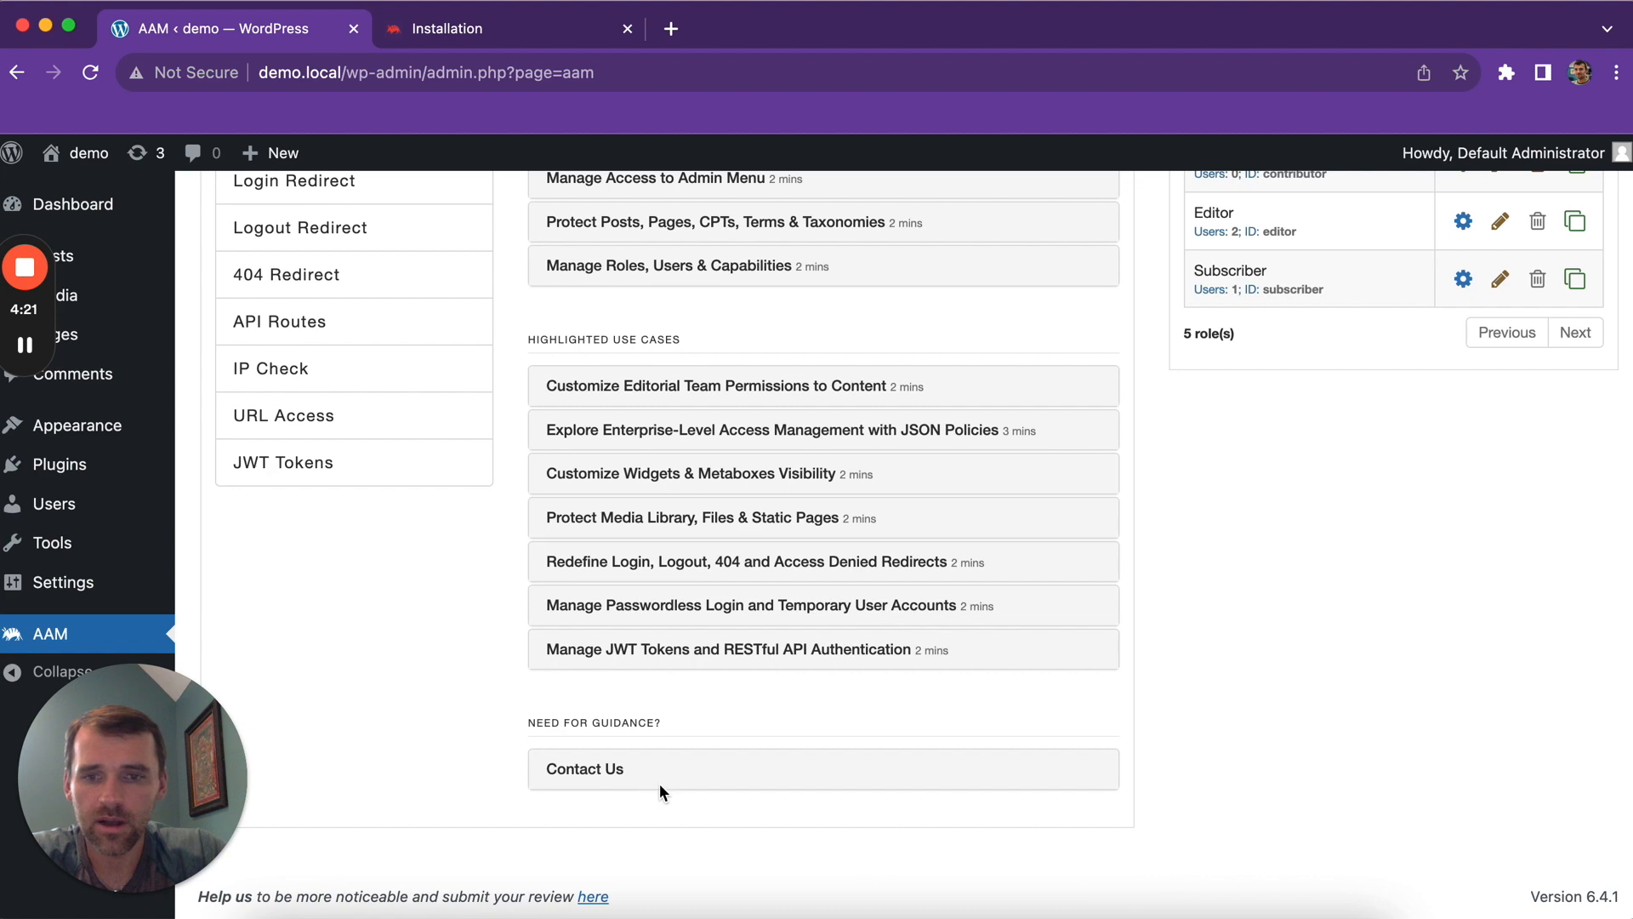